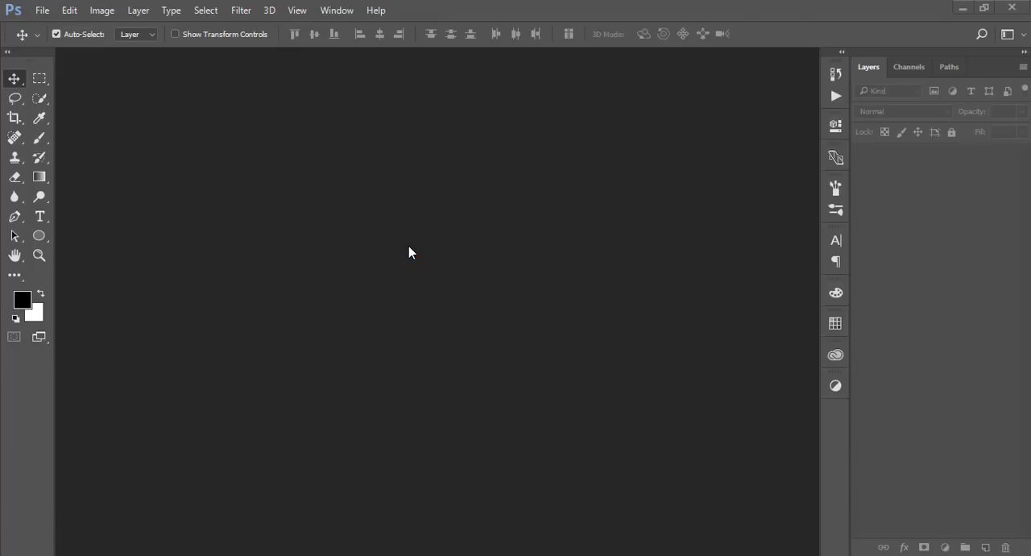
Open the knight-on-horse JPG from the Documents folder
click(42, 10)
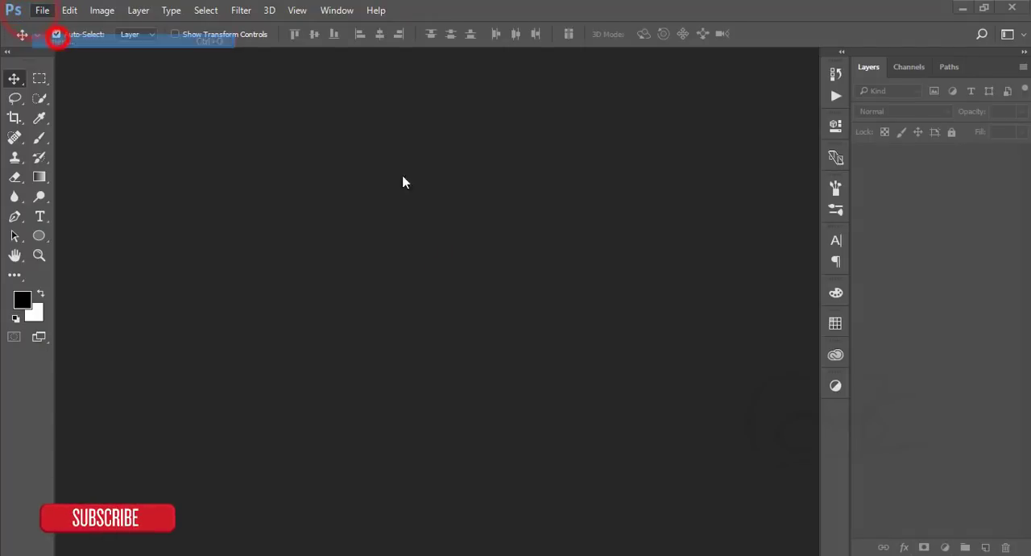
click(41, 10)
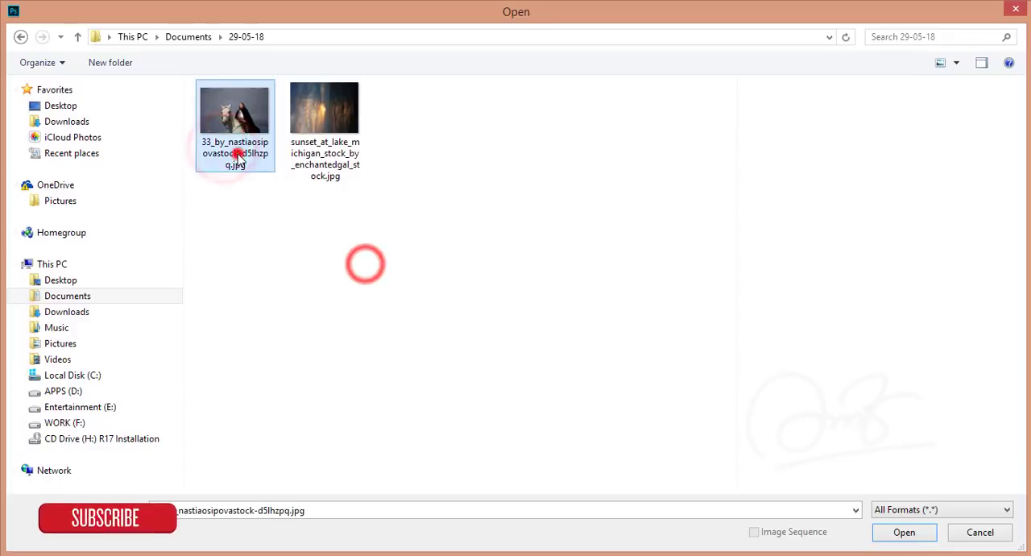
click(904, 532)
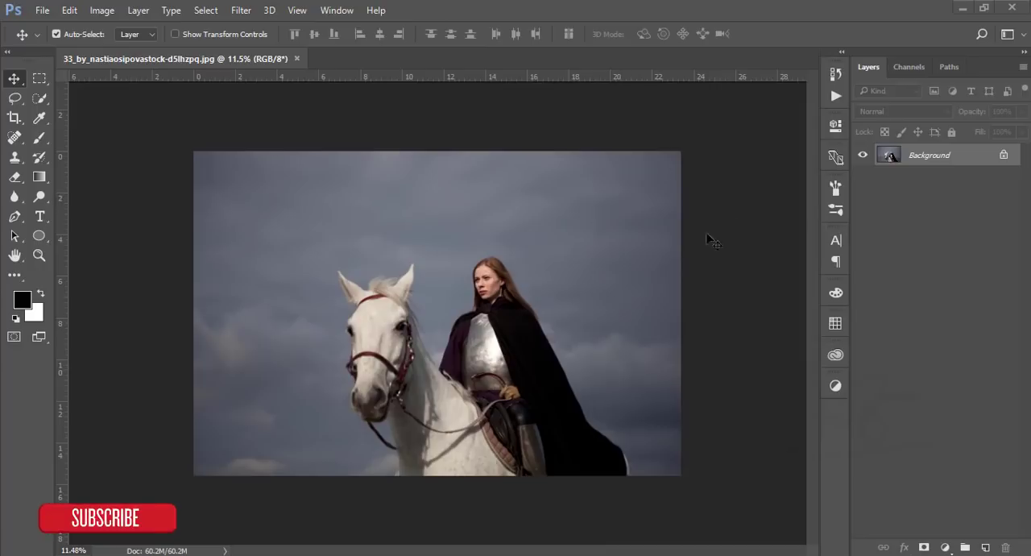
mouse_move(524, 307)
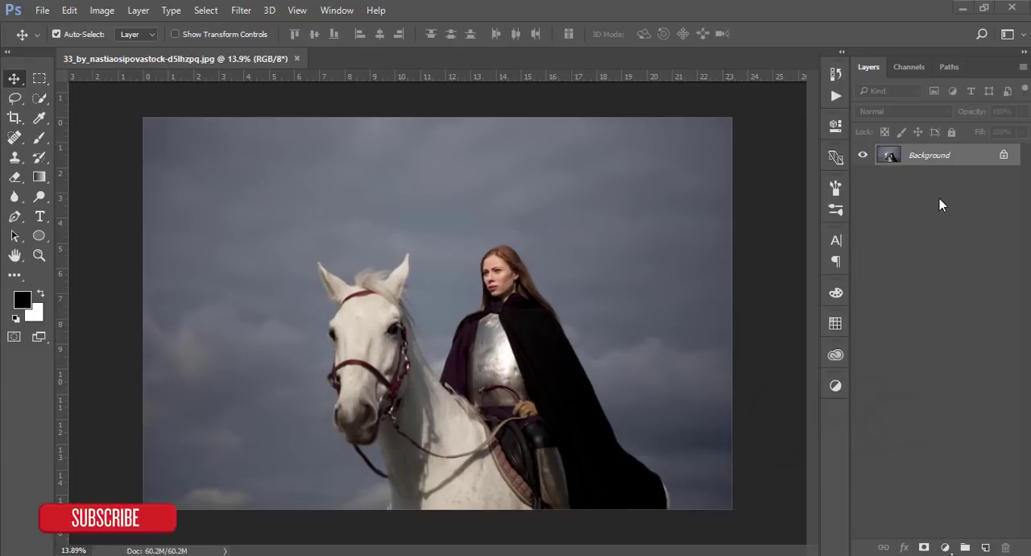
Duplicate the background as Layer 1 and trace the horse and rider, undoing stray points
key(ctrl+j)
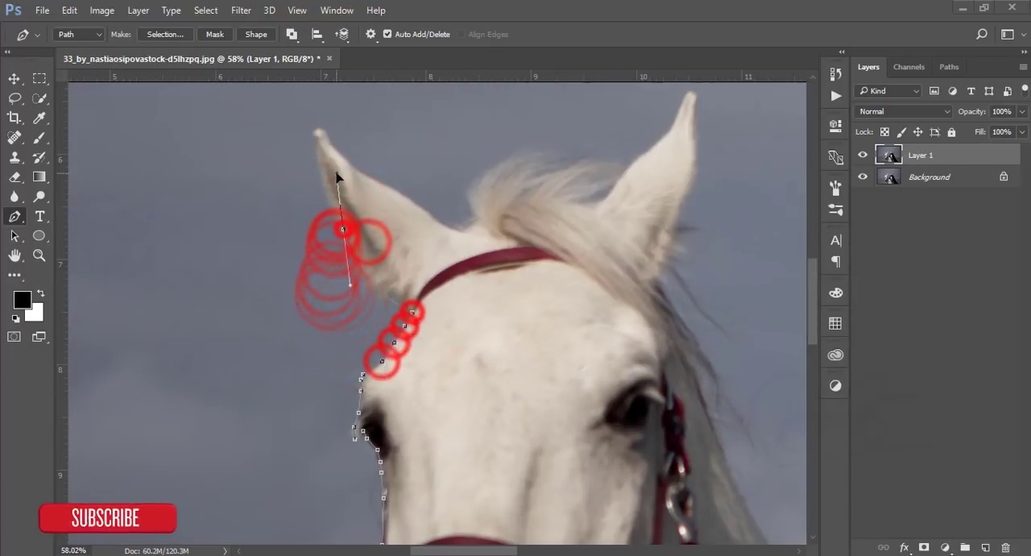
key(ctrl+alt+z)
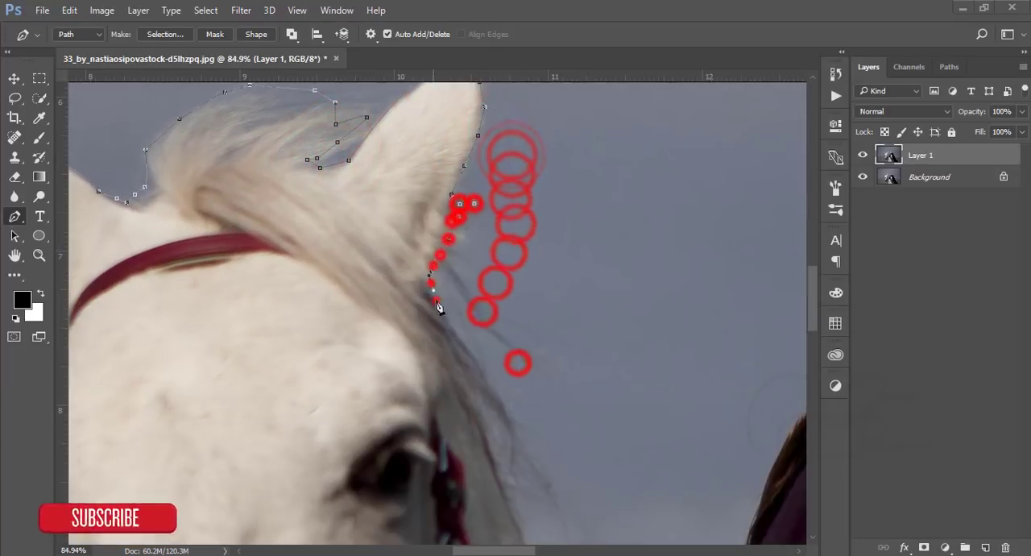
key(ctrl+z)
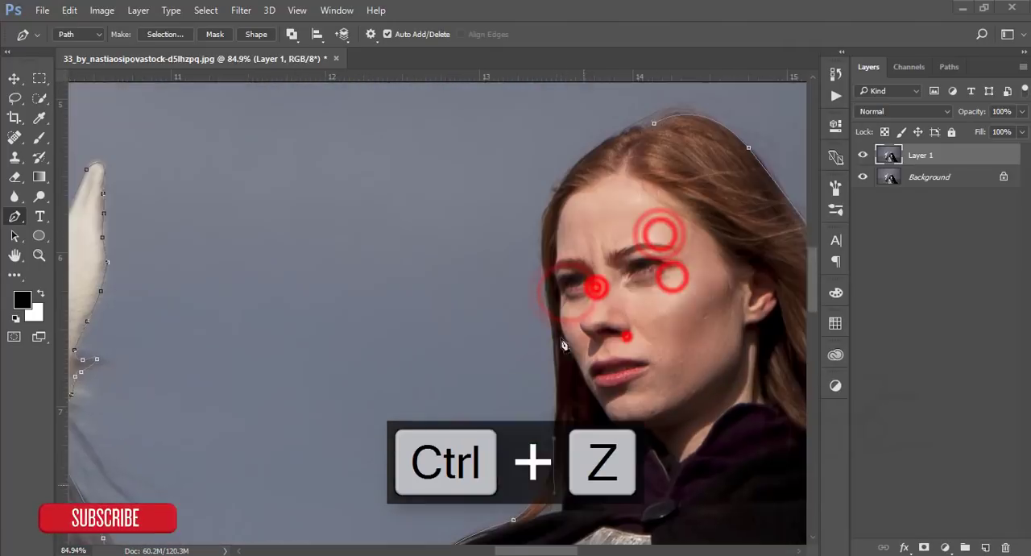
key(ctrl+alt+z)
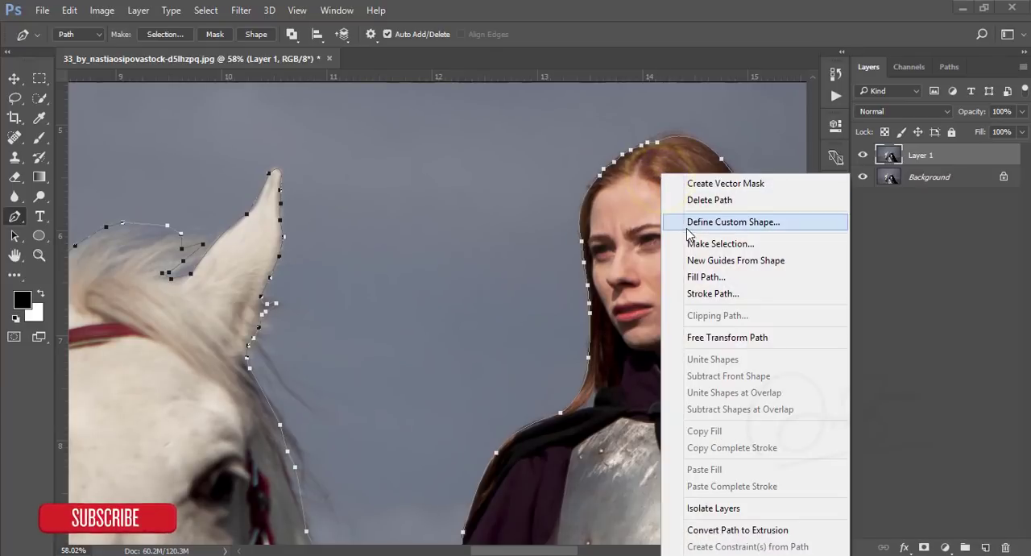
Convert the traced horse-and-rider path into a selection with 0 px feather
click(720, 243)
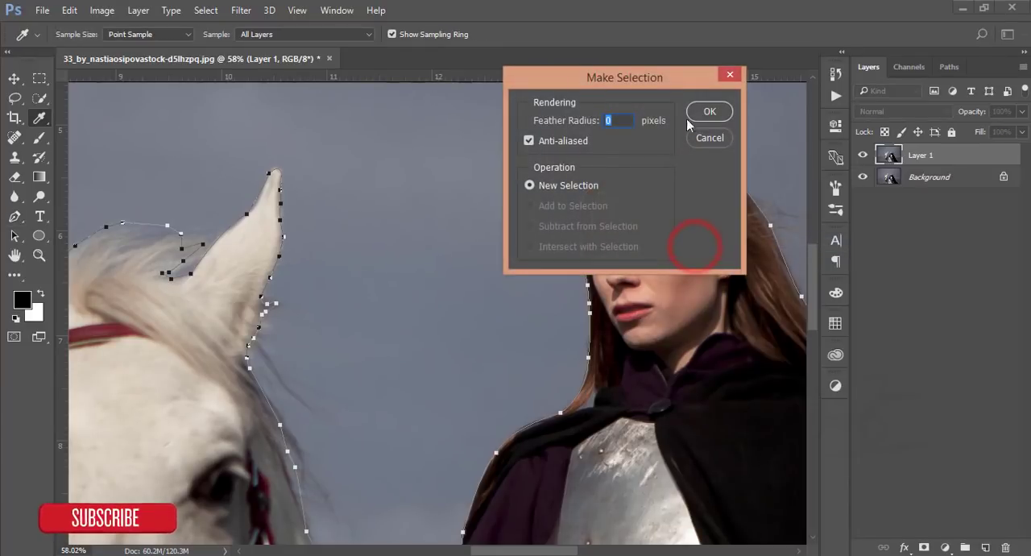
click(710, 111)
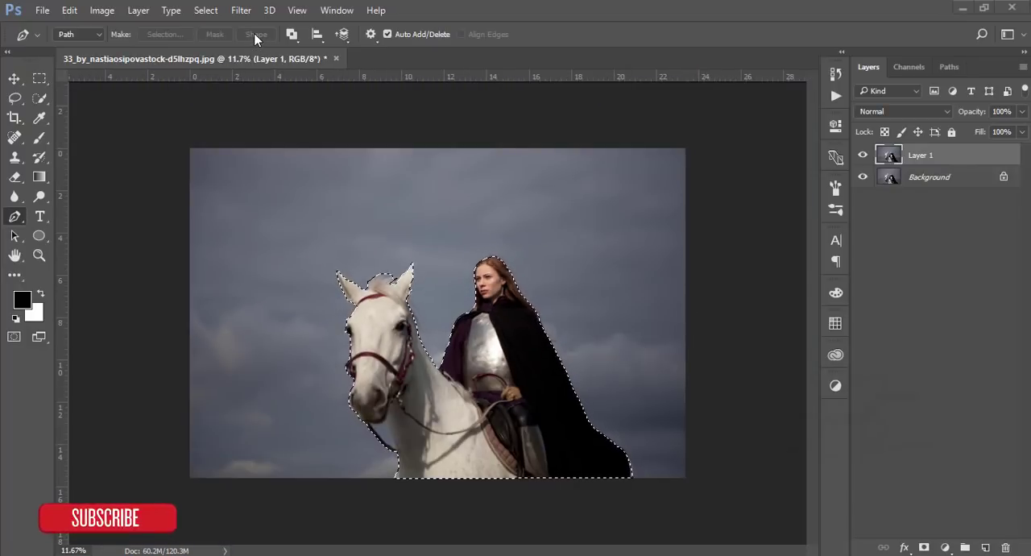
click(206, 10)
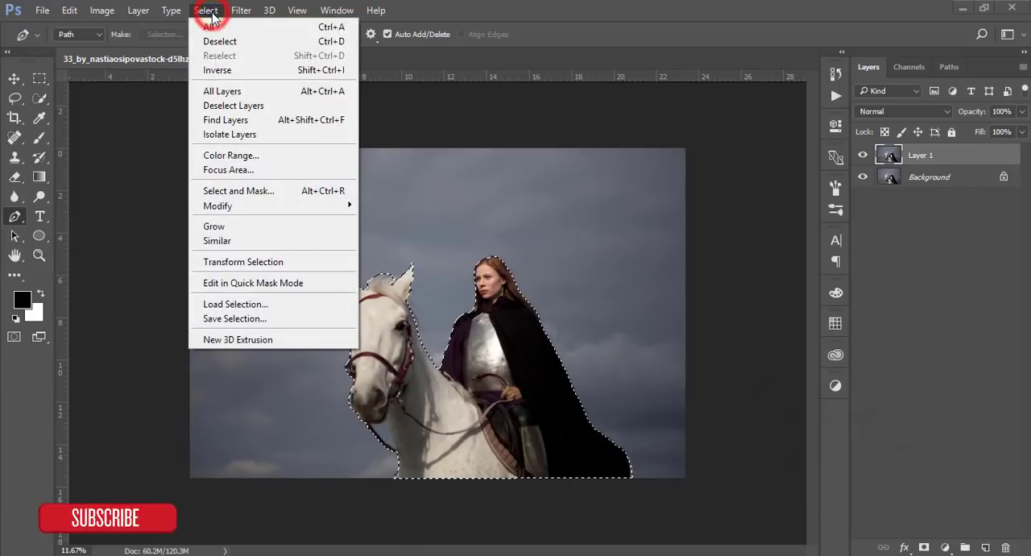
mouse_move(257, 191)
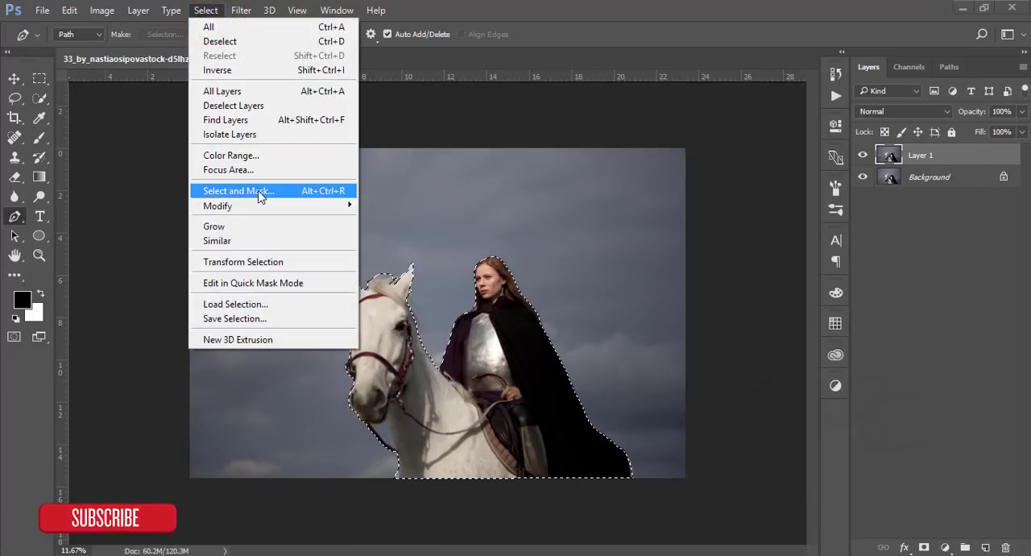
Refine the selection in Select and Mask using Overlay view with Smart Radius enabled
click(238, 191)
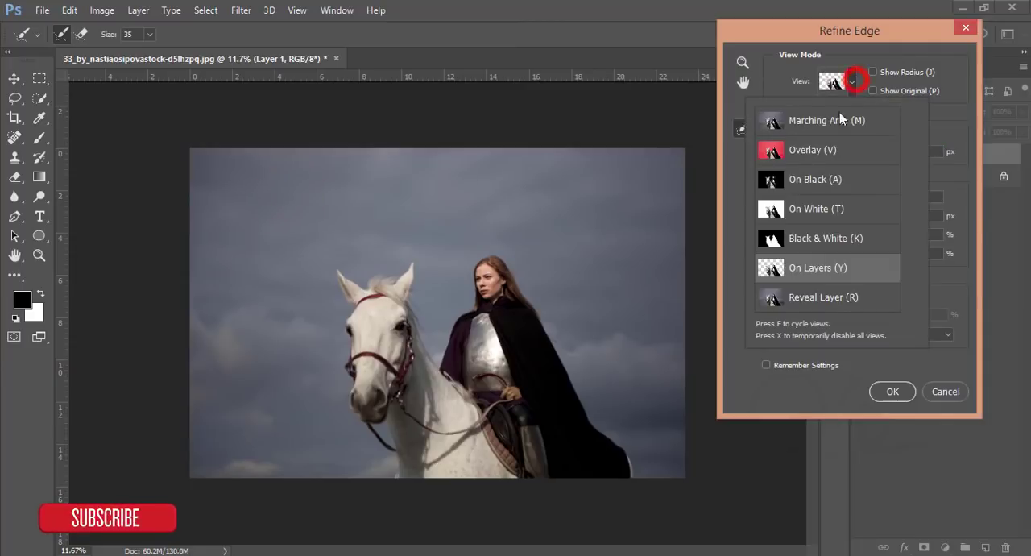
click(812, 149)
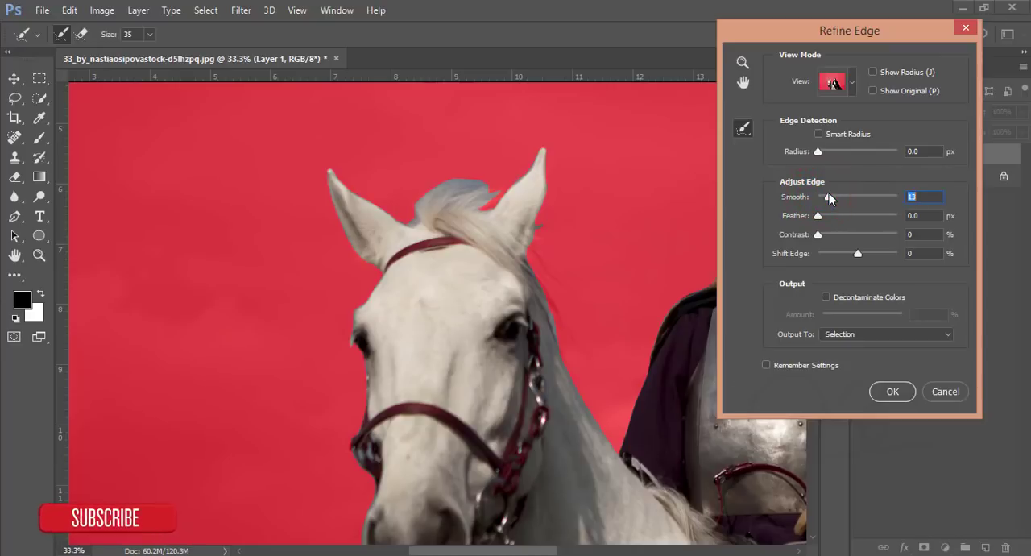
click(818, 134)
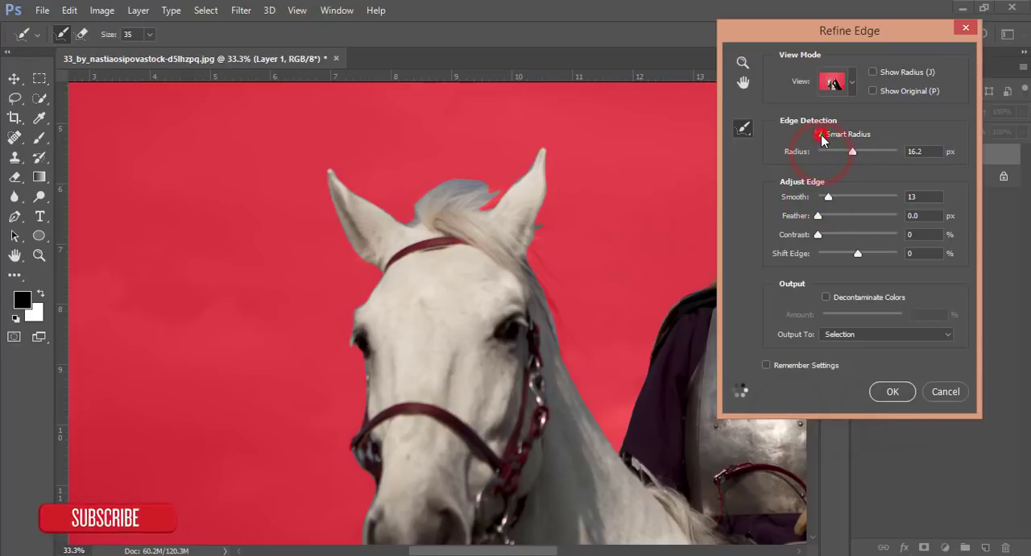
click(818, 134)
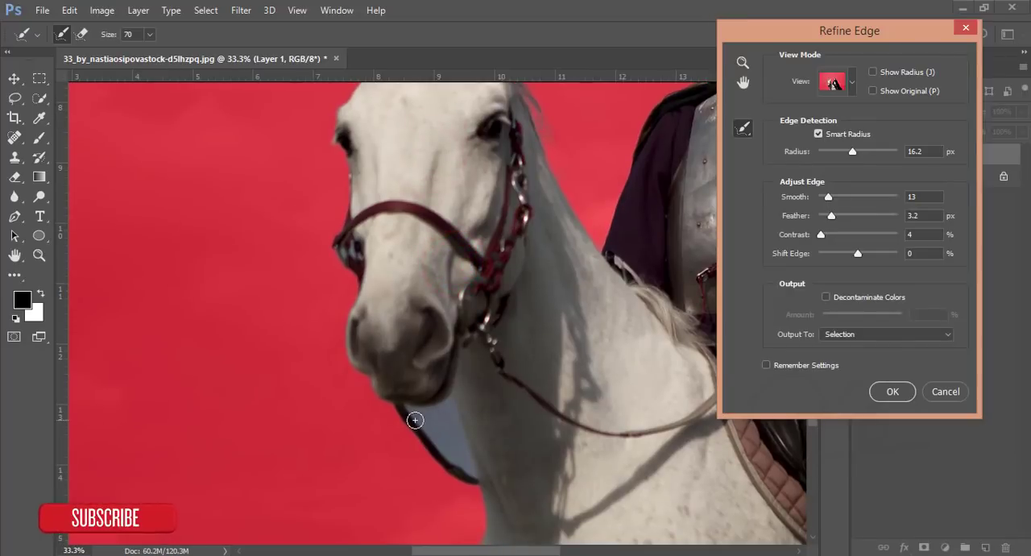
Brush the edges along the horse's neck and rider's hair, outputting to New Layer with Layer Mask
drag(415, 419, 219, 332)
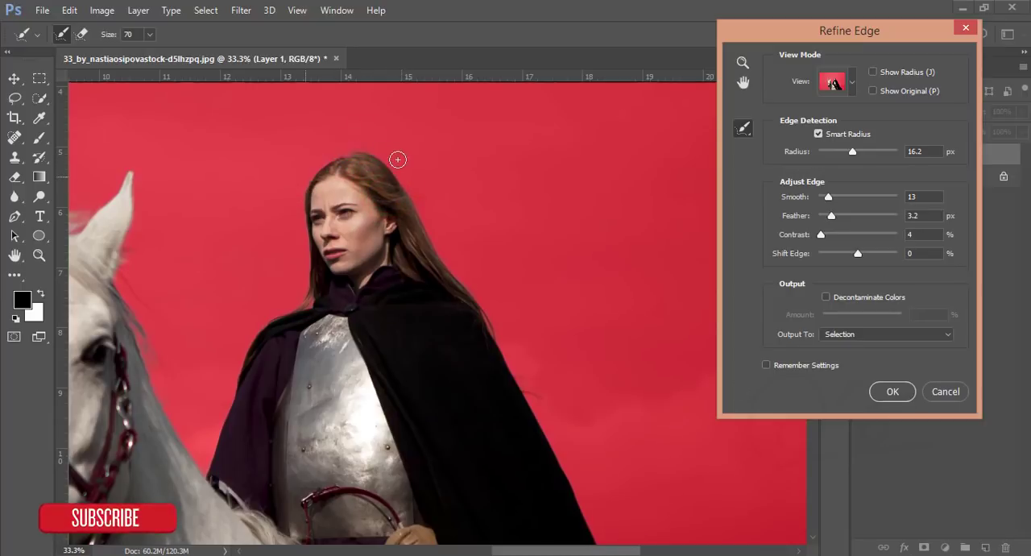
drag(397, 160, 502, 314)
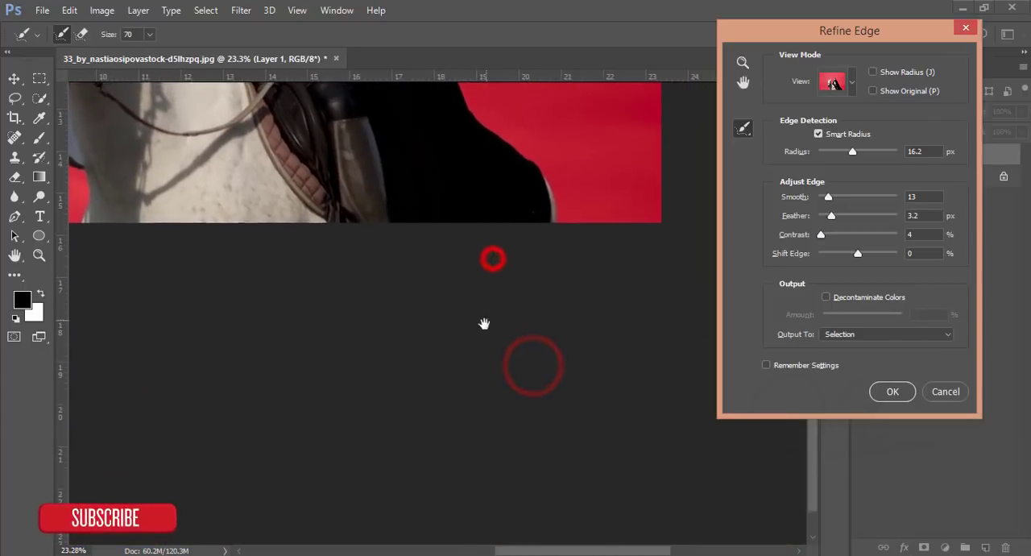
drag(483, 324, 362, 301)
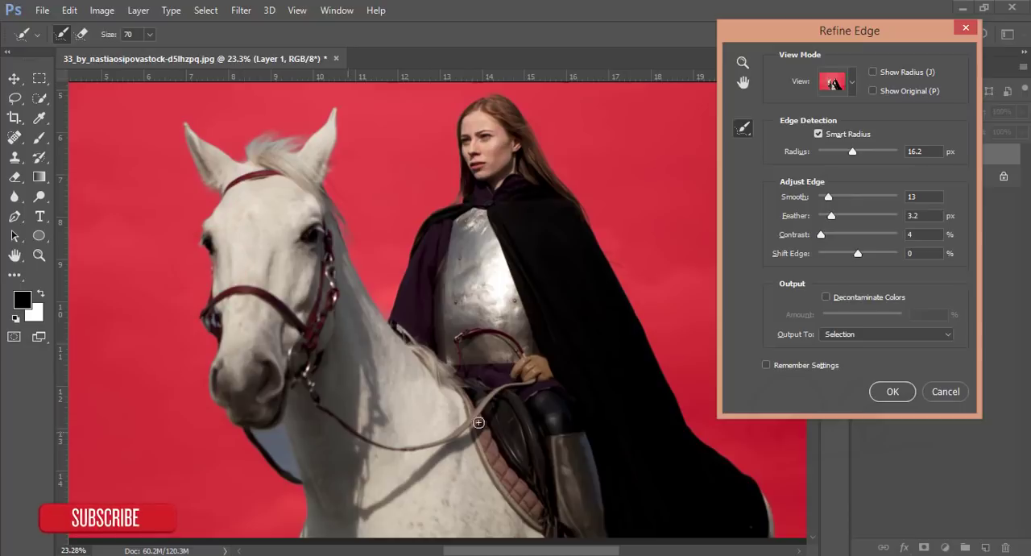
click(884, 334)
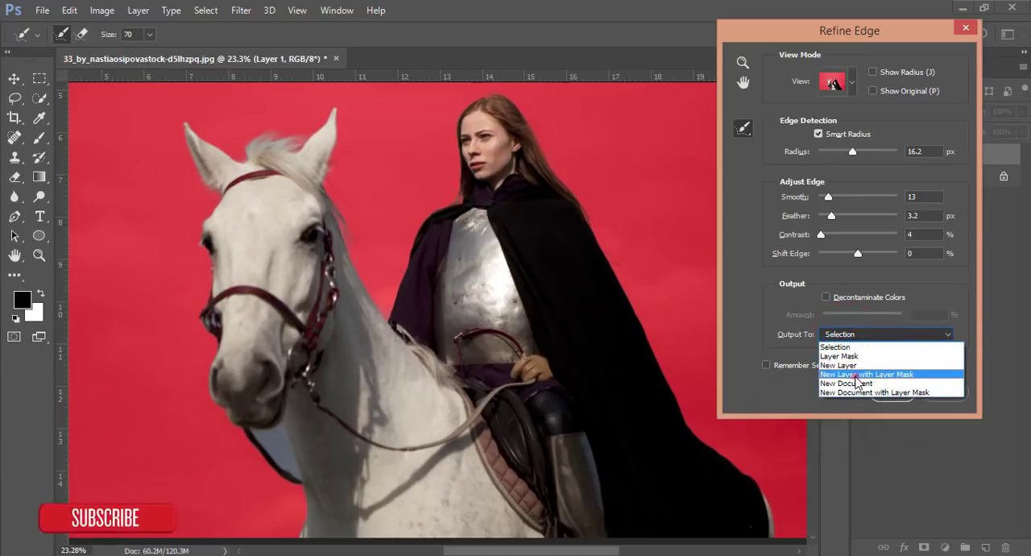
click(883, 389)
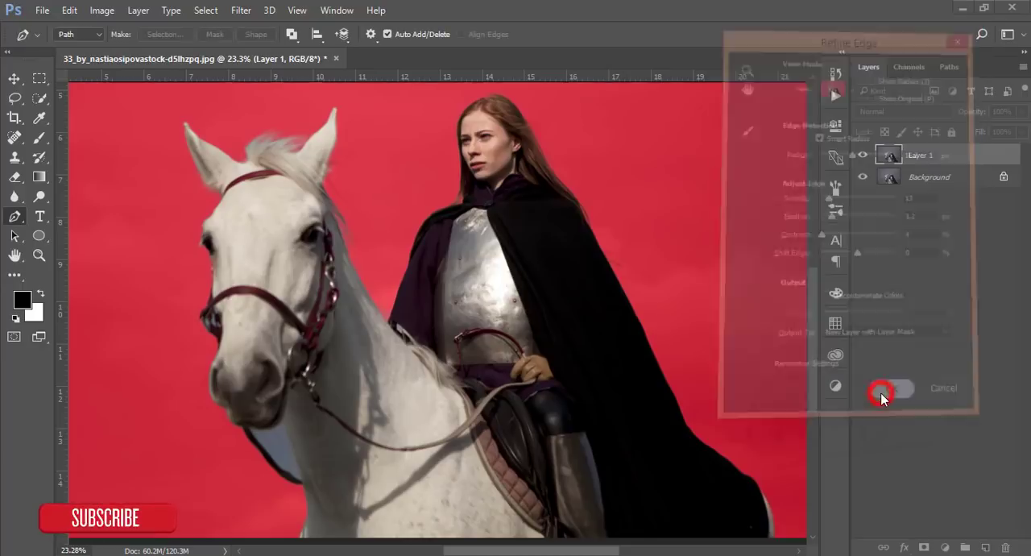
Confirm the refined edge to create Layer 1 copy with a layer mask
click(882, 395)
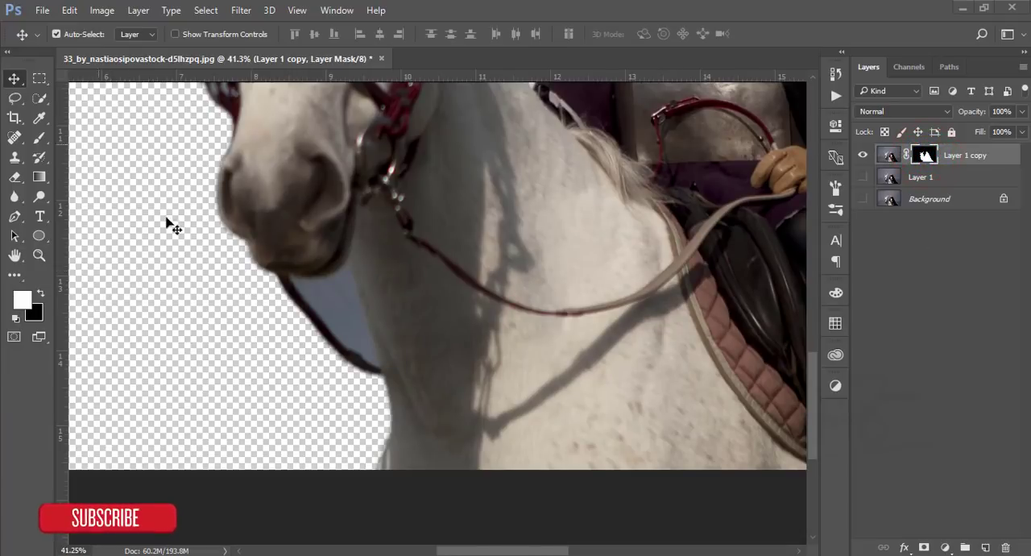
Outline and select the sky gap under the horse's jaw, clear it, then deselect
click(14, 216)
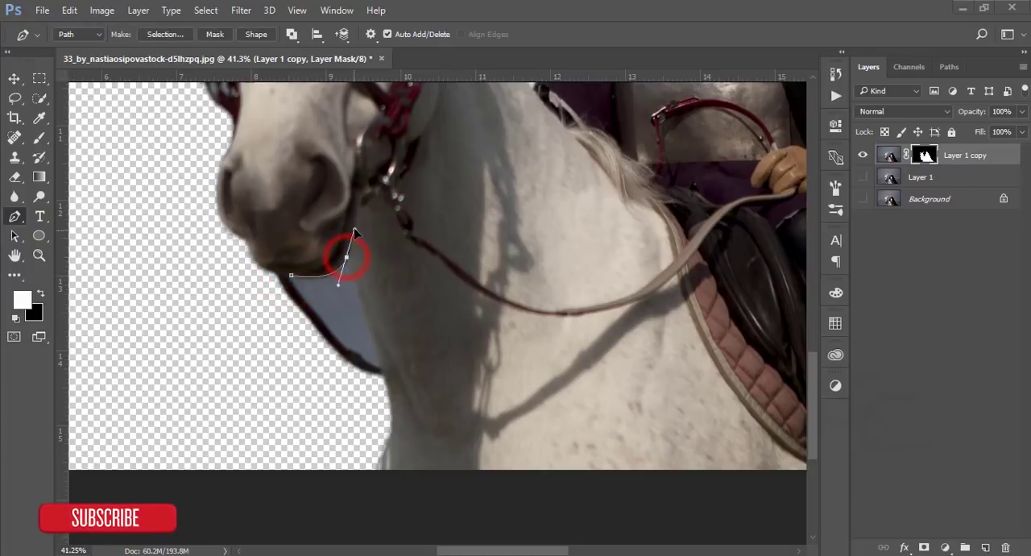
click(378, 366)
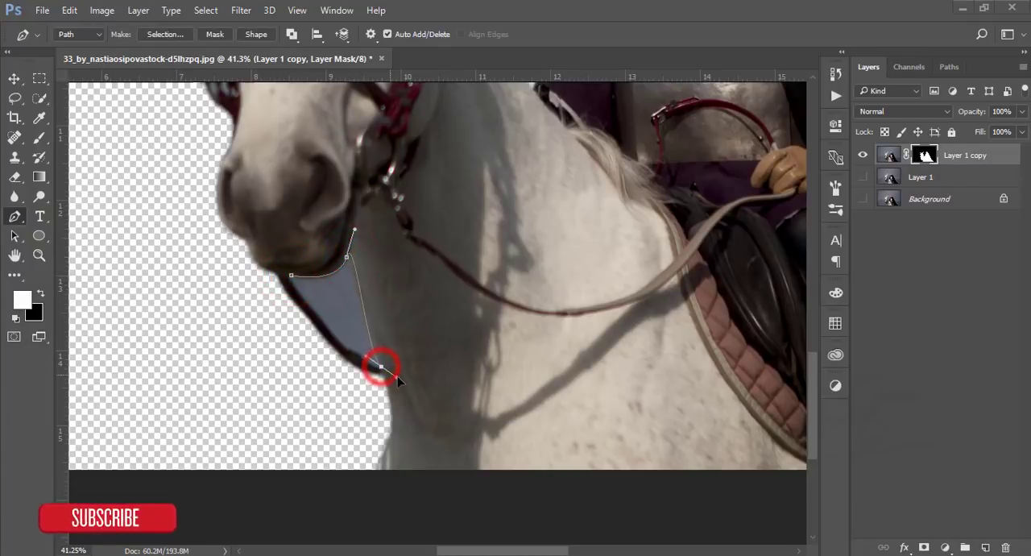
key(ctrl+z)
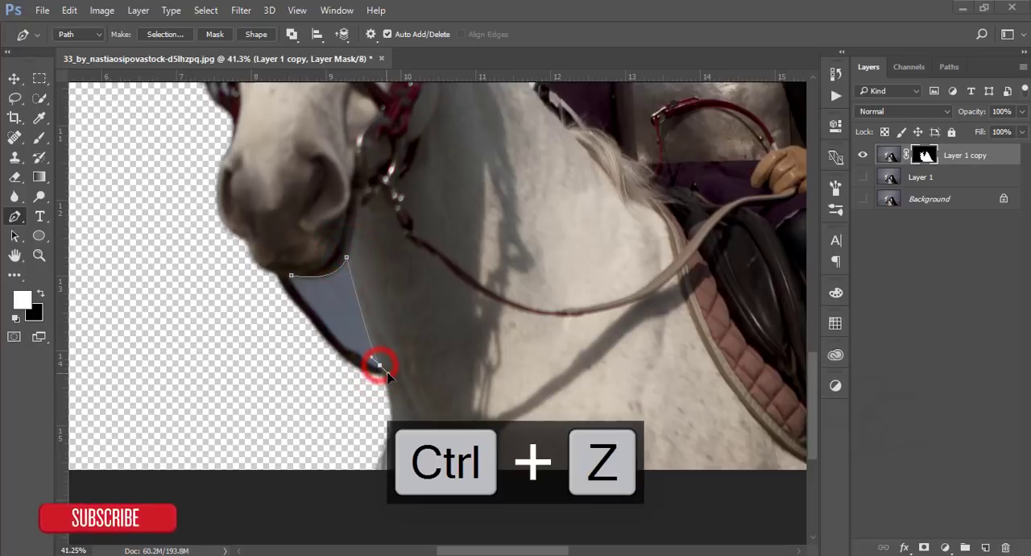
key(ctrl+z)
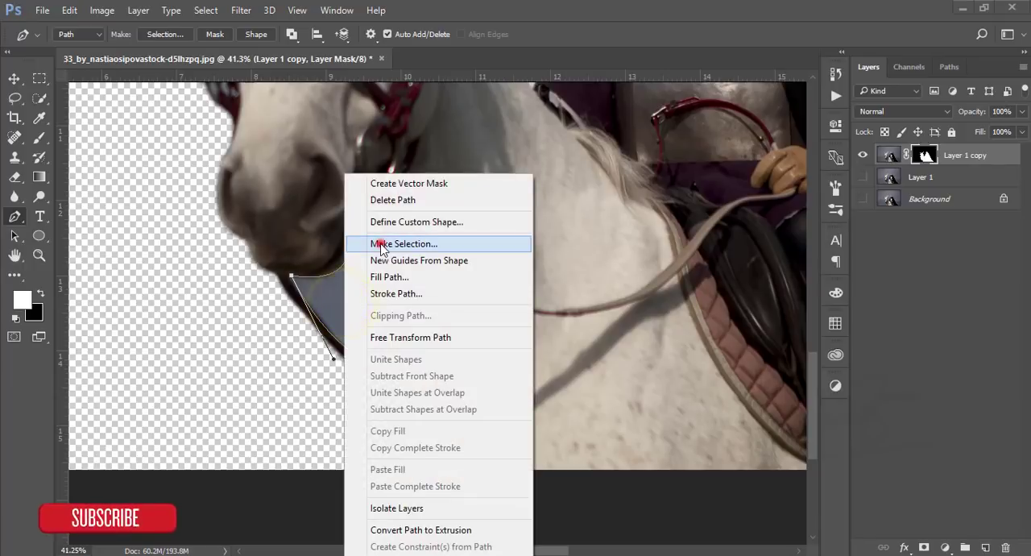
click(404, 243)
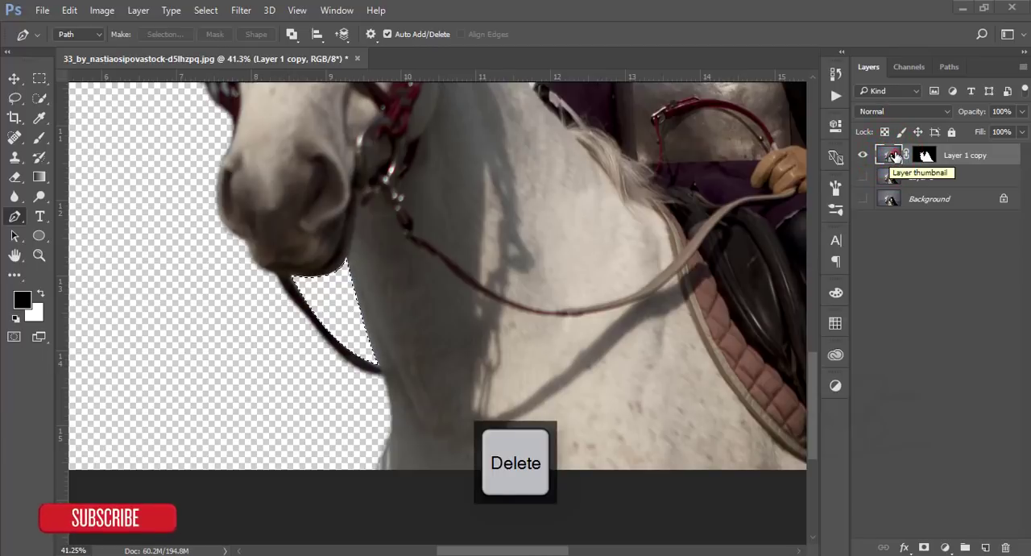
key(ctrl+z)
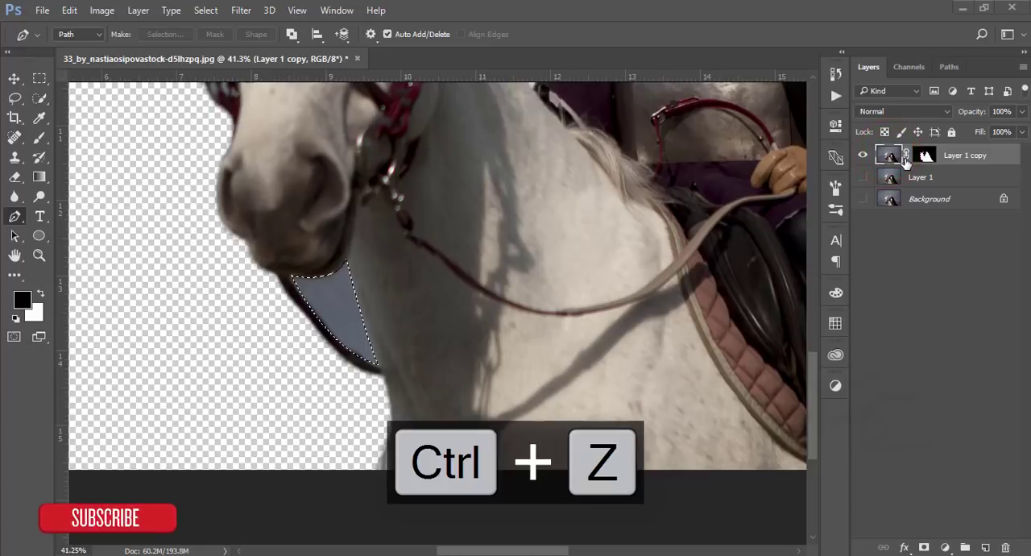
key(Delete)
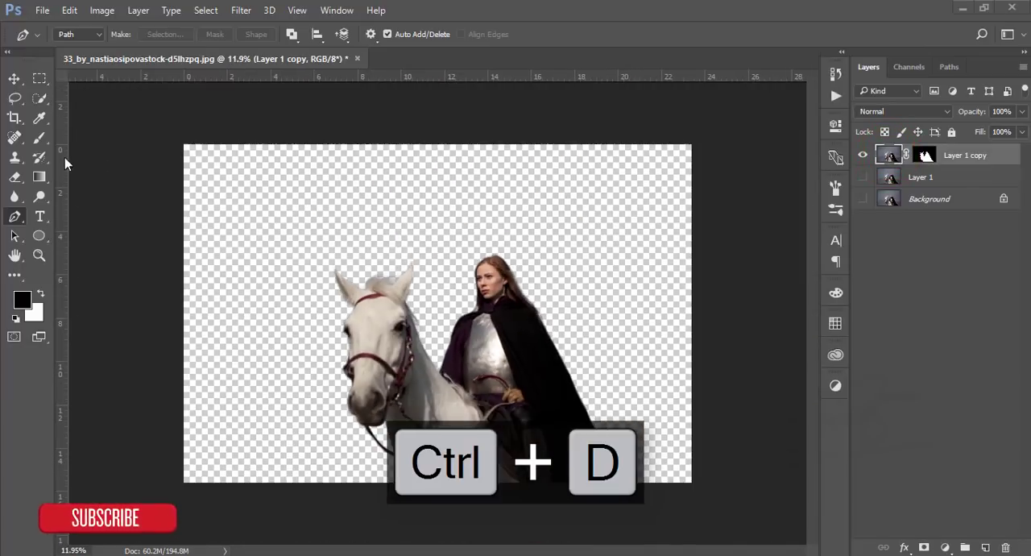
click(933, 177)
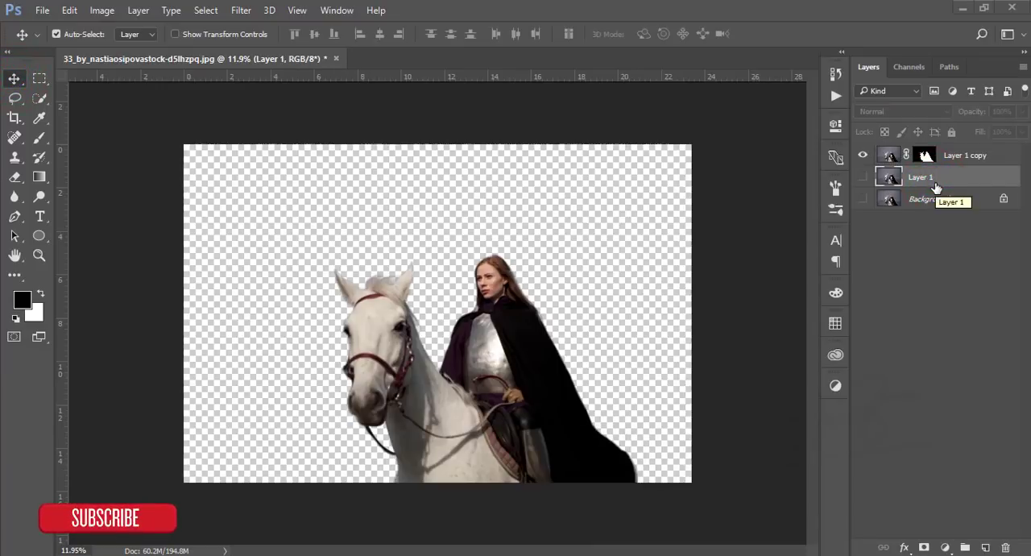
Place the sunset photo as an embedded layer and enlarge it to fill the canvas
click(42, 10)
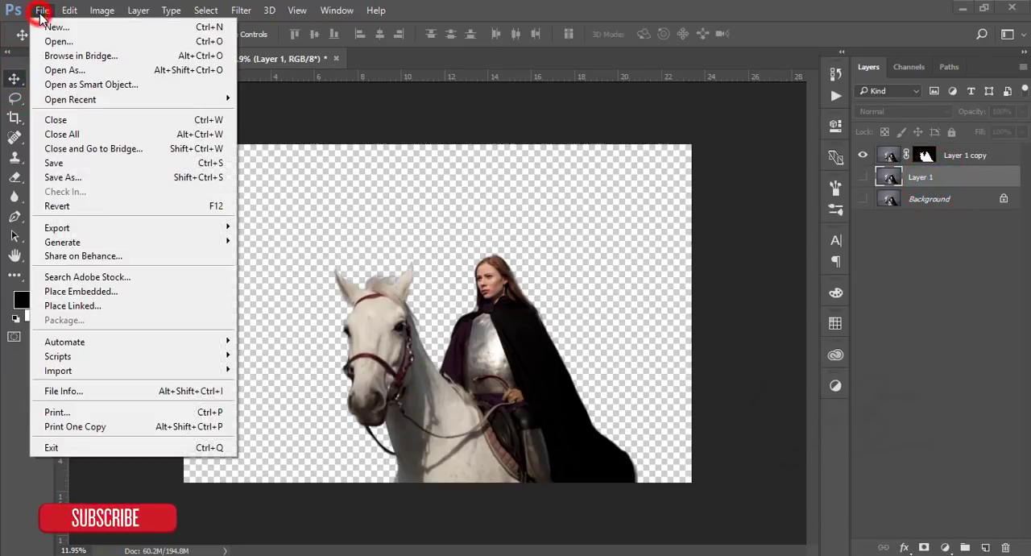
click(80, 291)
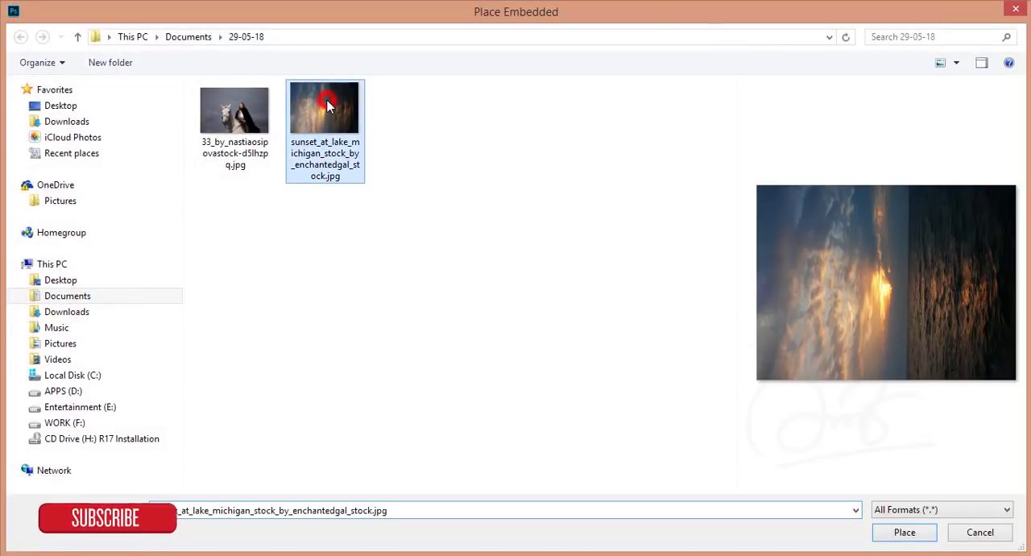
click(904, 532)
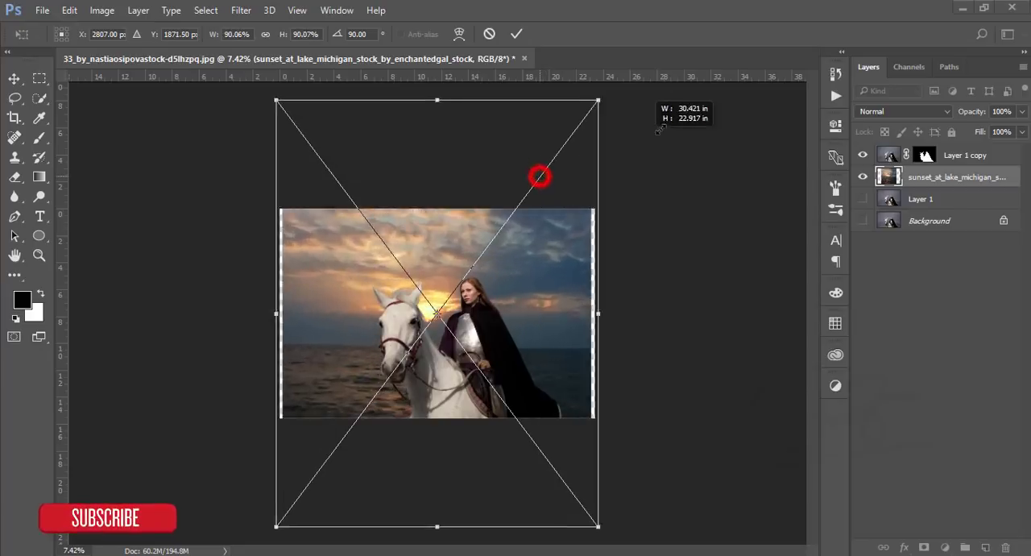
drag(540, 176, 580, 270)
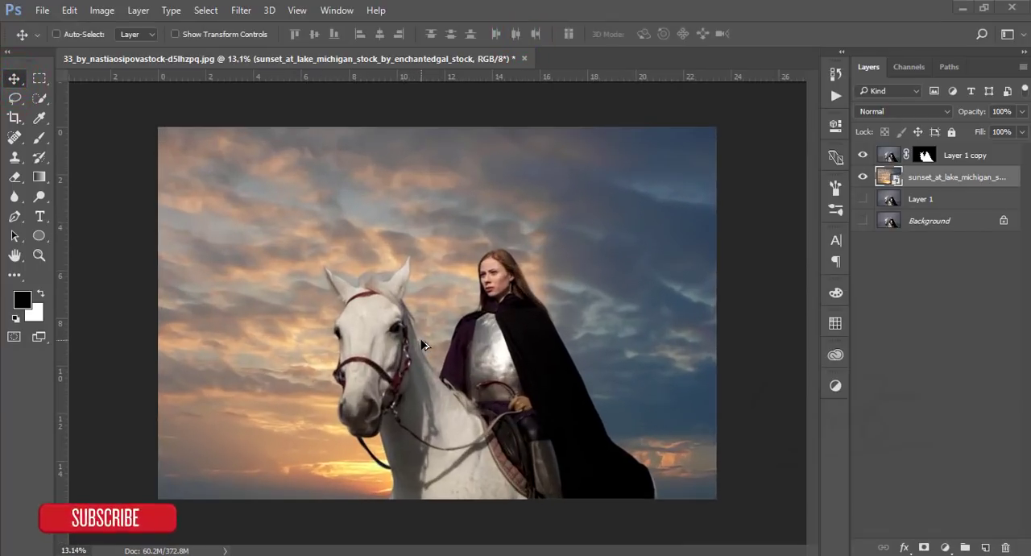
Rasterize the sunset layer and apply a Tilt-Shift blur of about 102 px
click(863, 177)
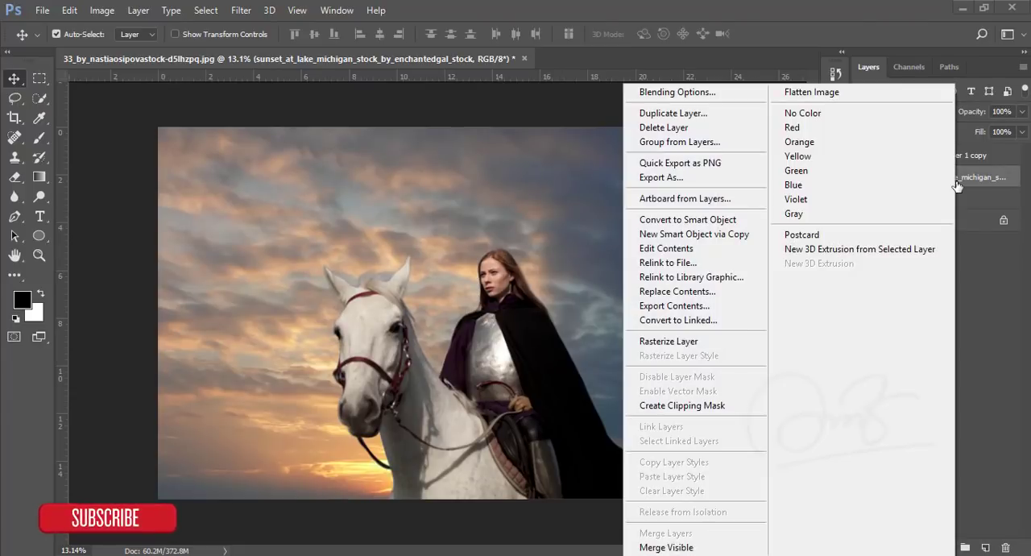
mouse_move(693, 341)
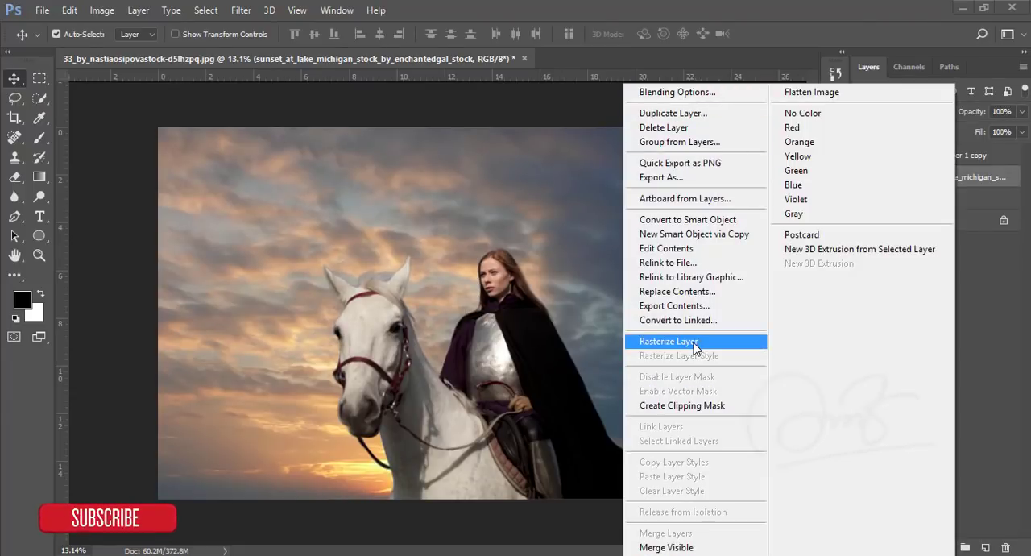
click(668, 341)
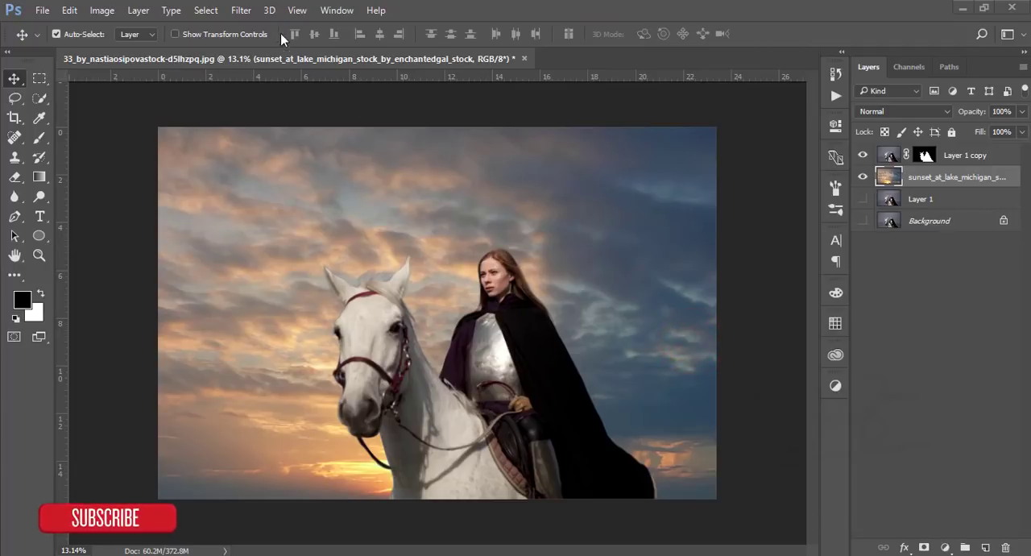
click(241, 10)
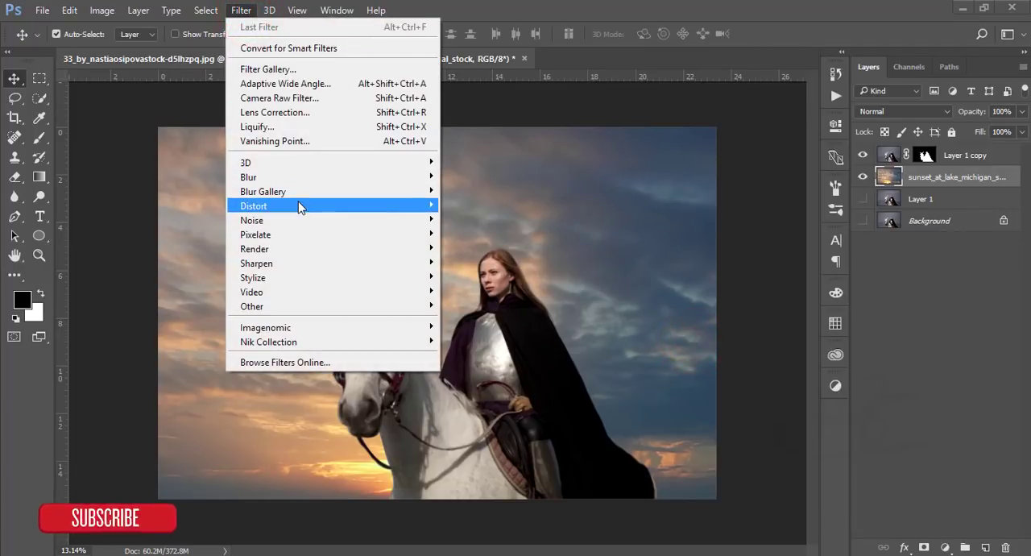
mouse_move(264, 190)
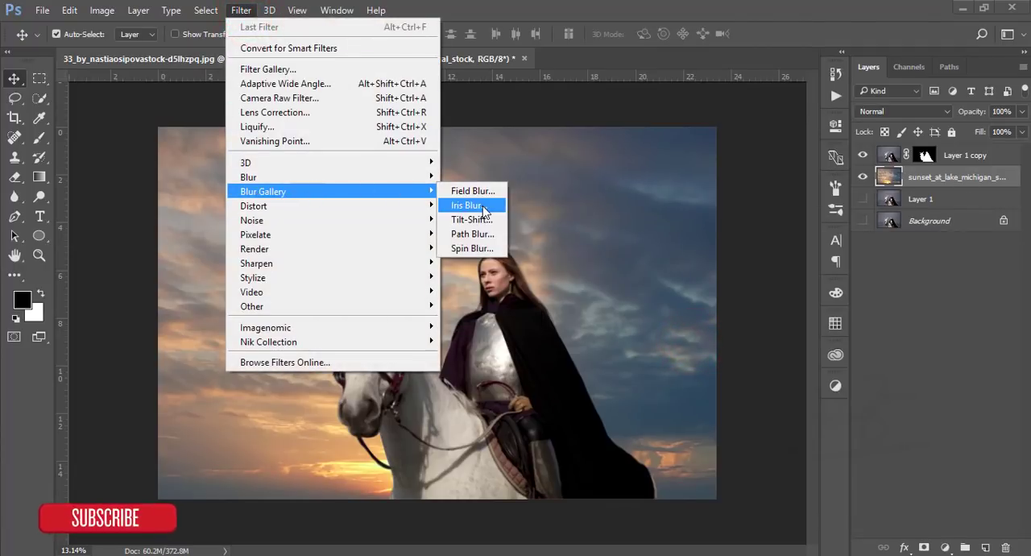
click(470, 220)
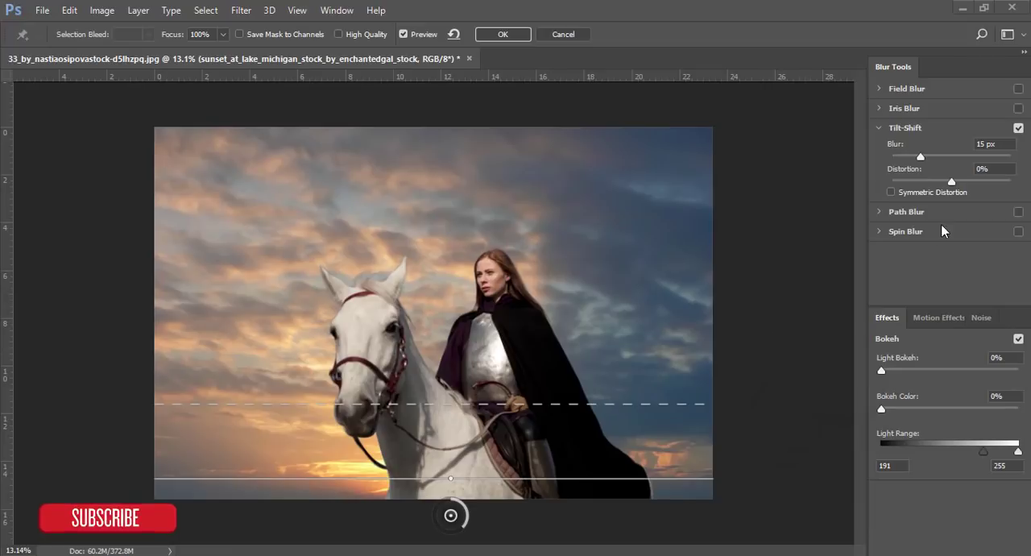
drag(921, 156, 942, 156)
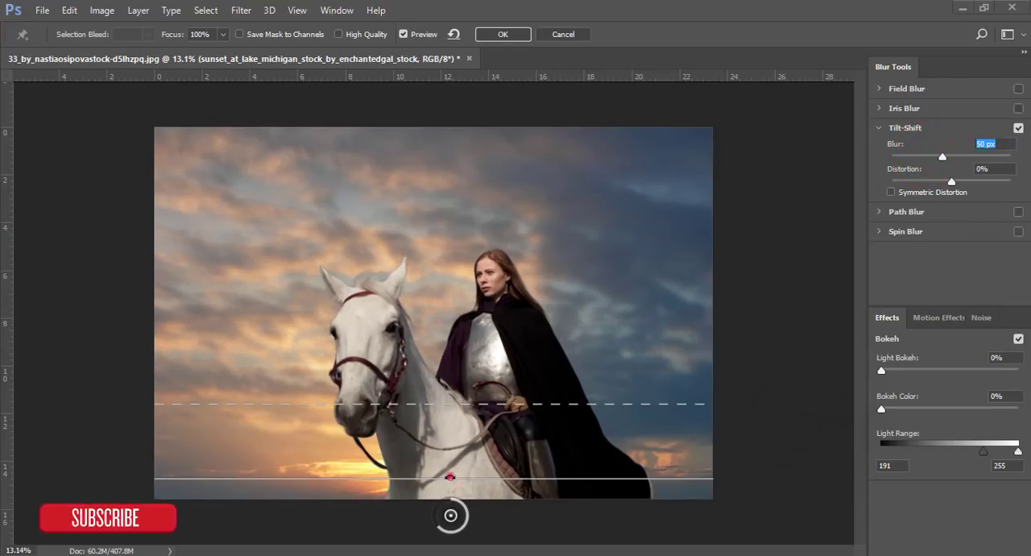
key(ctrl+z)
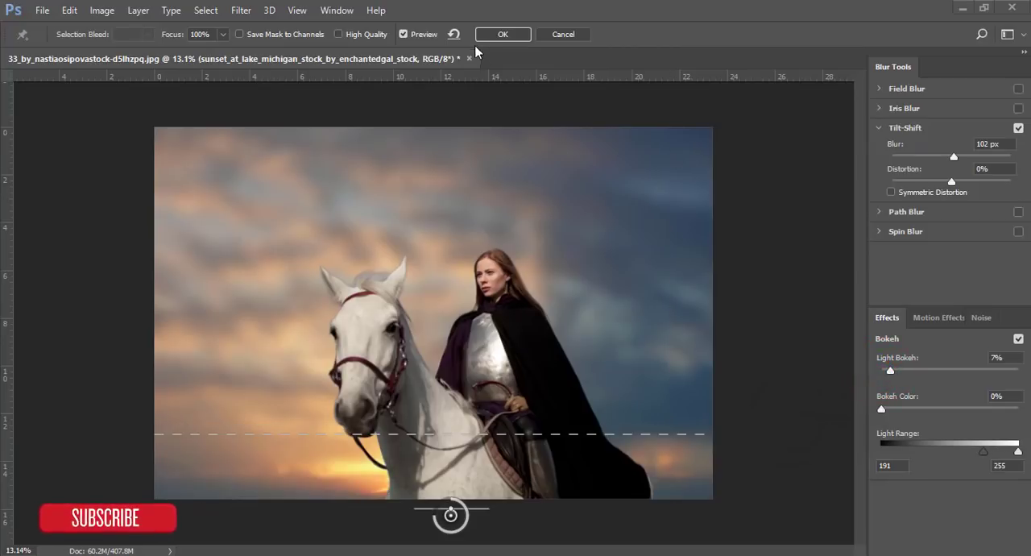
click(502, 34)
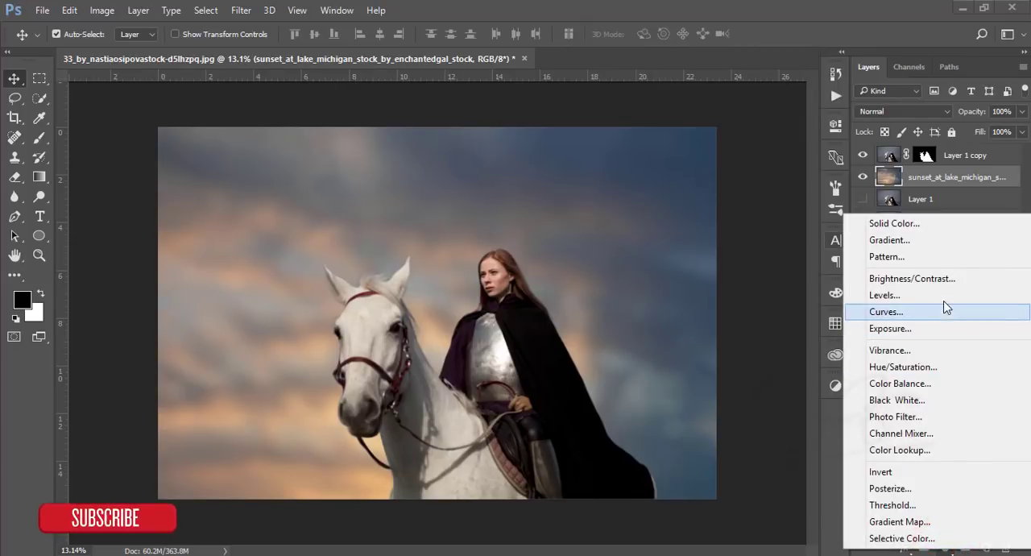
Add a Levels adjustment clipped to the sky with the shadow slider moved right
click(884, 295)
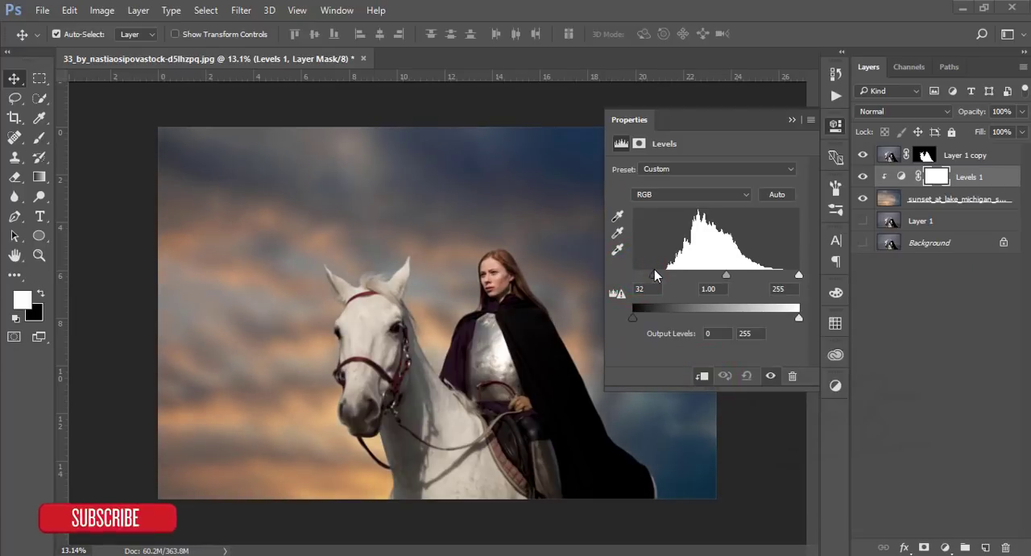
drag(655, 274, 651, 274)
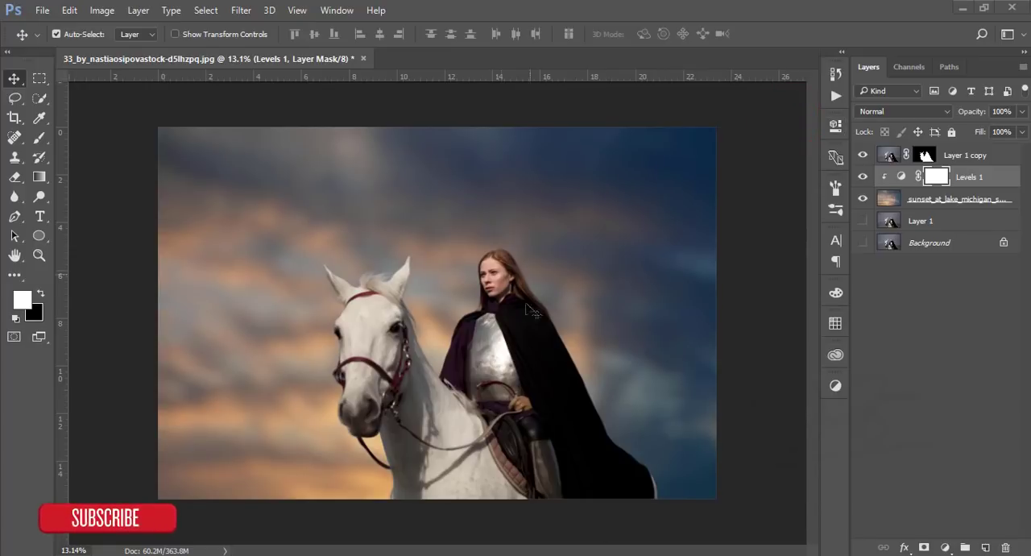
mouse_move(689, 194)
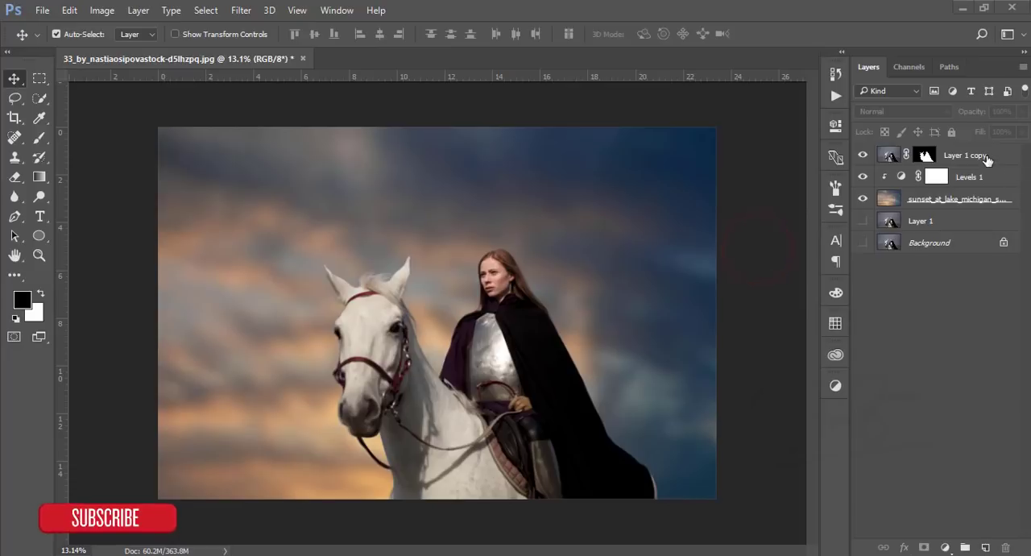
click(951, 198)
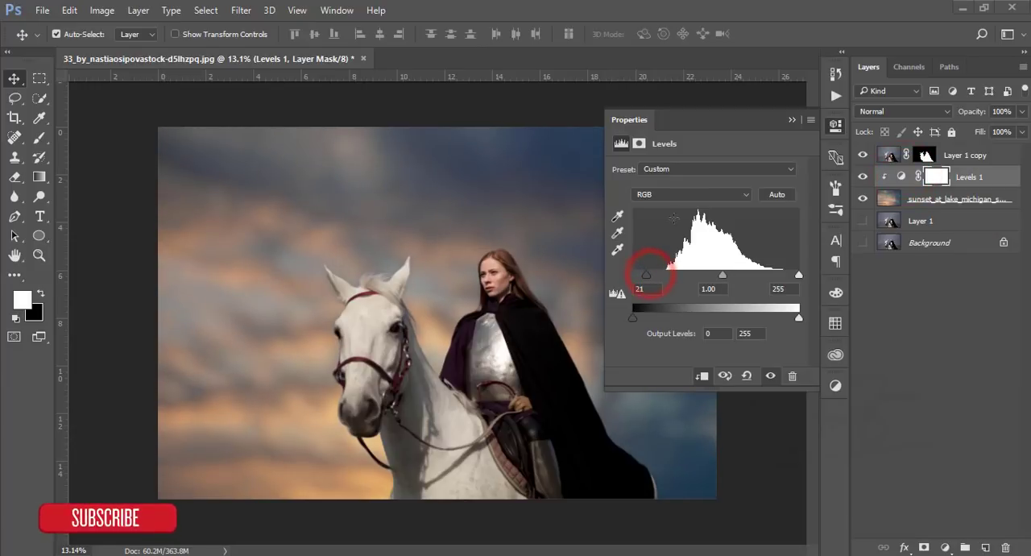
click(965, 155)
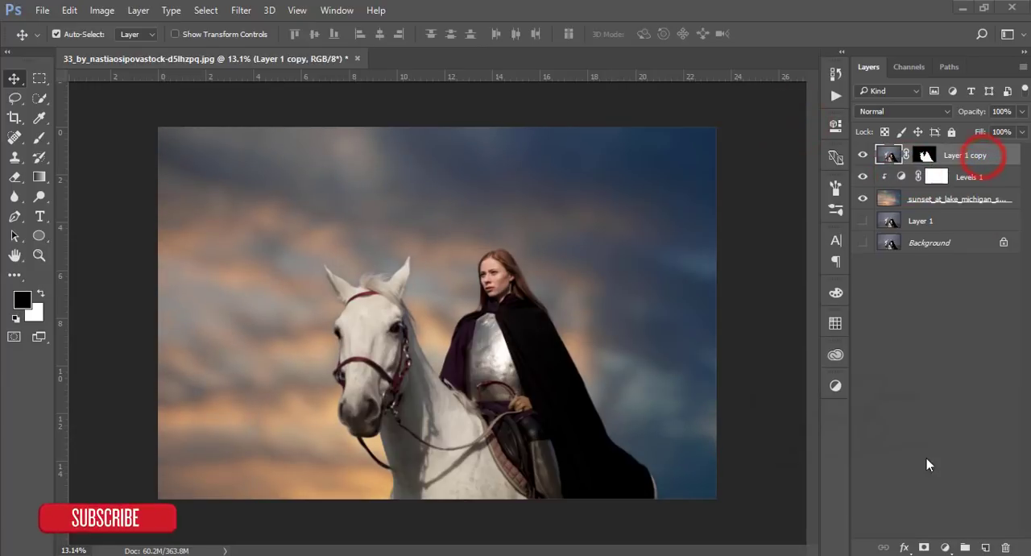
Add Color Balance with midtones Cyan/Red -10, Magenta/Green +1, Yellow/Blue -3
click(945, 547)
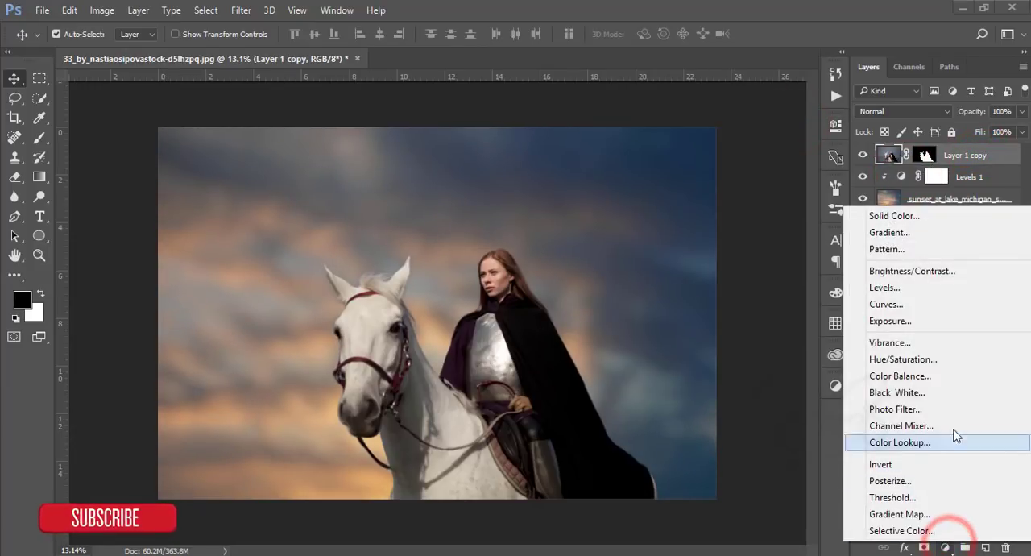
click(900, 375)
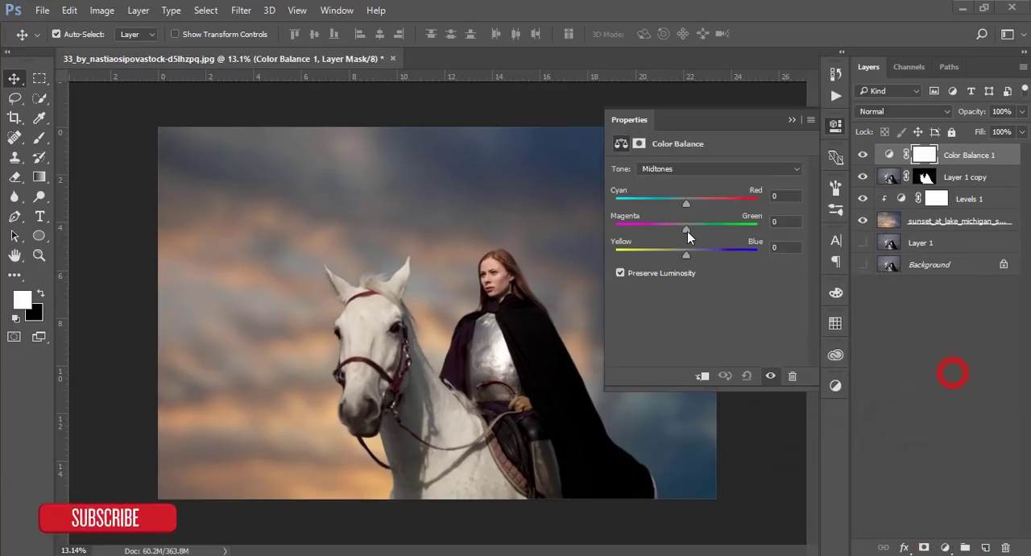
drag(687, 203, 681, 203)
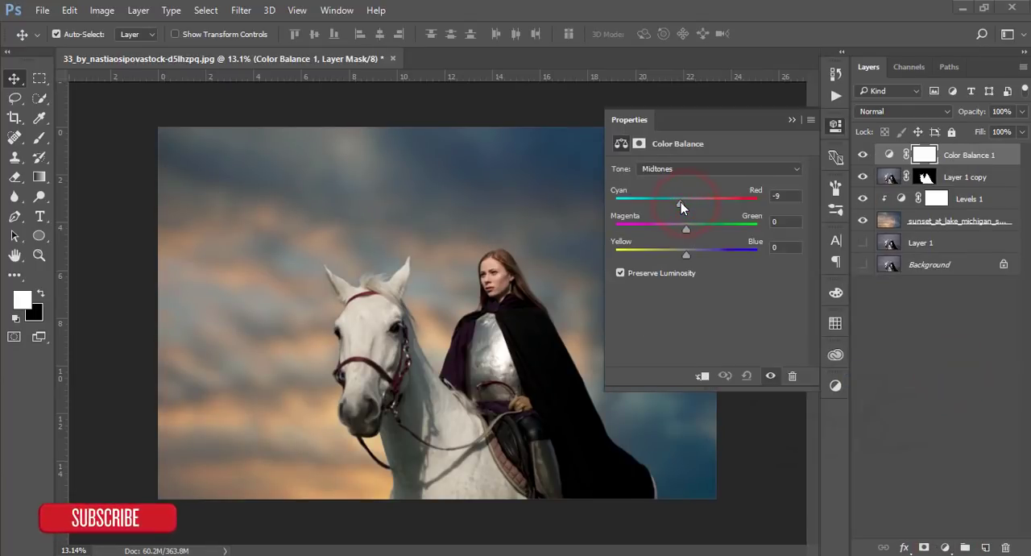
drag(681, 198, 673, 198)
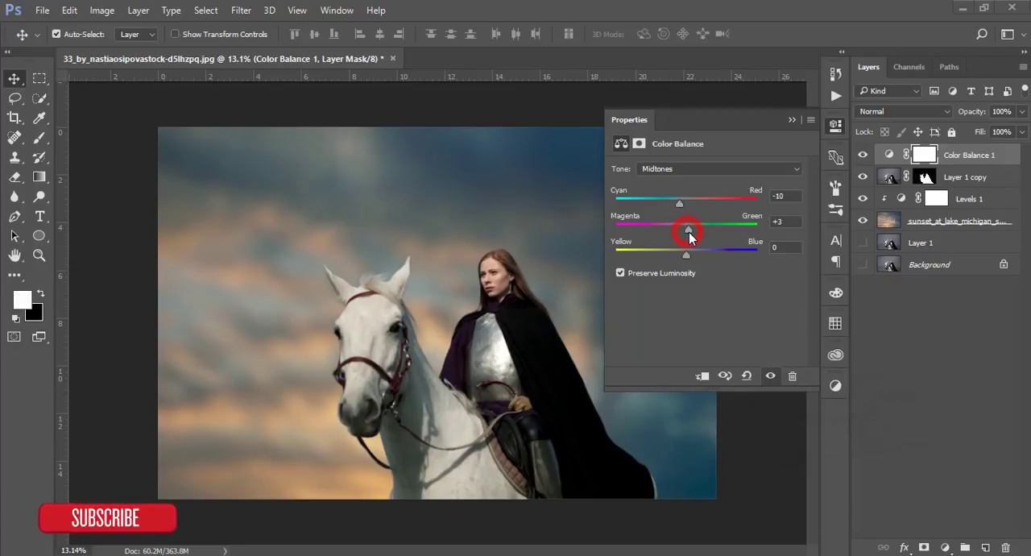
drag(679, 230, 689, 230)
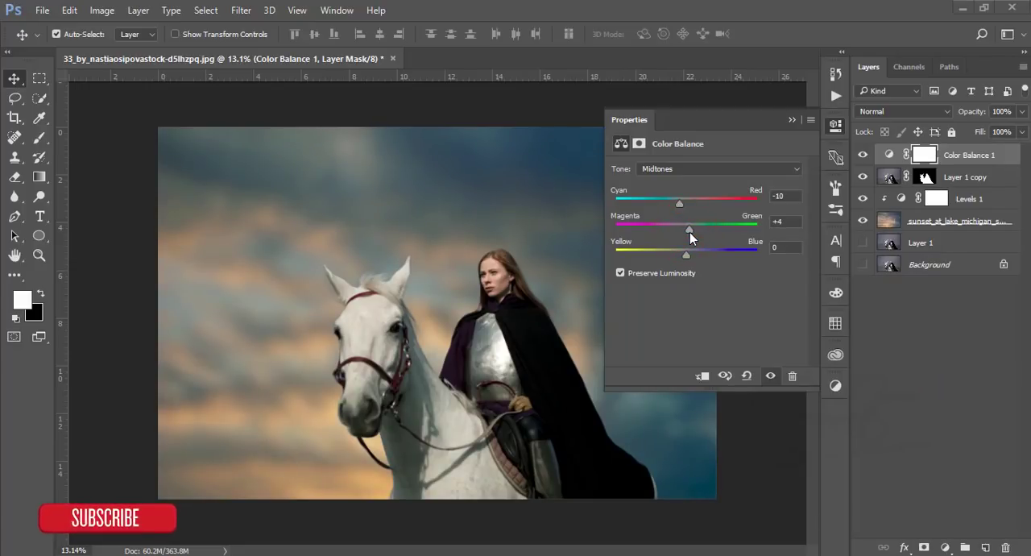
drag(690, 229, 687, 230)
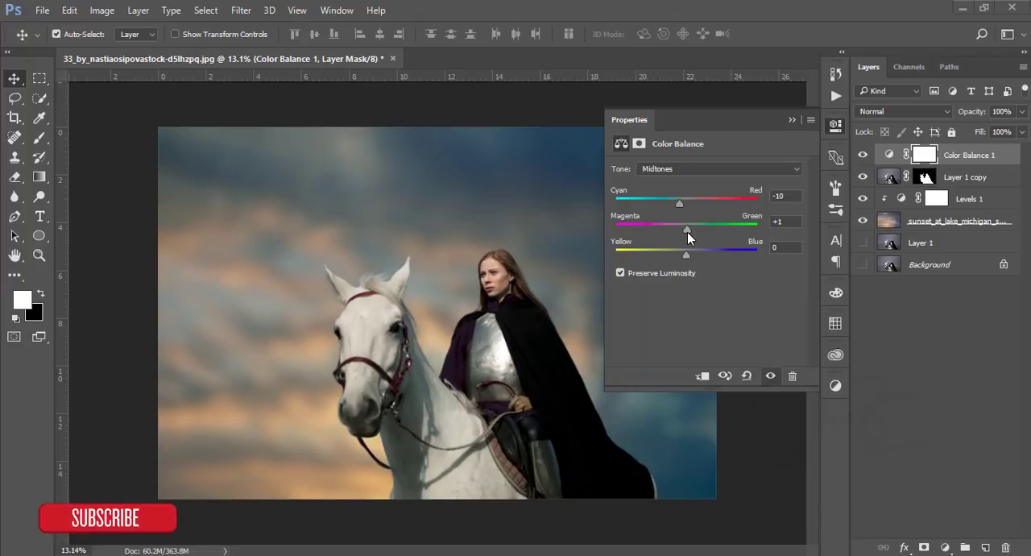
drag(687, 254, 684, 254)
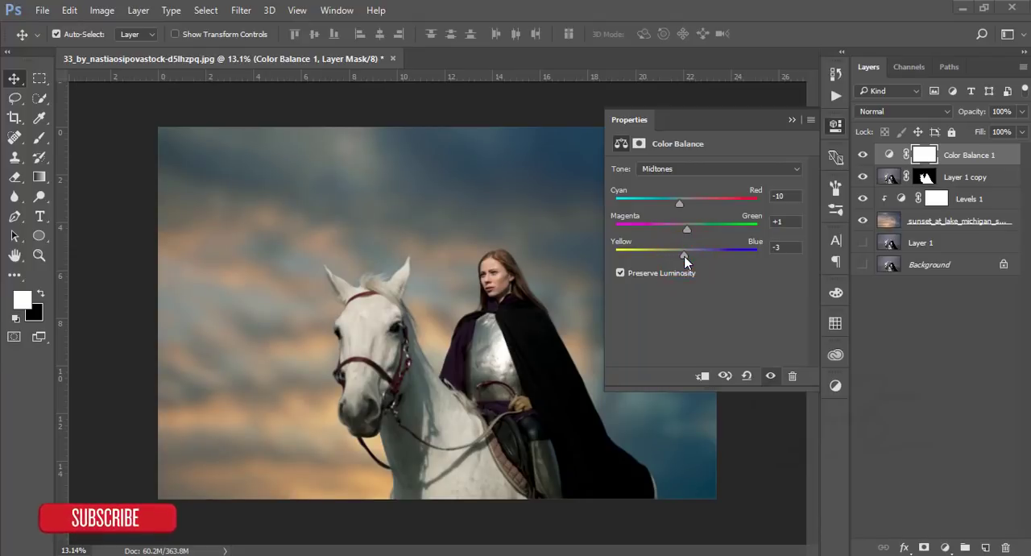
click(792, 120)
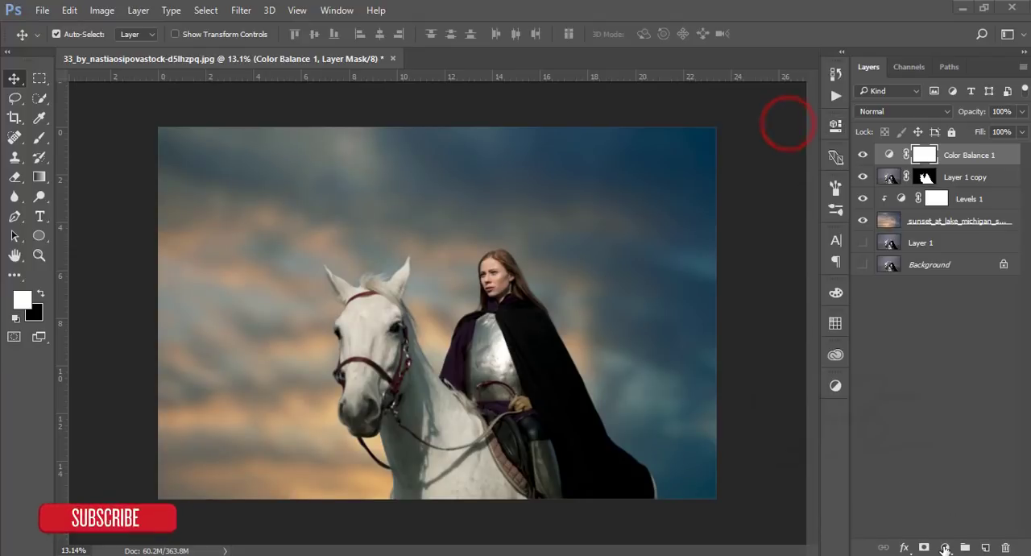
click(946, 548)
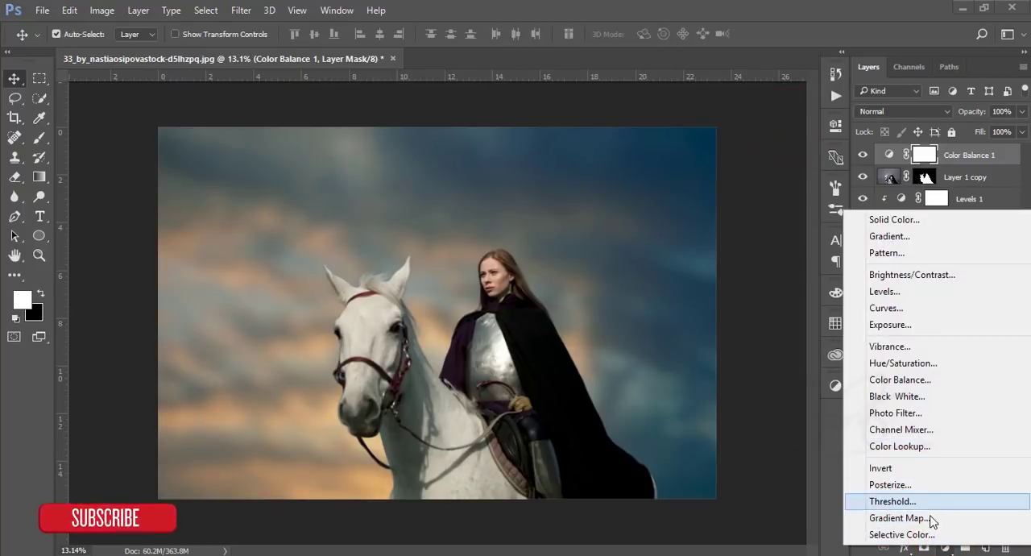
Add a Gradient Map in Soft Light at 22% opacity and select layers down to the sunset
click(898, 518)
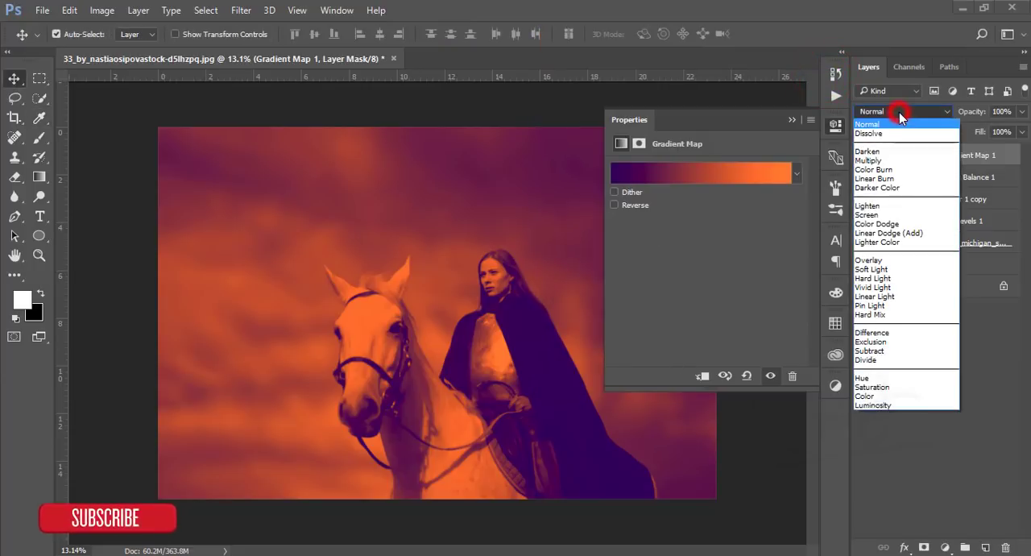
click(867, 214)
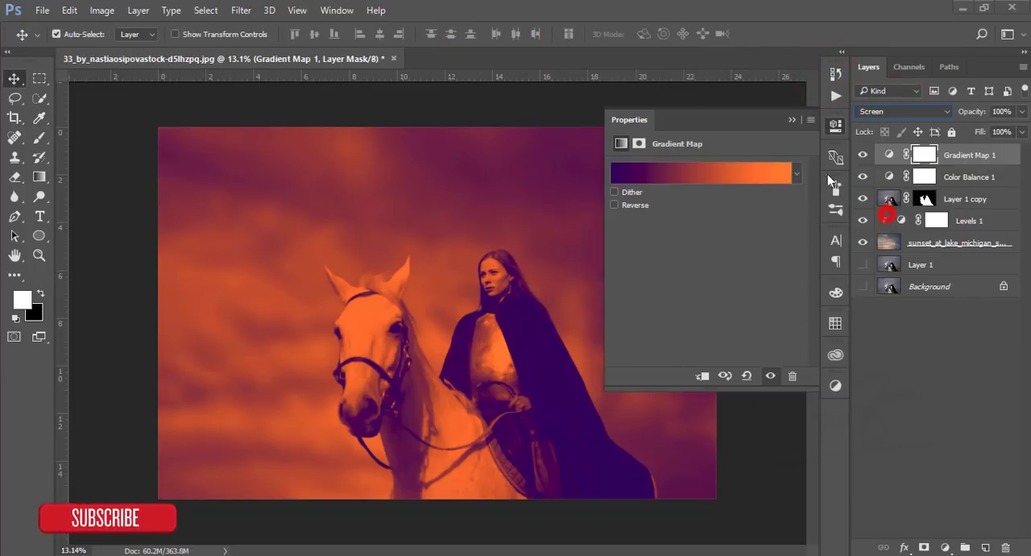
click(902, 111)
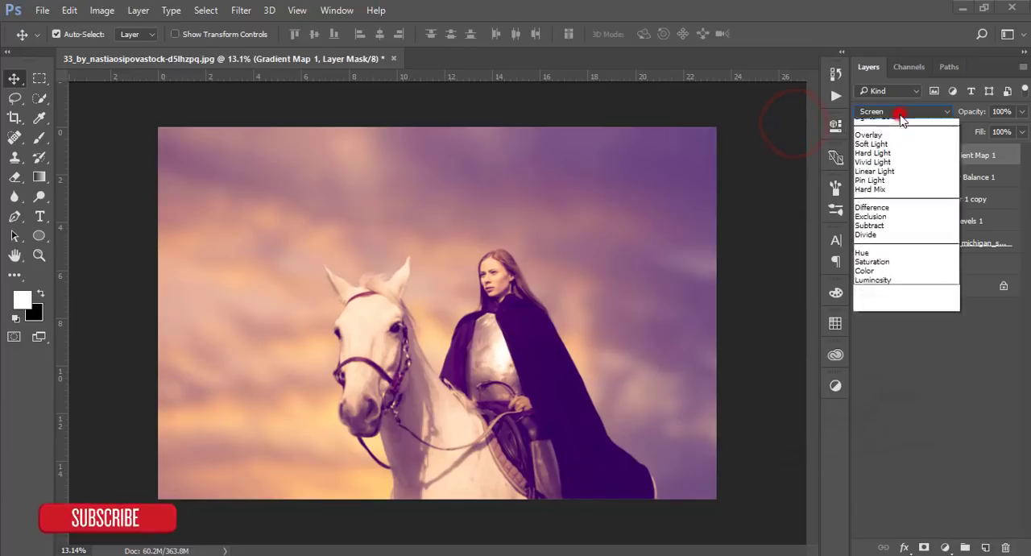
click(872, 144)
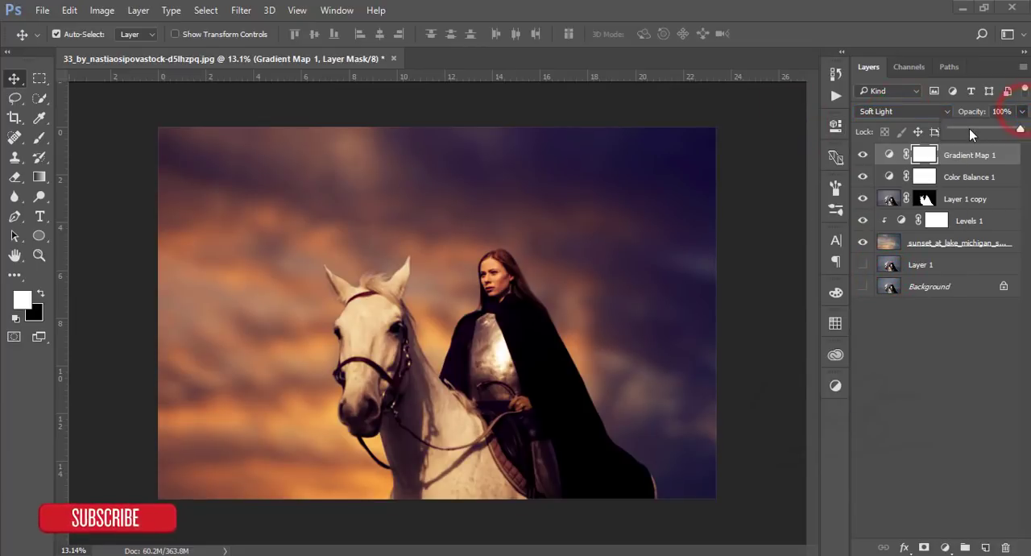
drag(1020, 130, 969, 130)
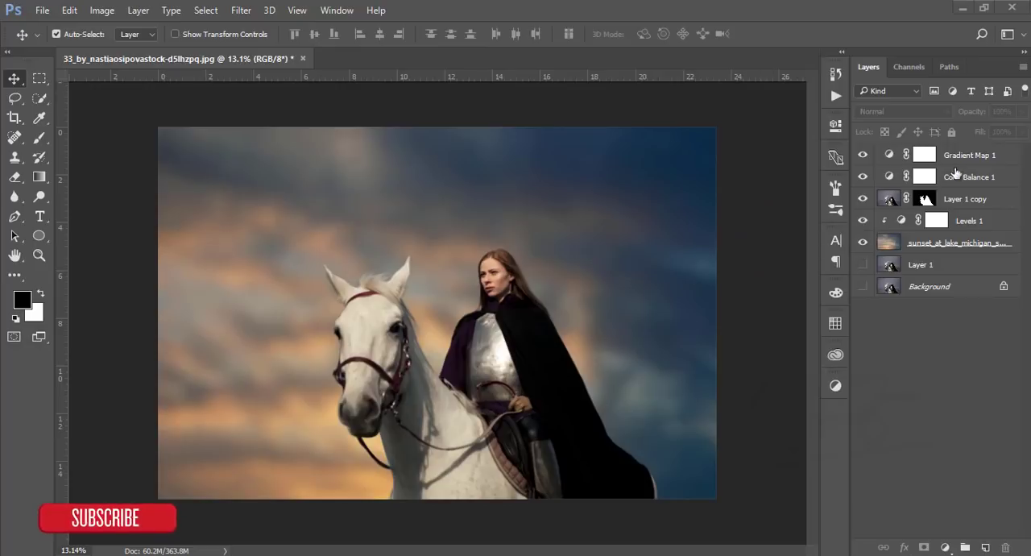
click(953, 242)
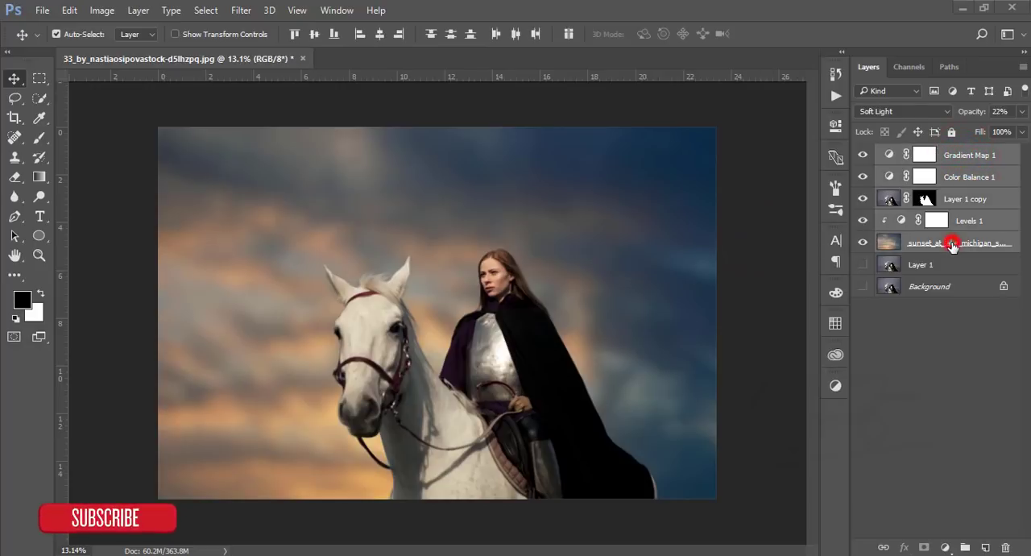
Group the adjustment and sky layers into Group 1 and stamp a merged Layer 2 above
key(ctrl+g)
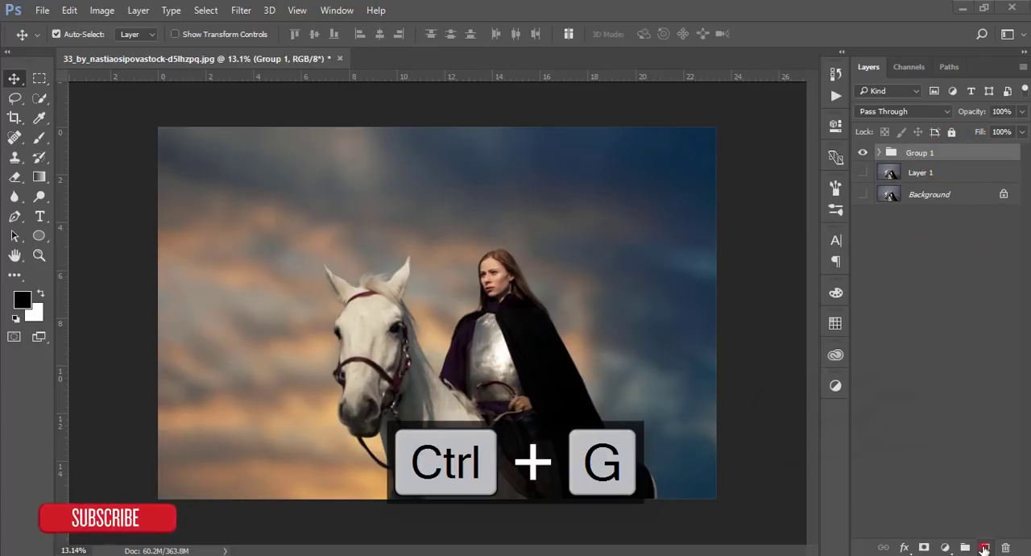
key(ctrl+shift+alt+e)
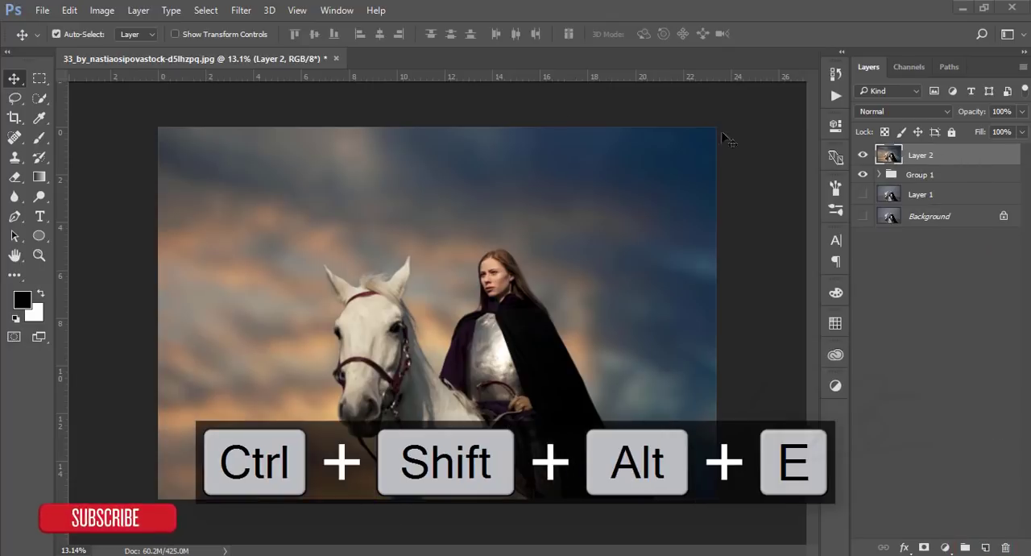
click(241, 10)
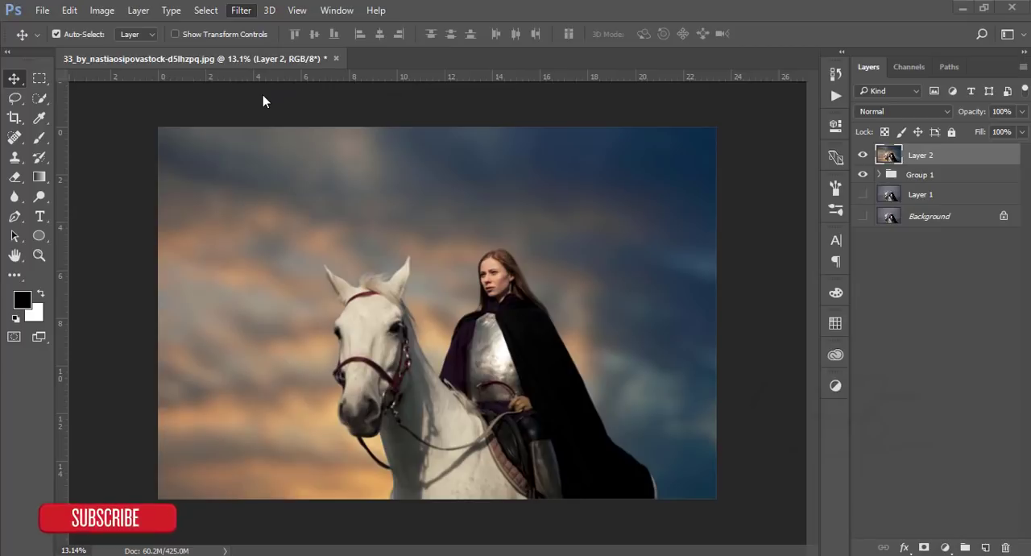
Open Camera Raw on the merged layer and add a light post-crop vignette
click(241, 9)
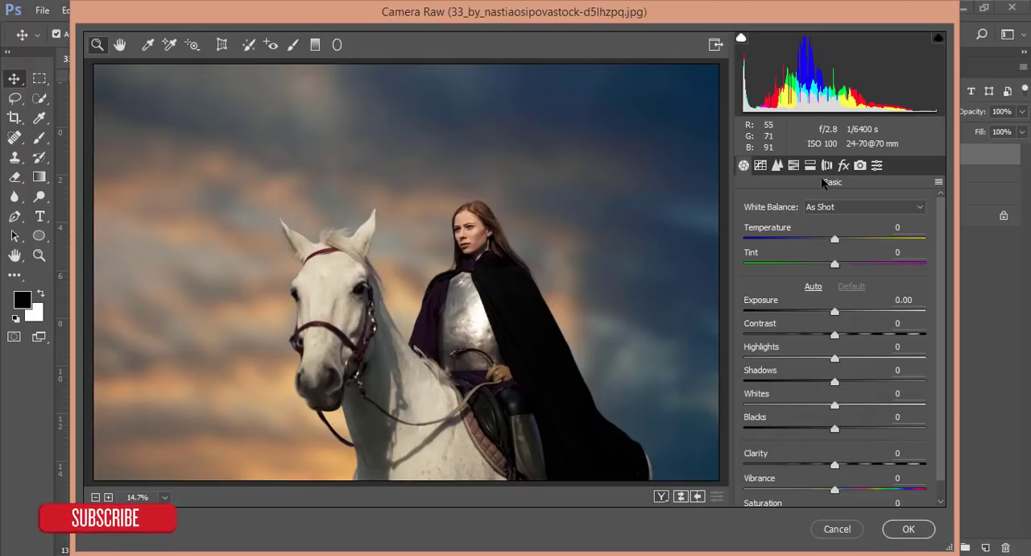
click(843, 165)
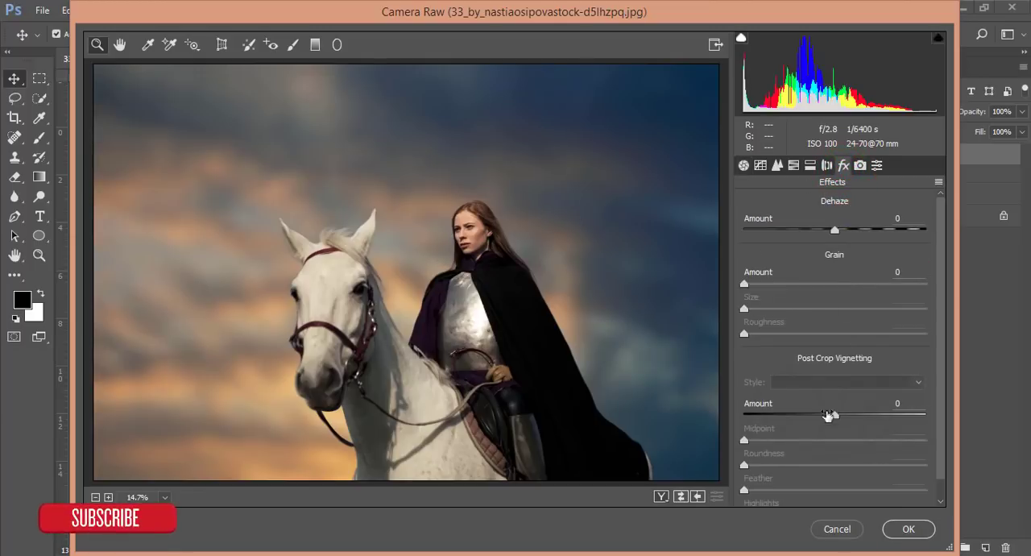
drag(834, 413, 822, 413)
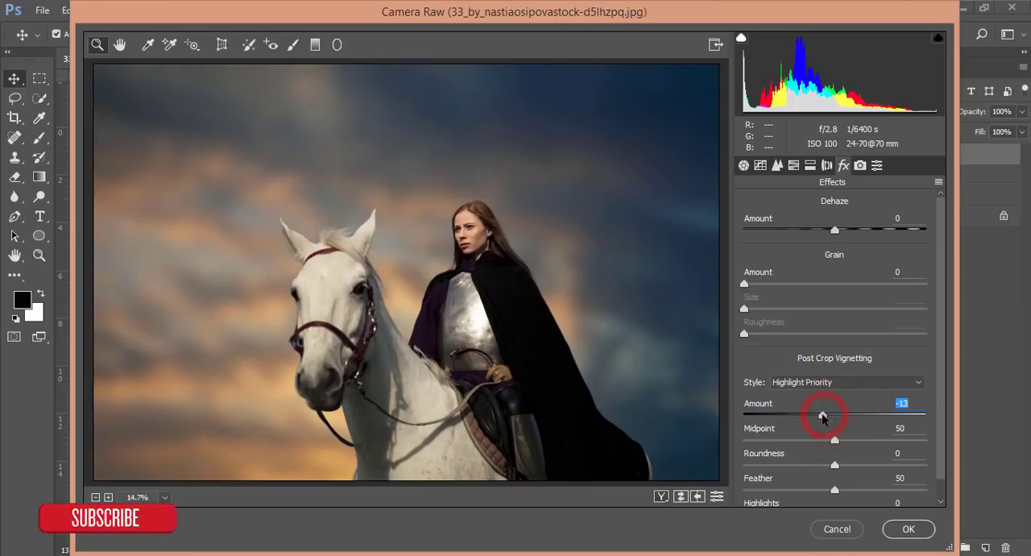
drag(820, 413, 828, 413)
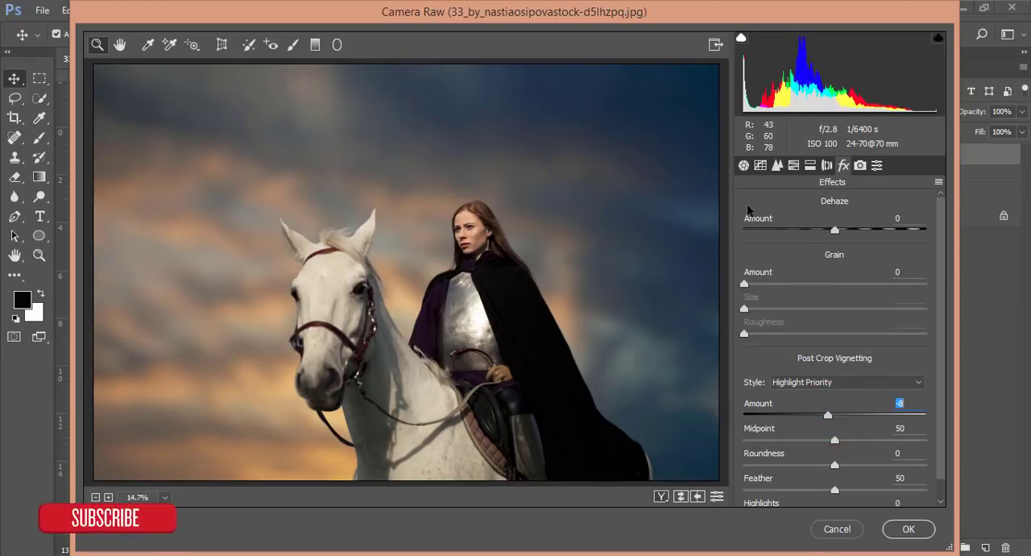
Tone down orange saturation and darken the reds' luminance to -22
click(776, 165)
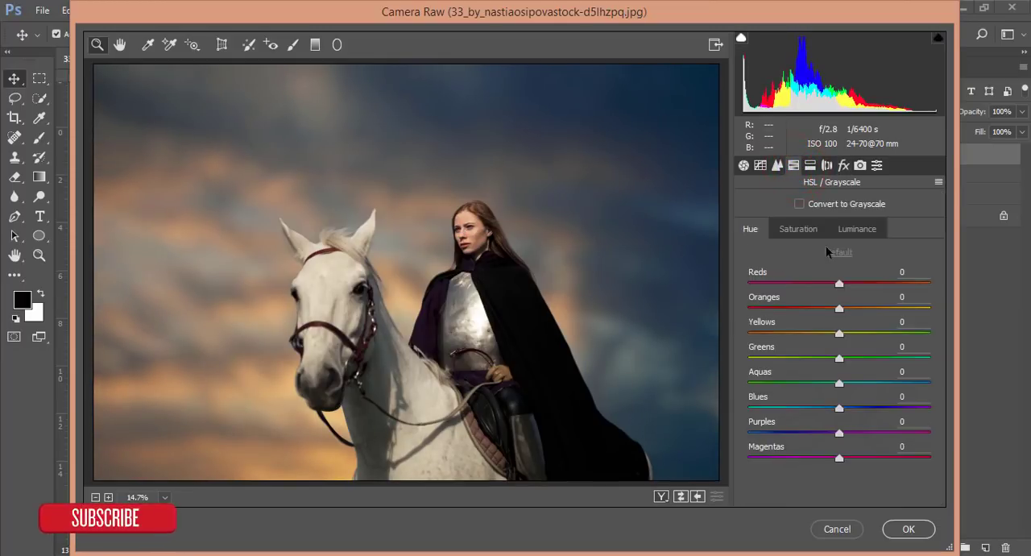
click(857, 228)
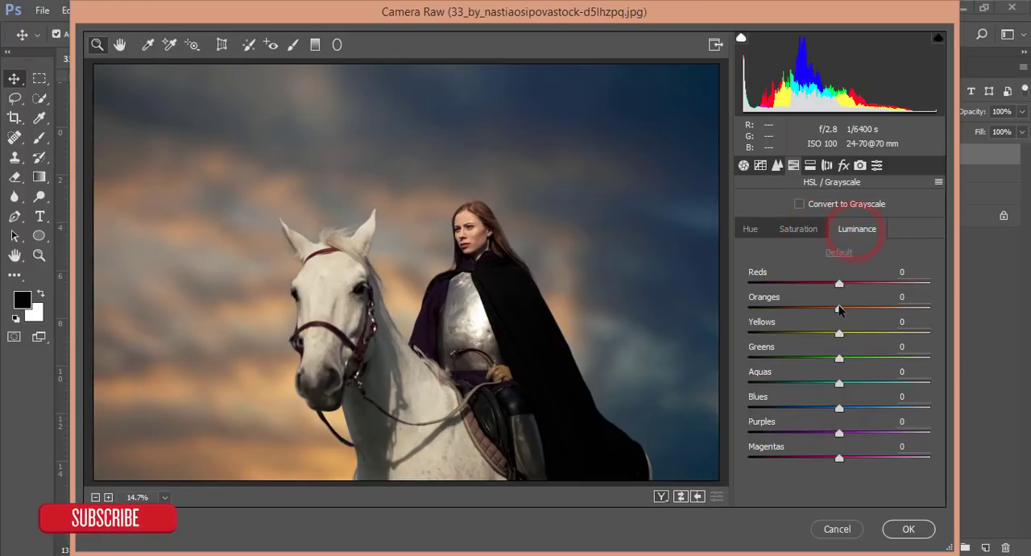
drag(839, 310, 846, 310)
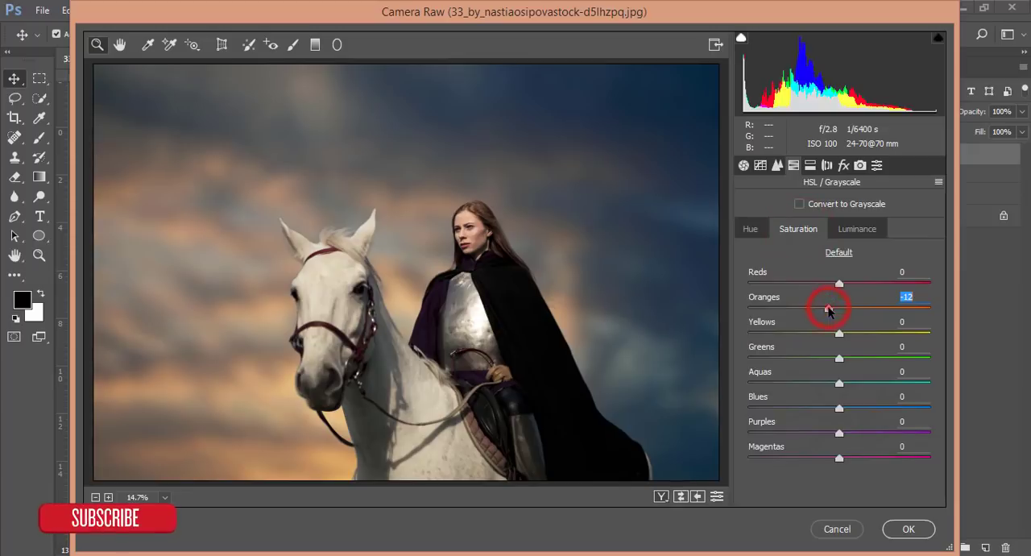
click(857, 228)
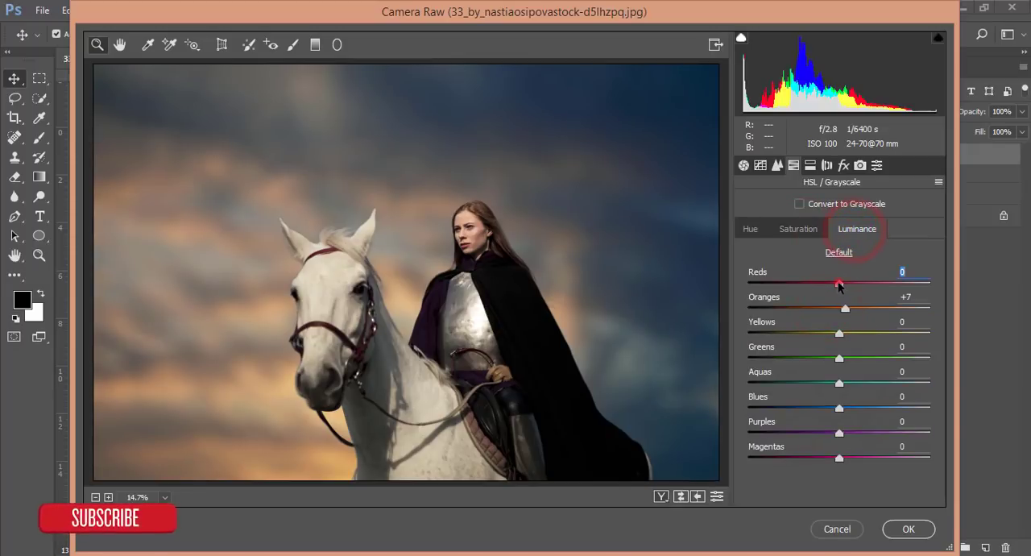
drag(840, 285, 820, 284)
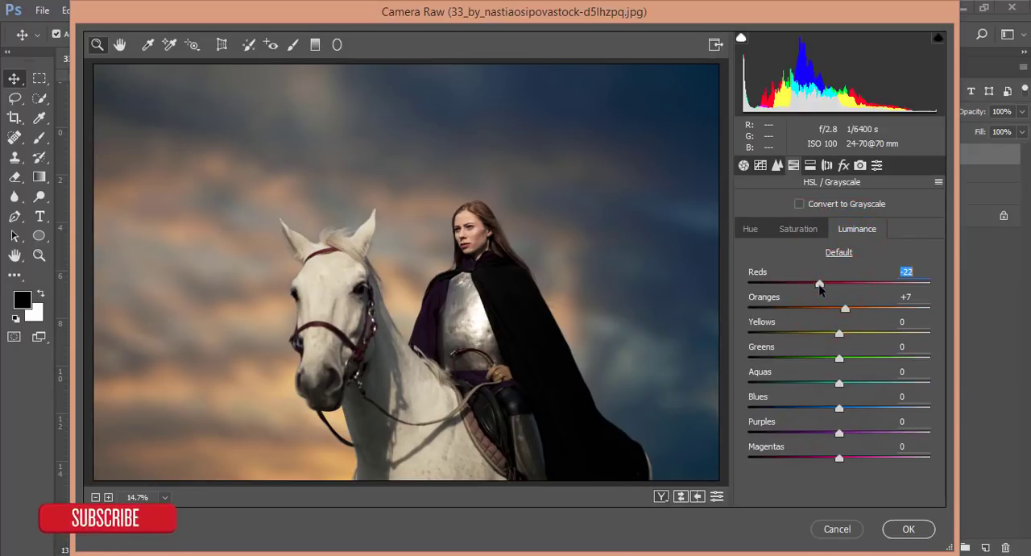
drag(819, 283, 815, 283)
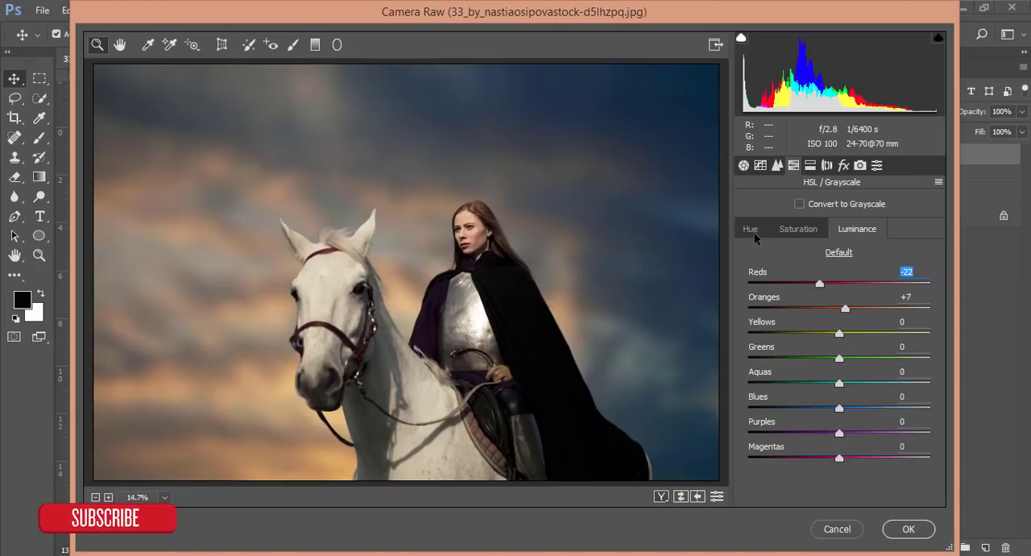
Desaturate the blues to -39 and darken their luminance to -23
click(797, 229)
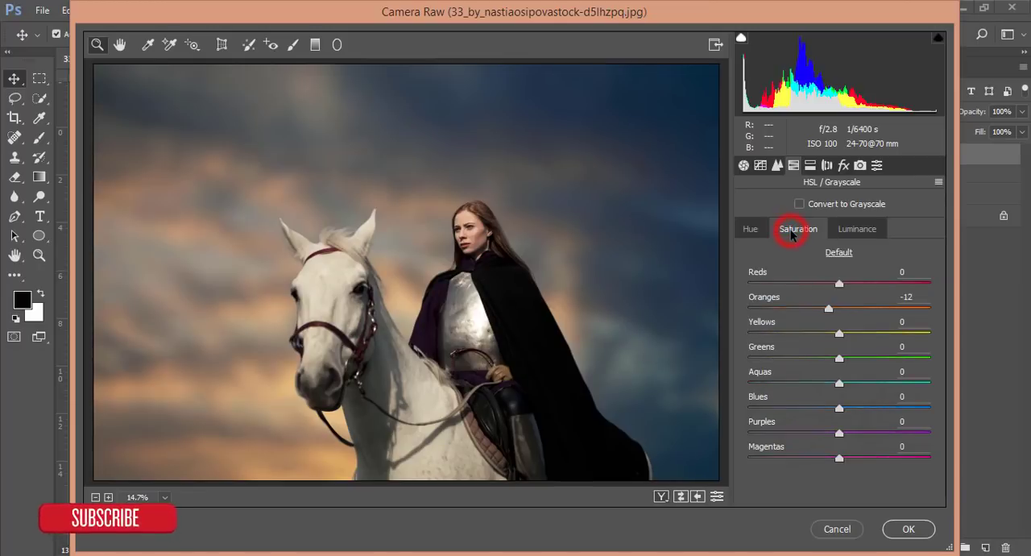
drag(839, 407, 819, 407)
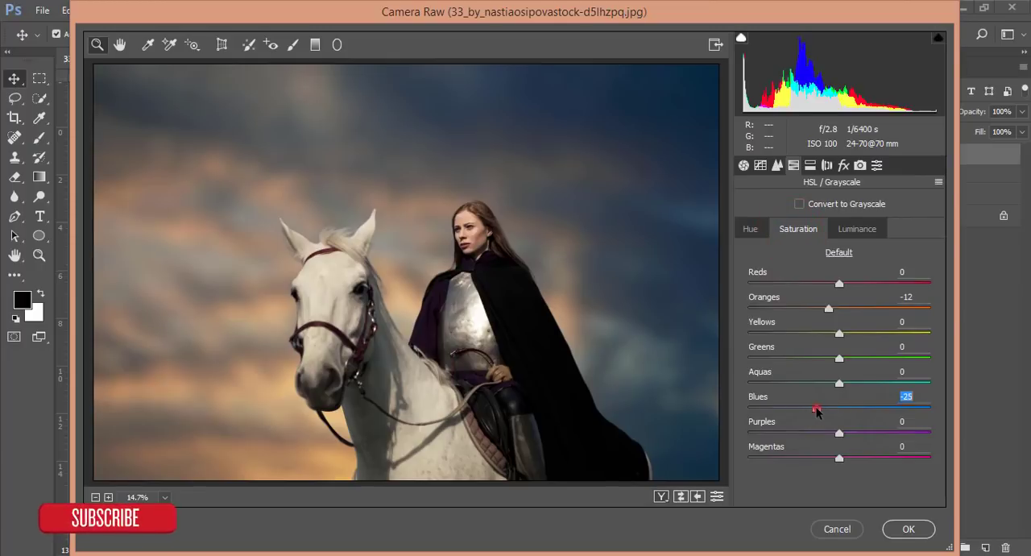
drag(818, 410, 798, 410)
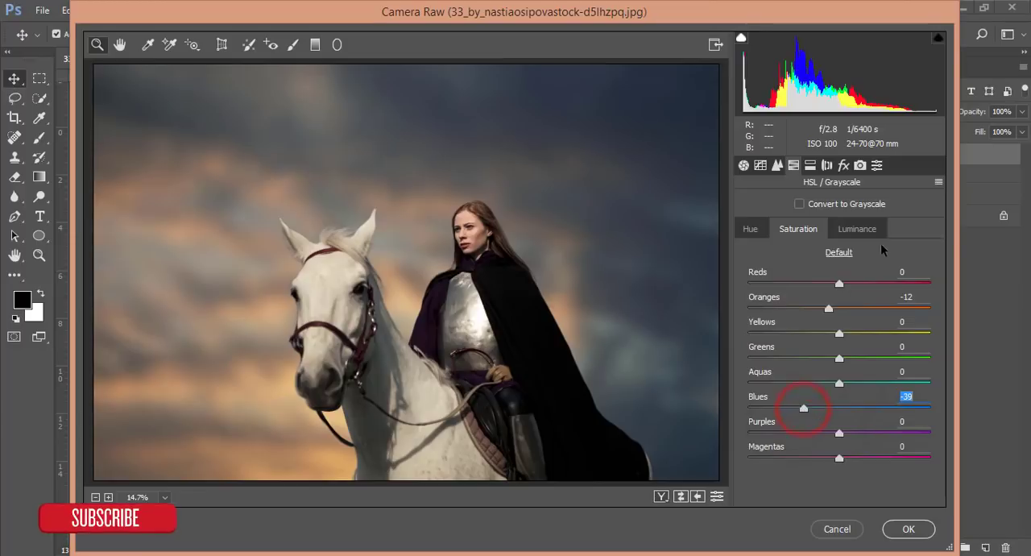
click(856, 228)
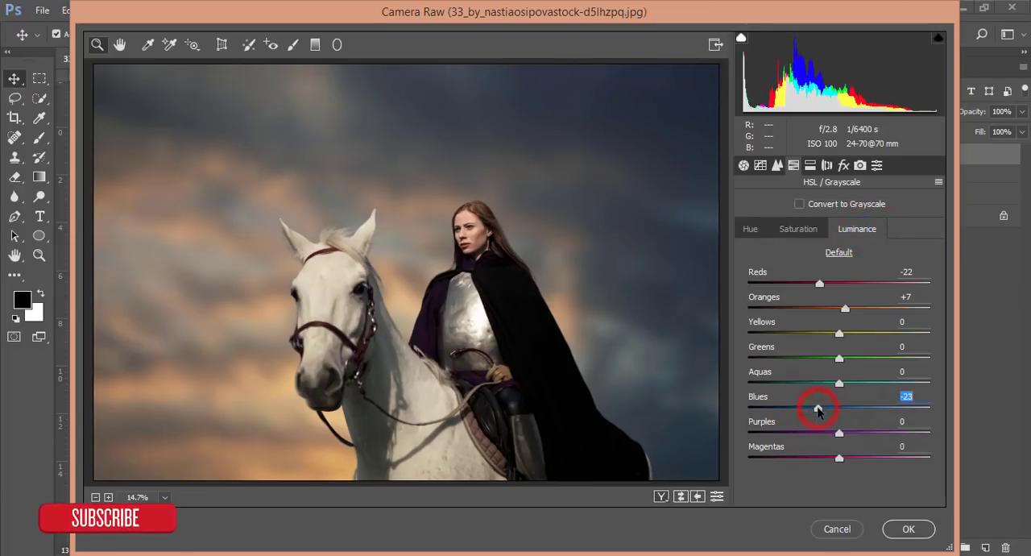
drag(818, 407, 823, 407)
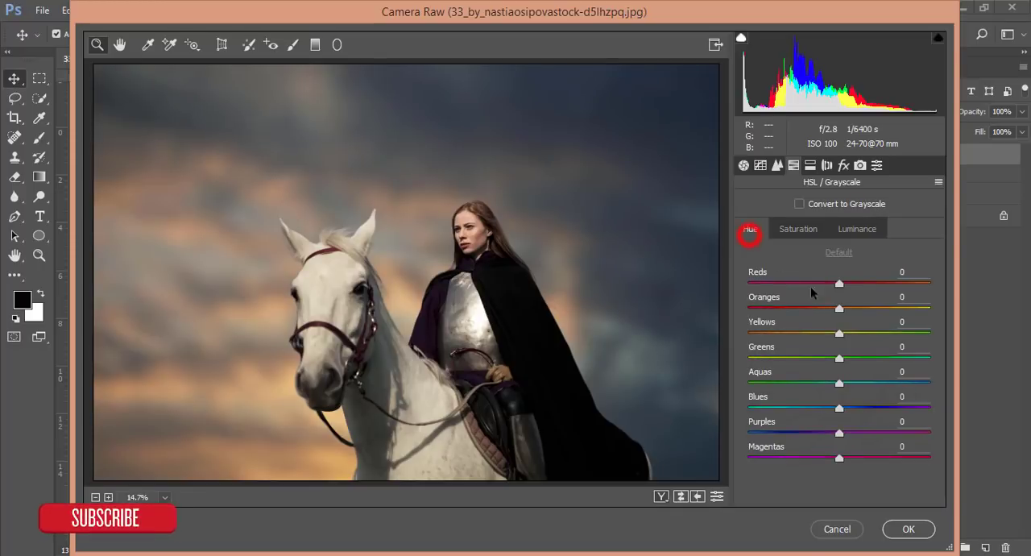
Shift the reds' hue to -44 and boost their saturation to +24
drag(839, 283, 842, 282)
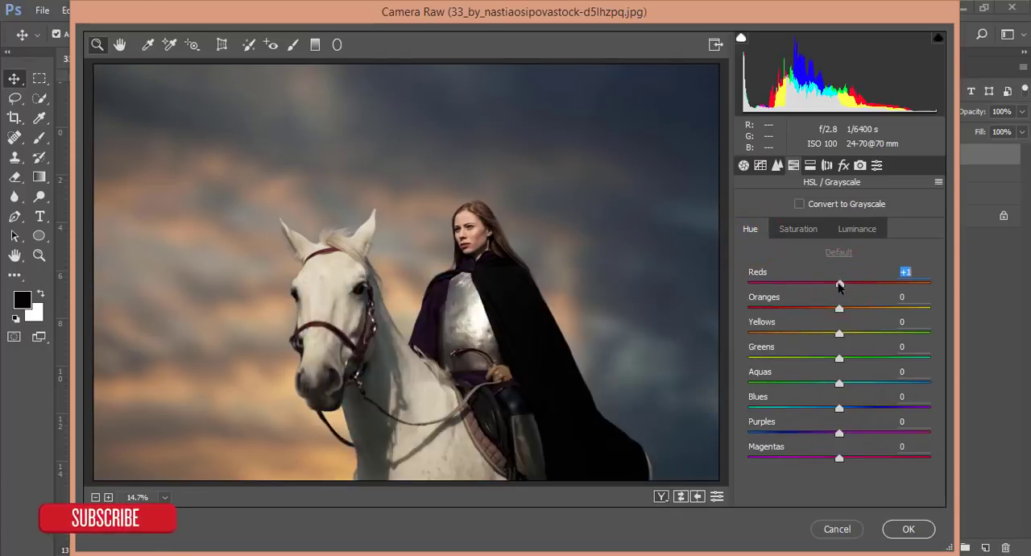
drag(839, 283, 800, 284)
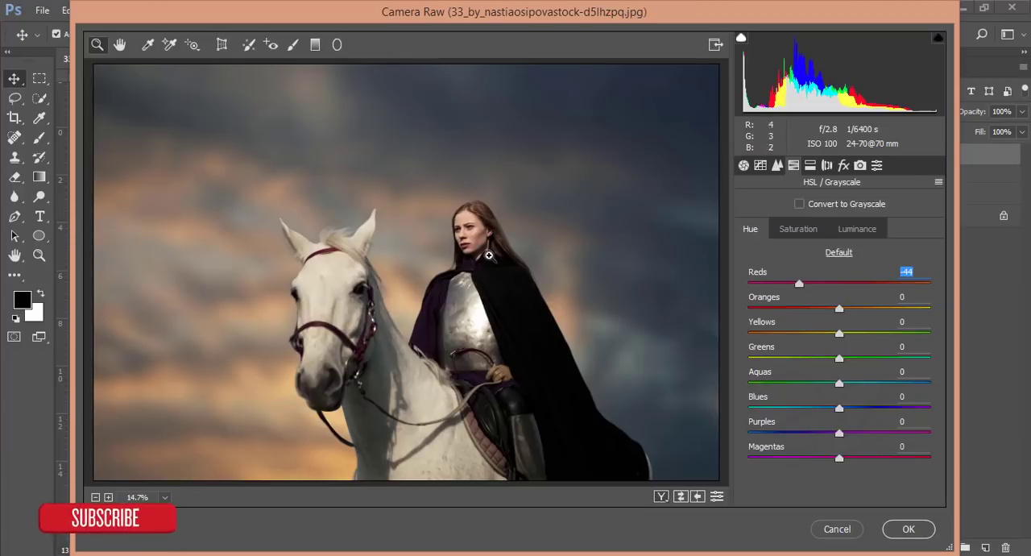
click(798, 228)
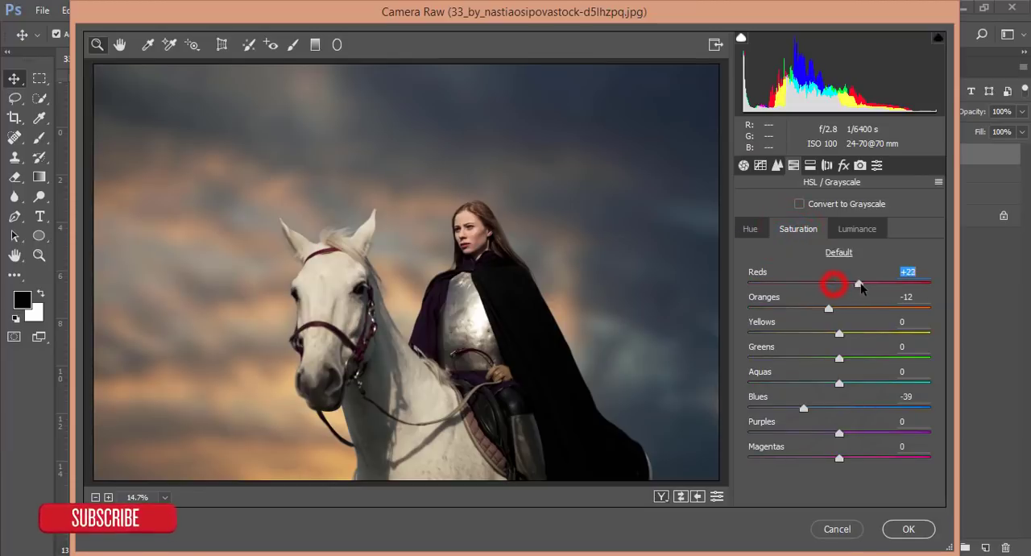
drag(834, 283, 860, 283)
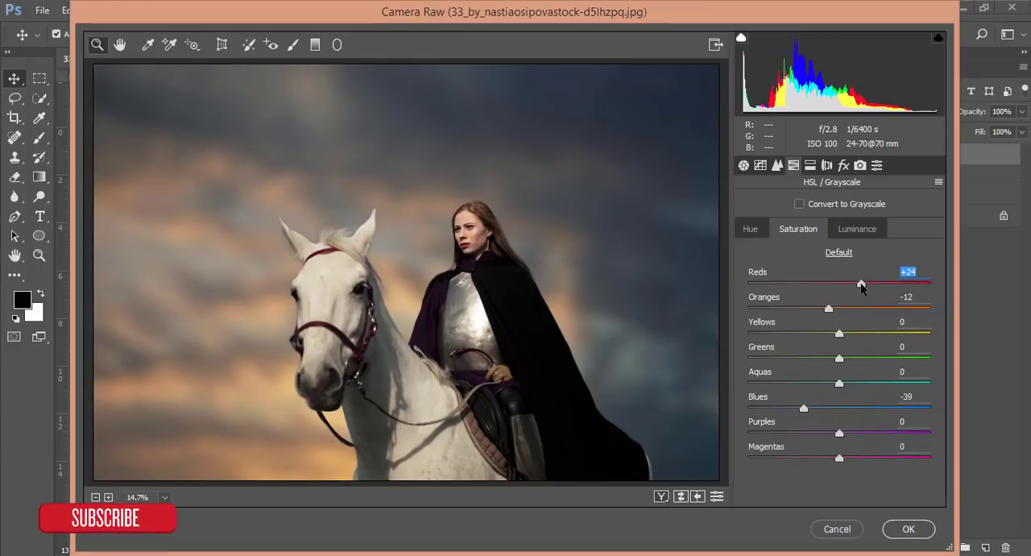
click(860, 165)
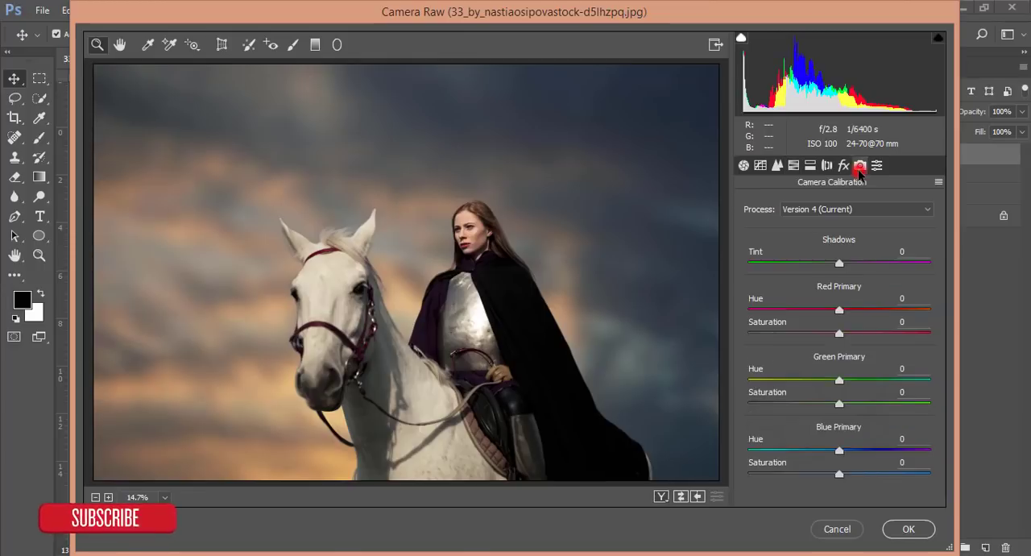
Set calibration primary hues to red +18, green +29 and blue -17
drag(839, 450, 819, 450)
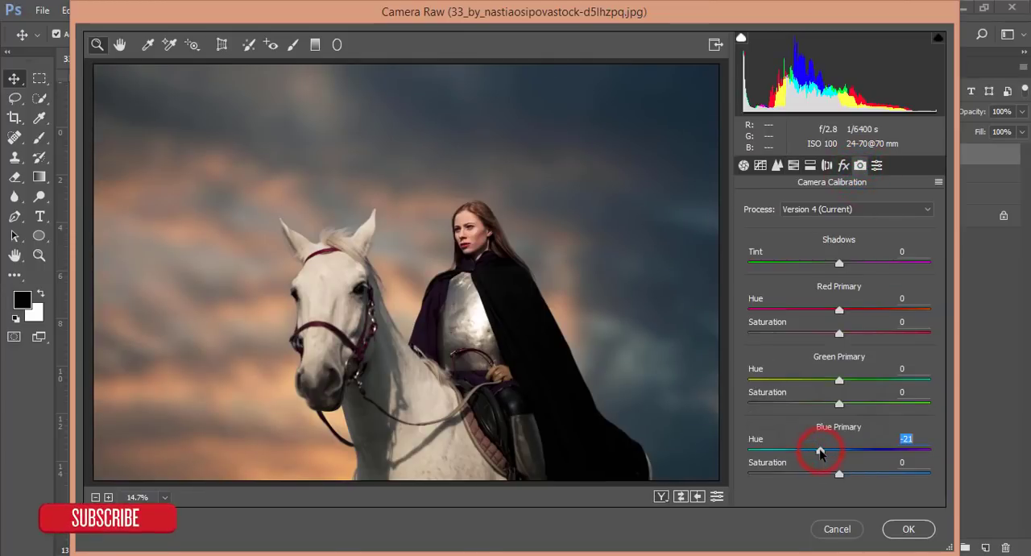
drag(820, 450, 825, 450)
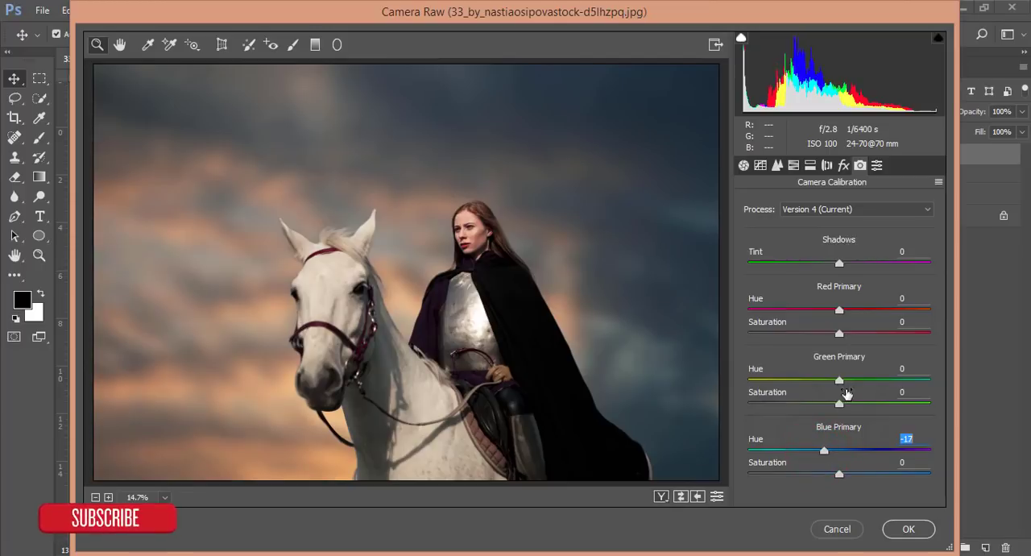
drag(839, 379, 851, 380)
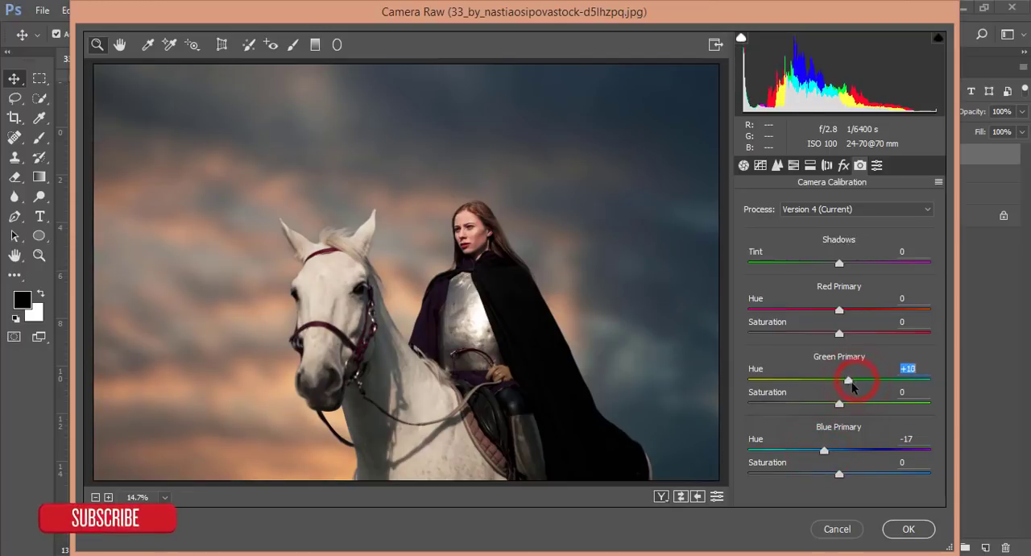
drag(848, 379, 853, 380)
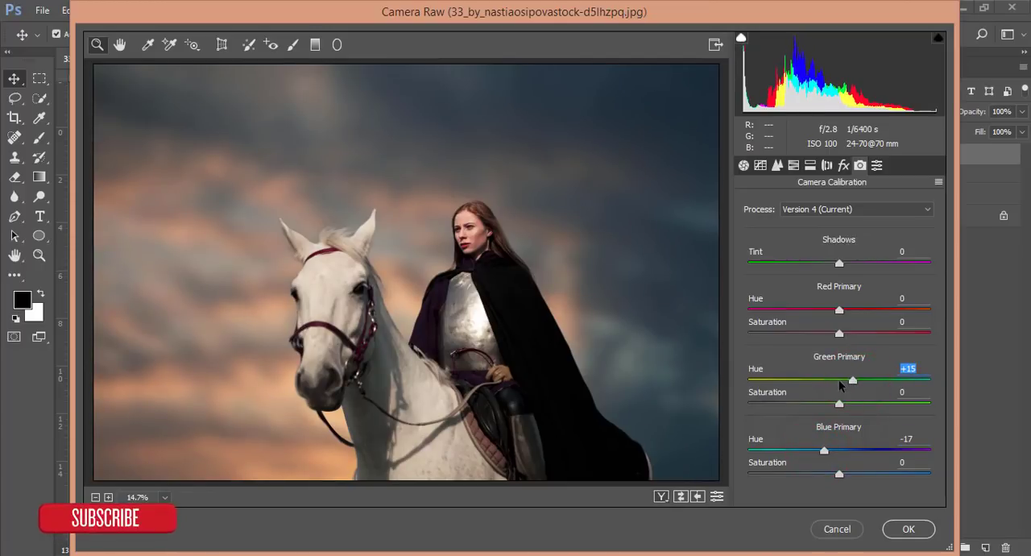
drag(838, 379, 854, 379)
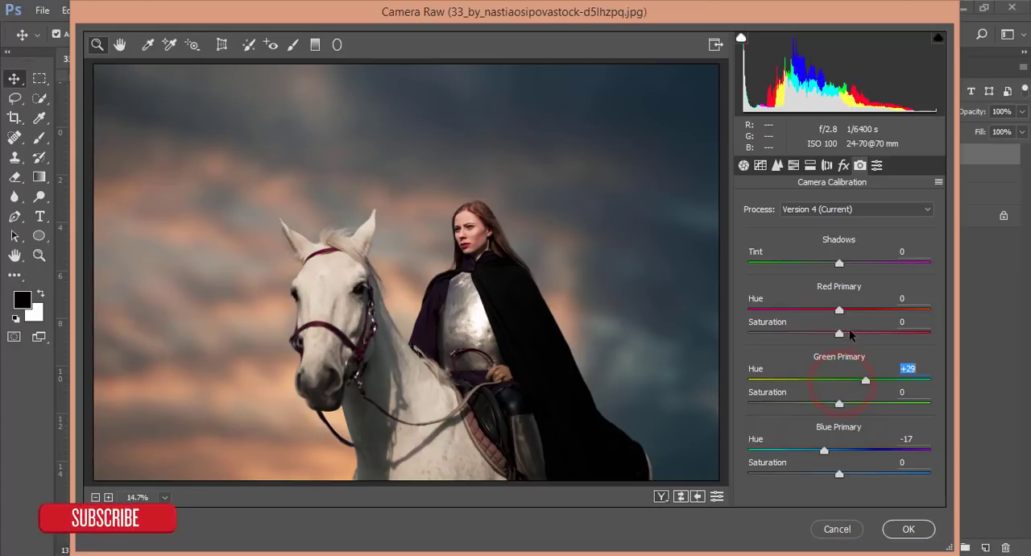
drag(839, 310, 855, 311)
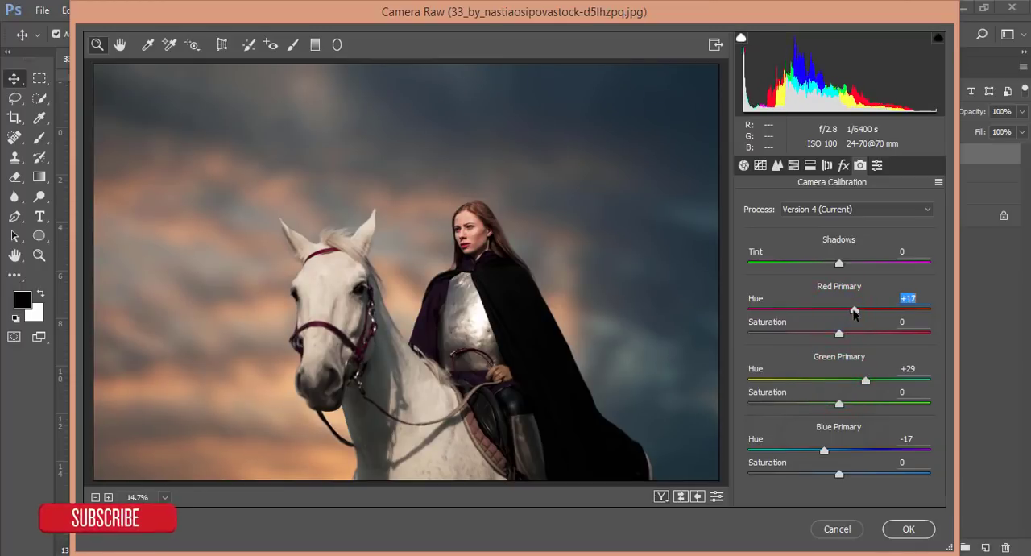
drag(824, 450, 823, 450)
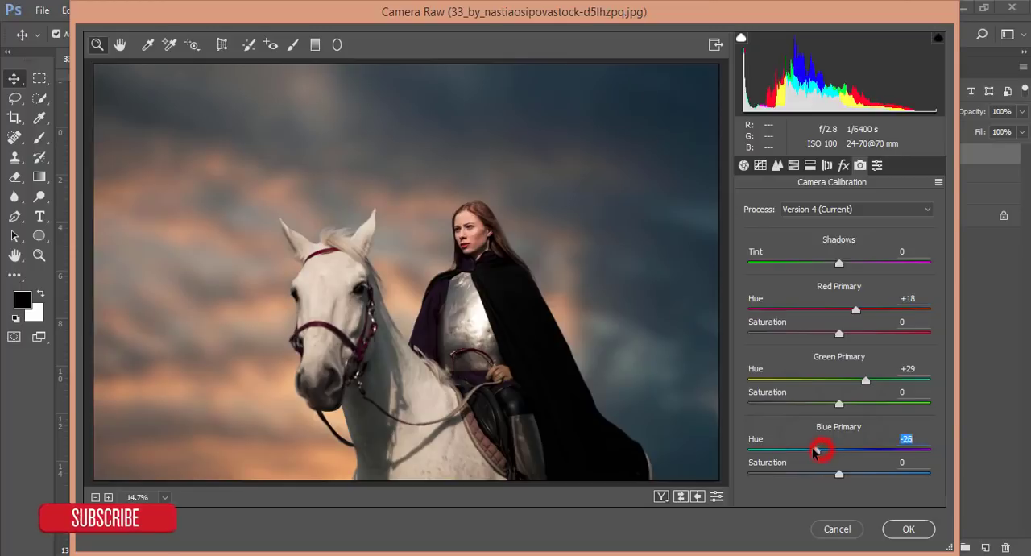
drag(824, 450, 824, 450)
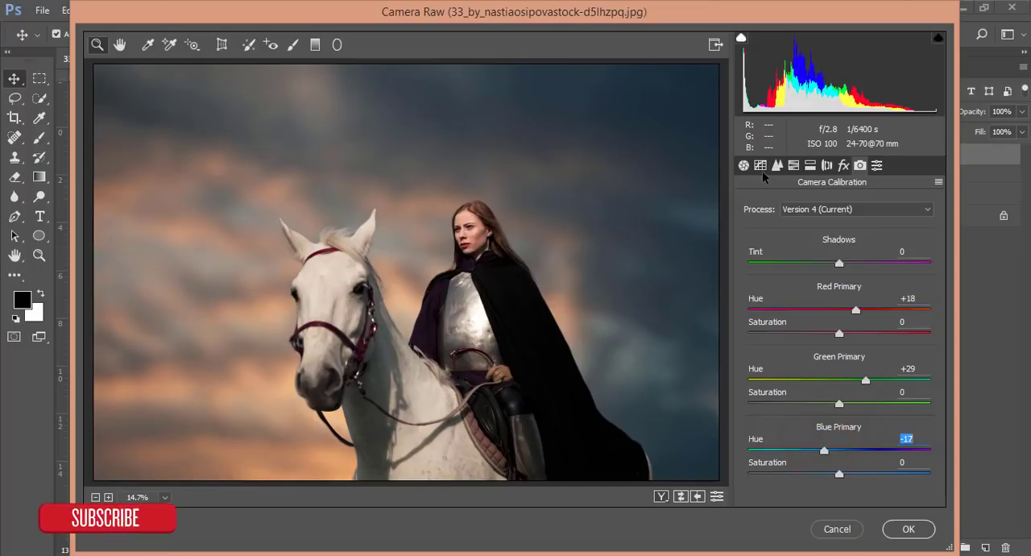
click(776, 166)
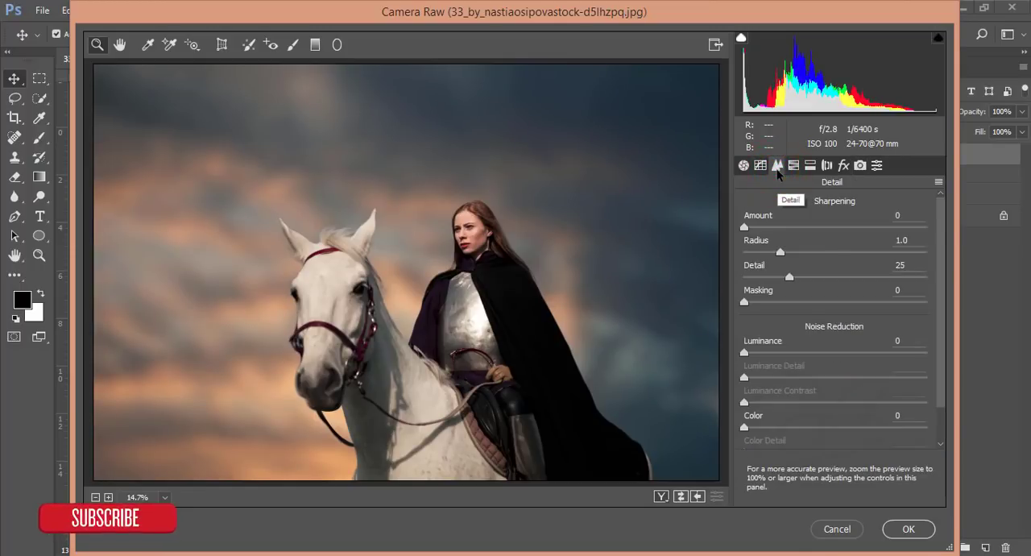
Raise sharpening amount to 63 and luminance noise reduction to 31
drag(745, 227, 820, 227)
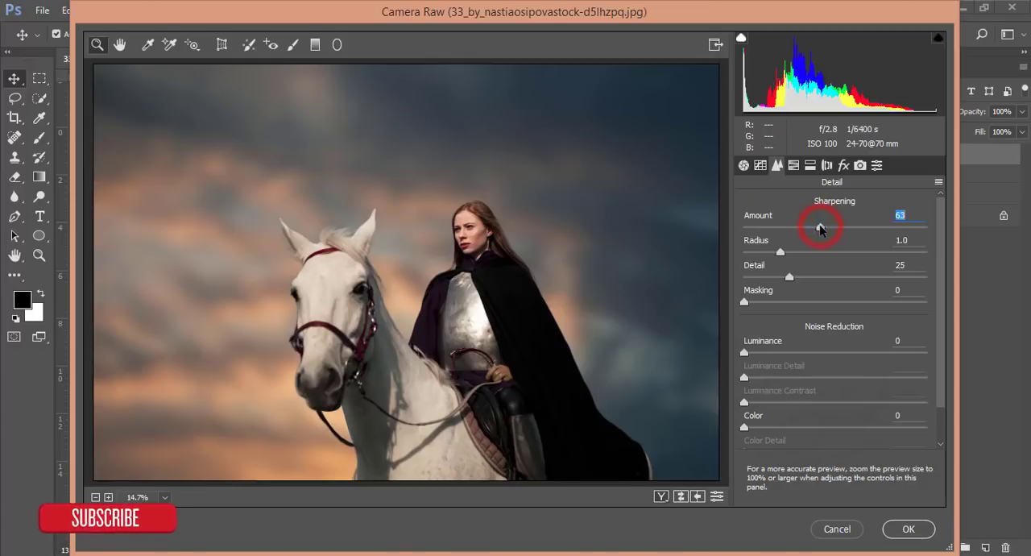
drag(744, 352, 801, 352)
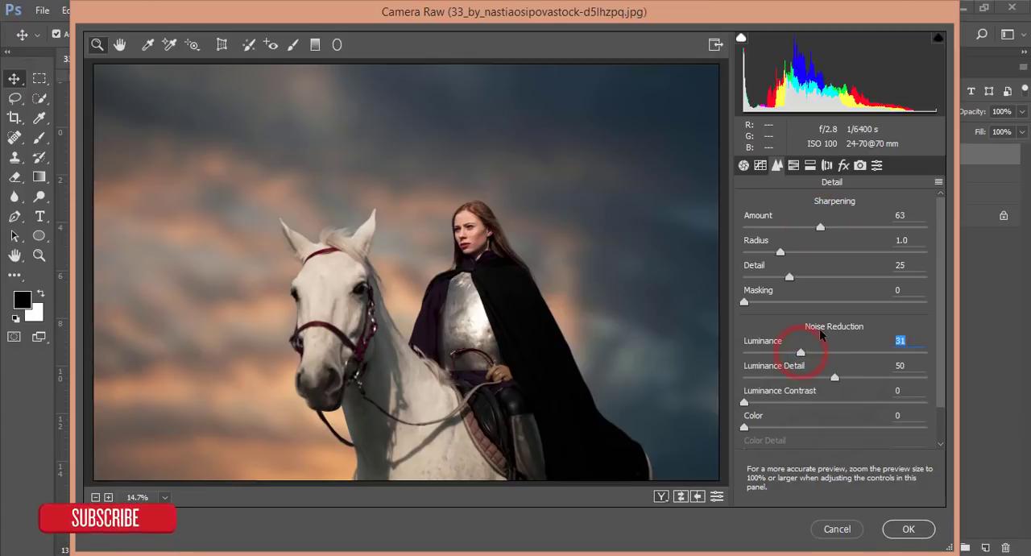
mouse_move(774, 411)
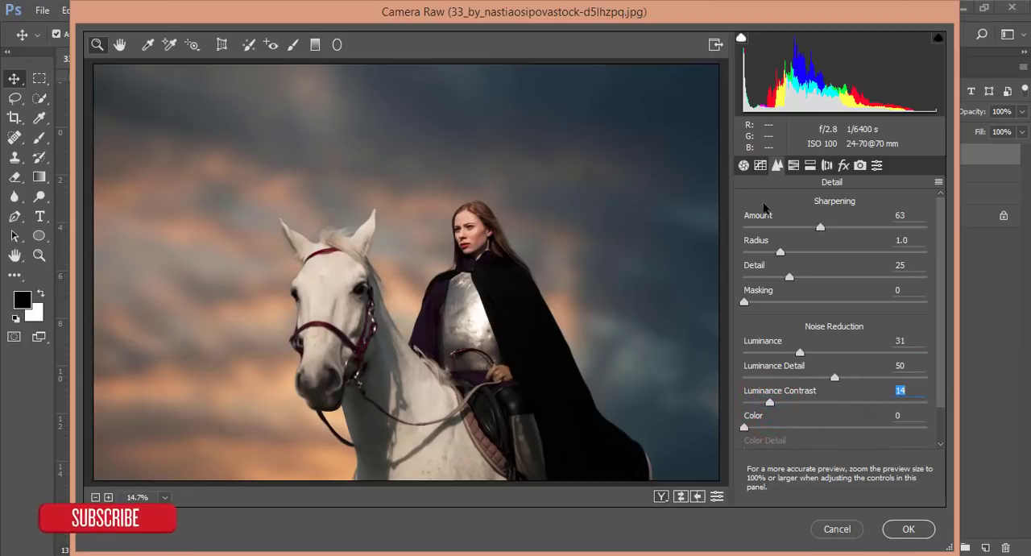
click(744, 165)
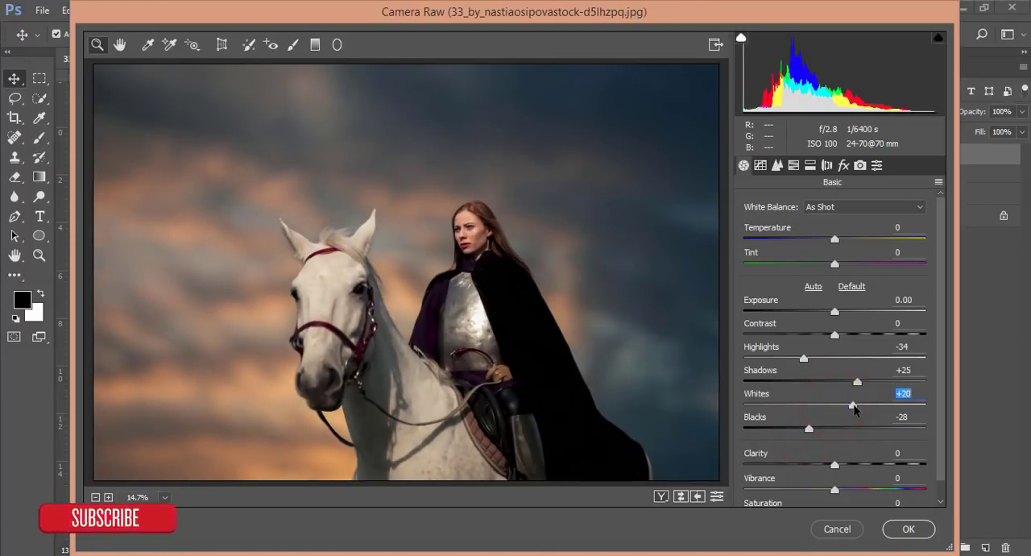
Raise Whites to +20 in the Basic panel
drag(835, 312, 838, 312)
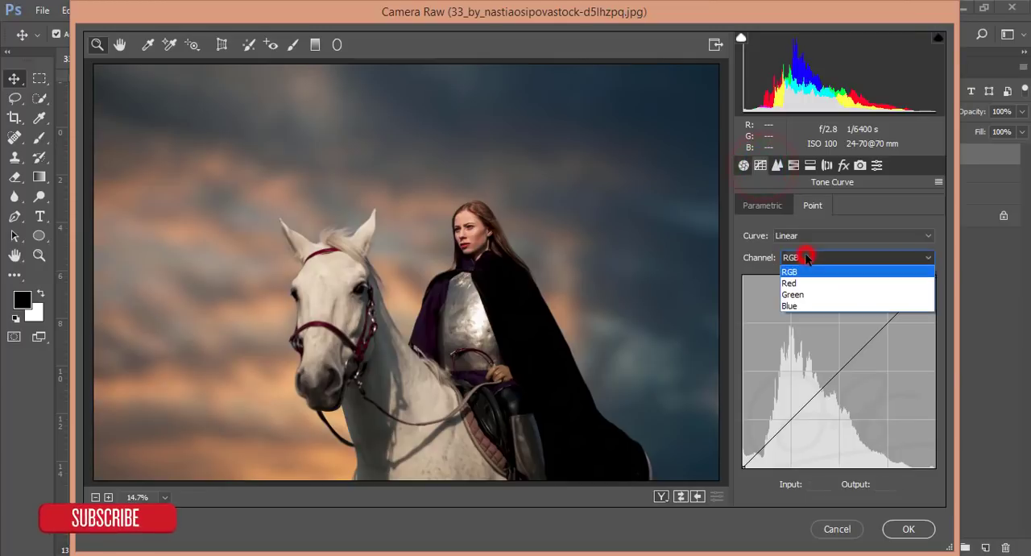
Lift the blue curve's black point and lower the red curve's white point to 250
click(789, 305)
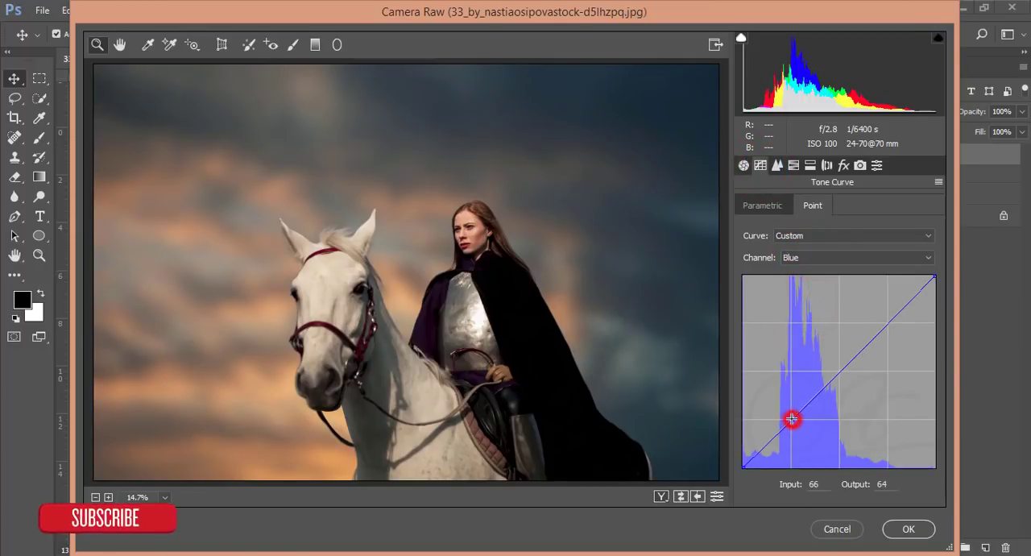
drag(792, 419, 742, 462)
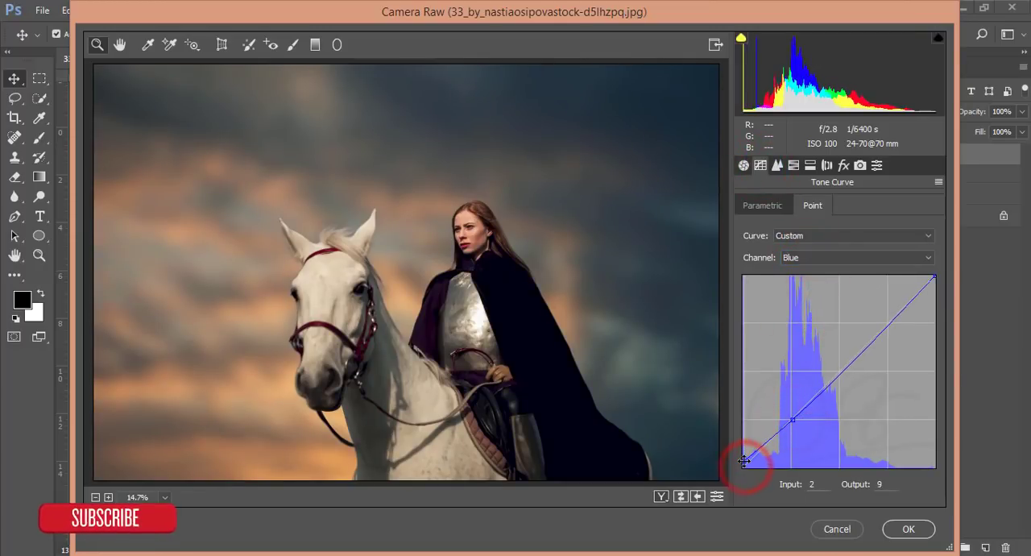
click(856, 257)
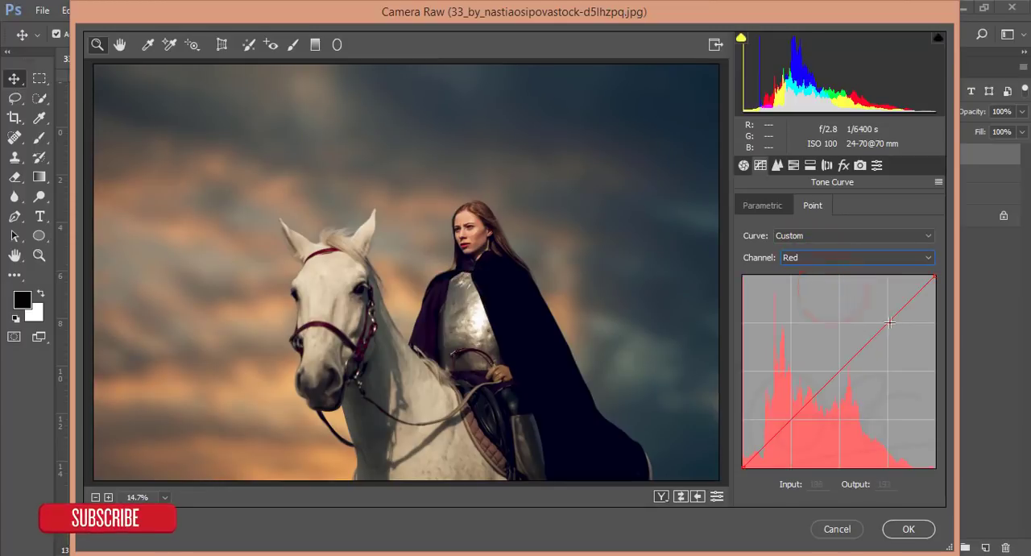
drag(890, 322, 934, 278)
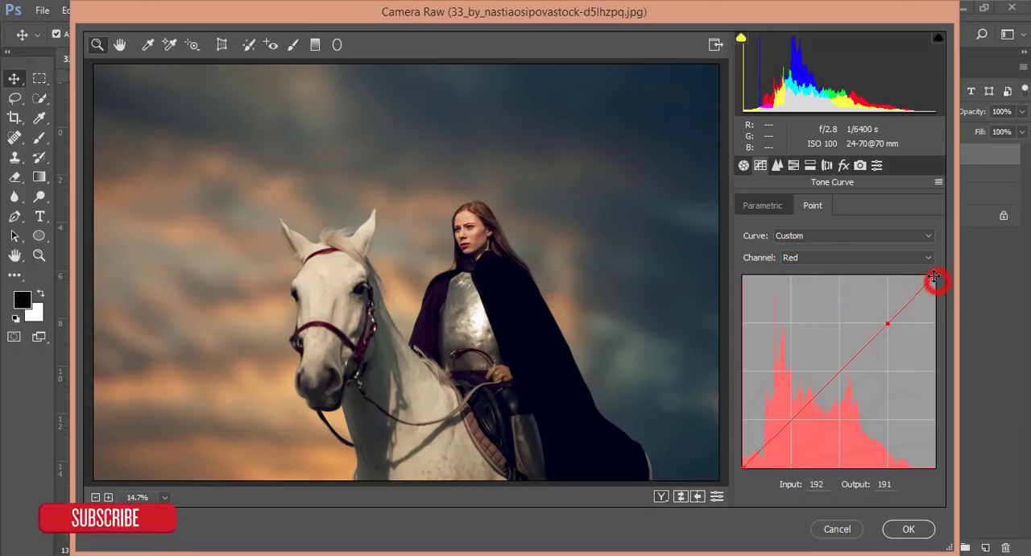
drag(935, 278, 935, 279)
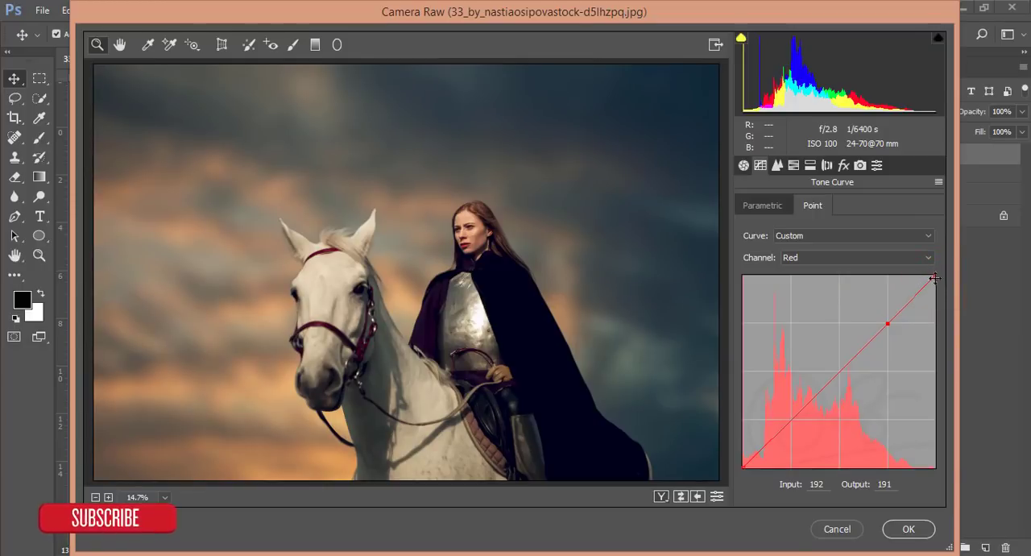
drag(934, 282, 939, 277)
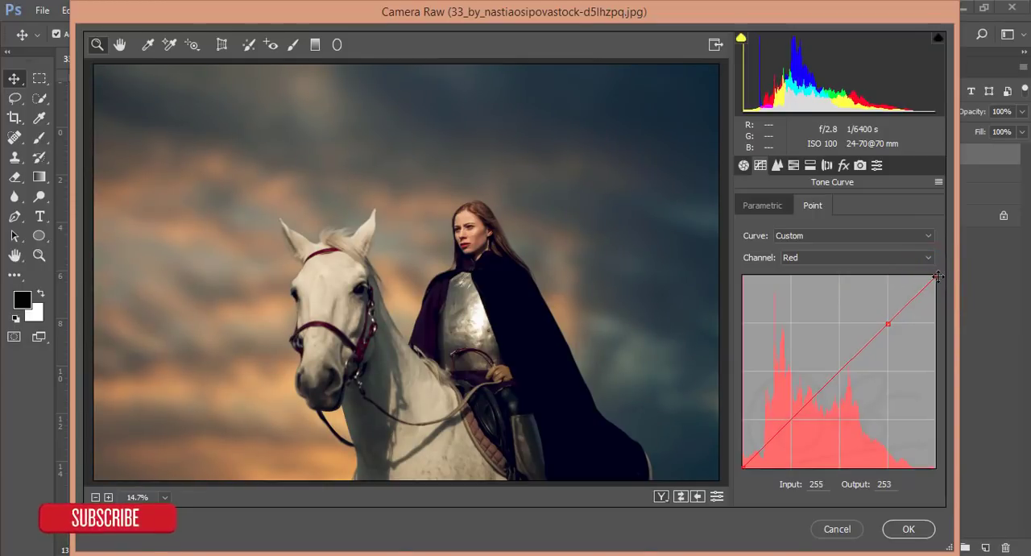
drag(939, 277, 941, 280)
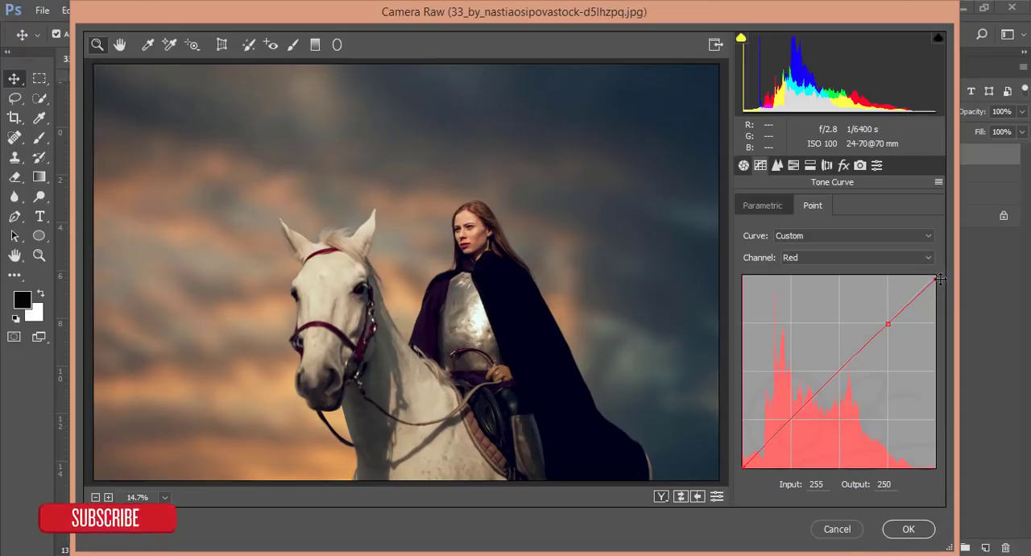
Lift the RGB curve's black point to 12, cool temperature to -4, and apply Camera Raw
click(856, 257)
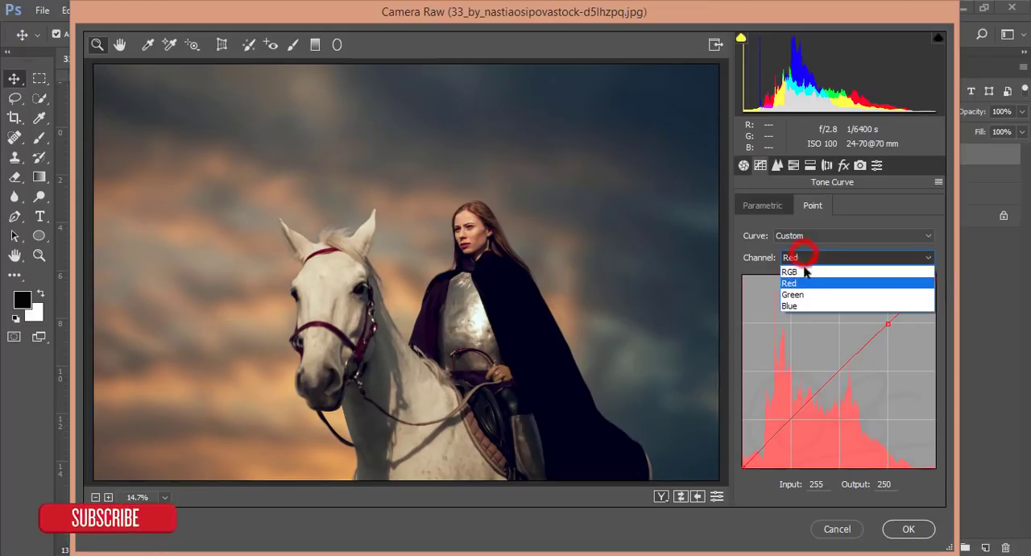
click(790, 271)
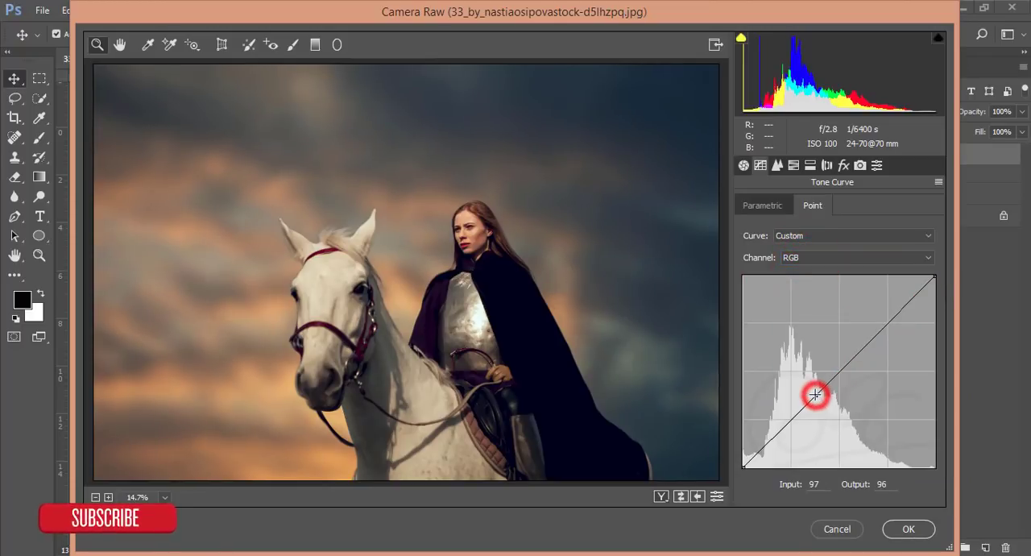
drag(814, 395, 814, 391)
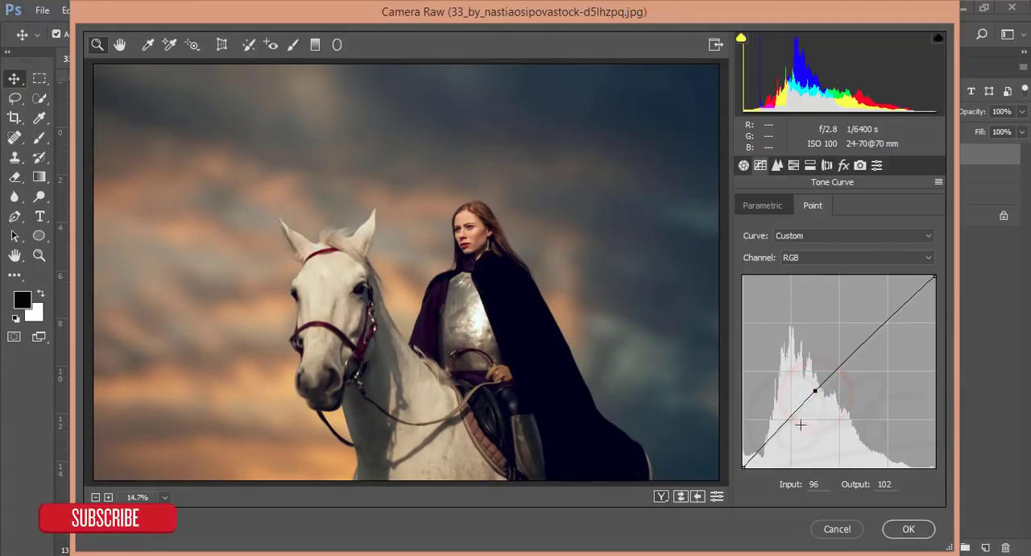
drag(815, 391, 742, 463)
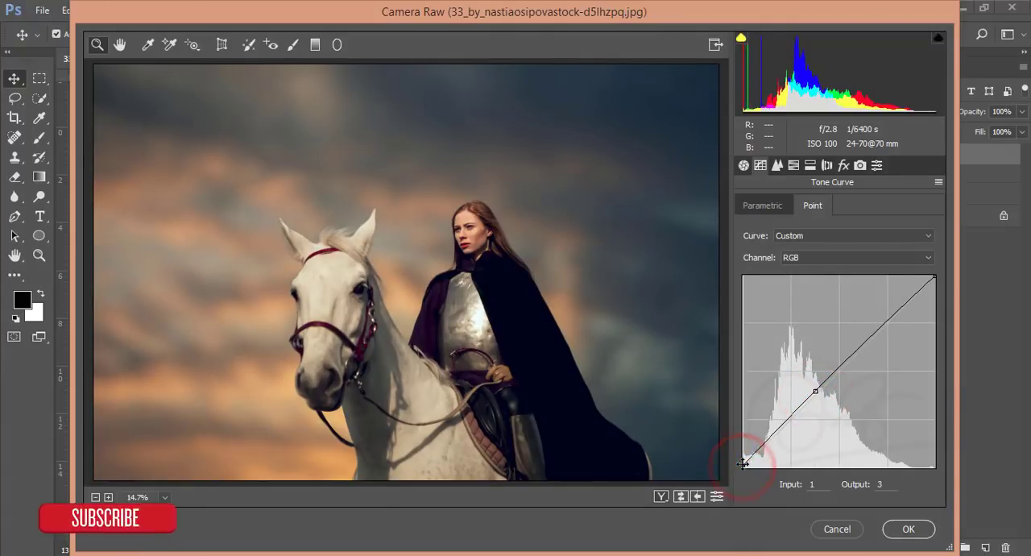
drag(742, 465, 742, 458)
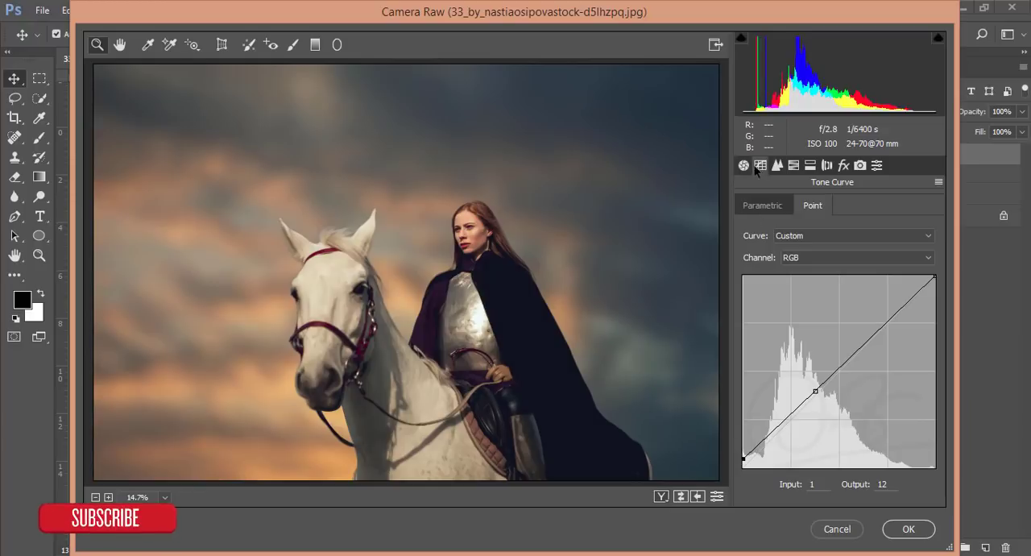
click(743, 165)
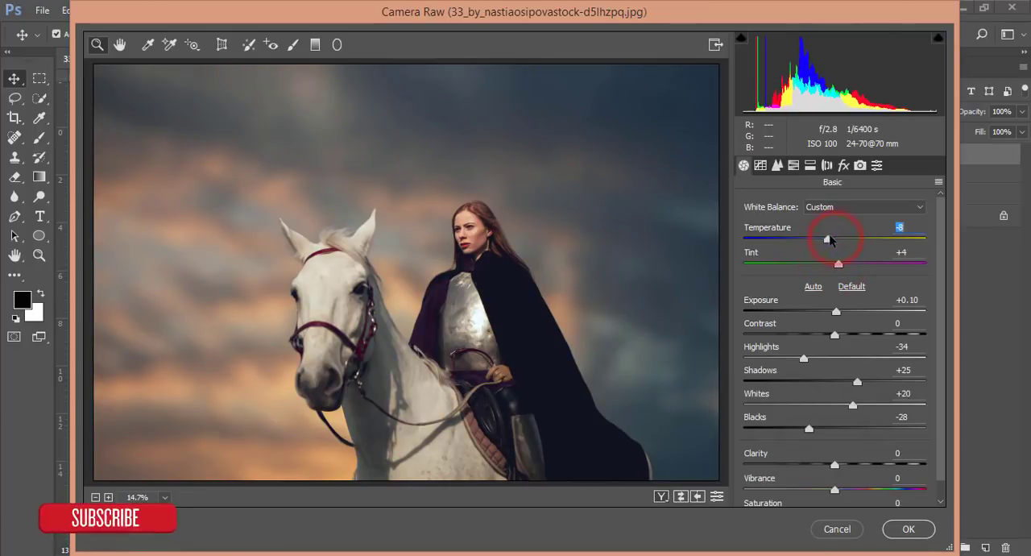
drag(828, 240, 838, 239)
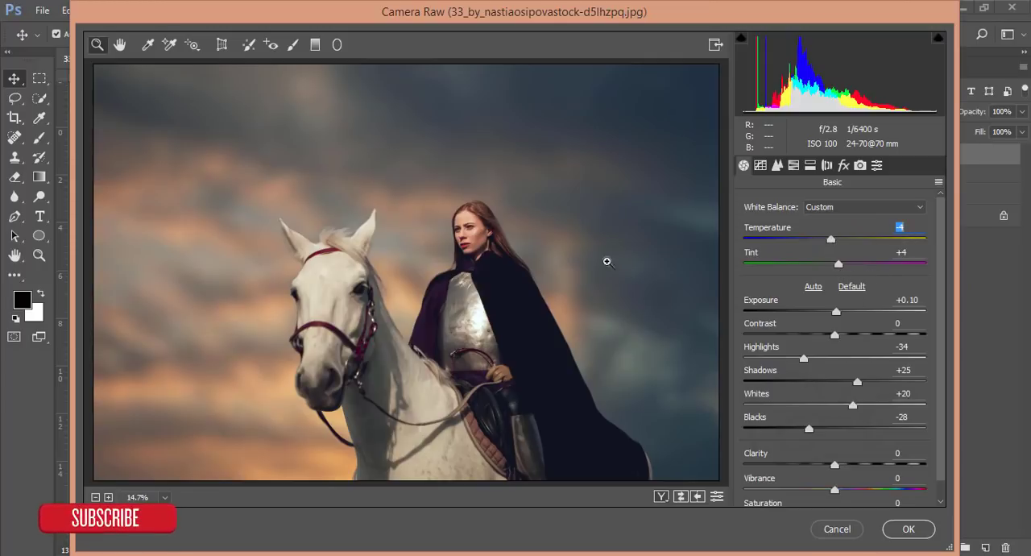
click(909, 528)
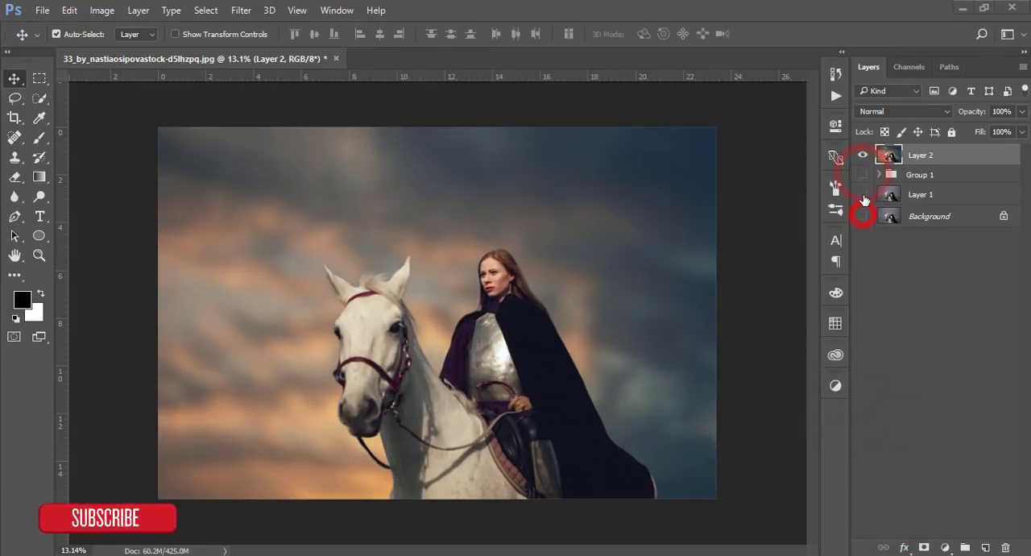
Compare the original photo against the graded Layer 2, then restore Layer 2
click(862, 216)
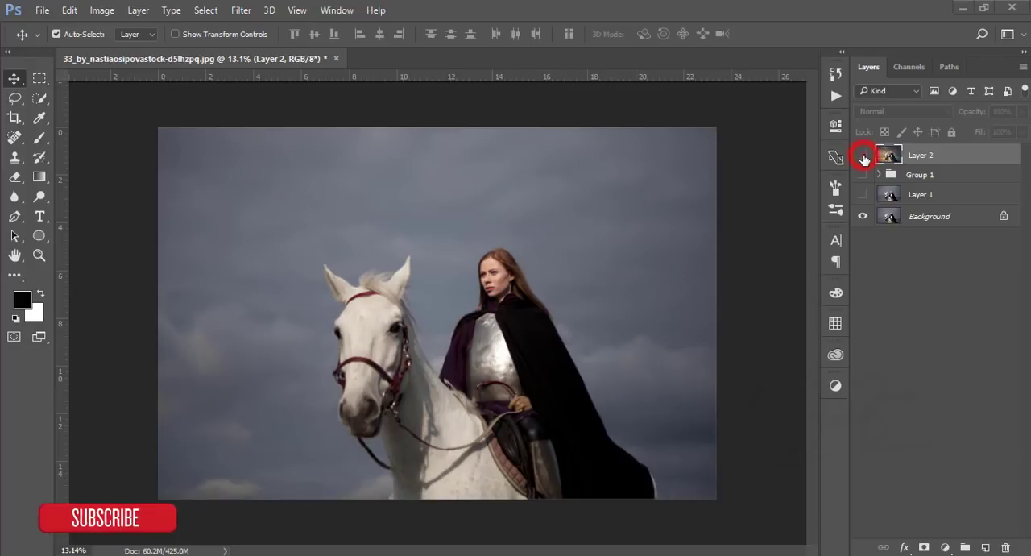
click(862, 154)
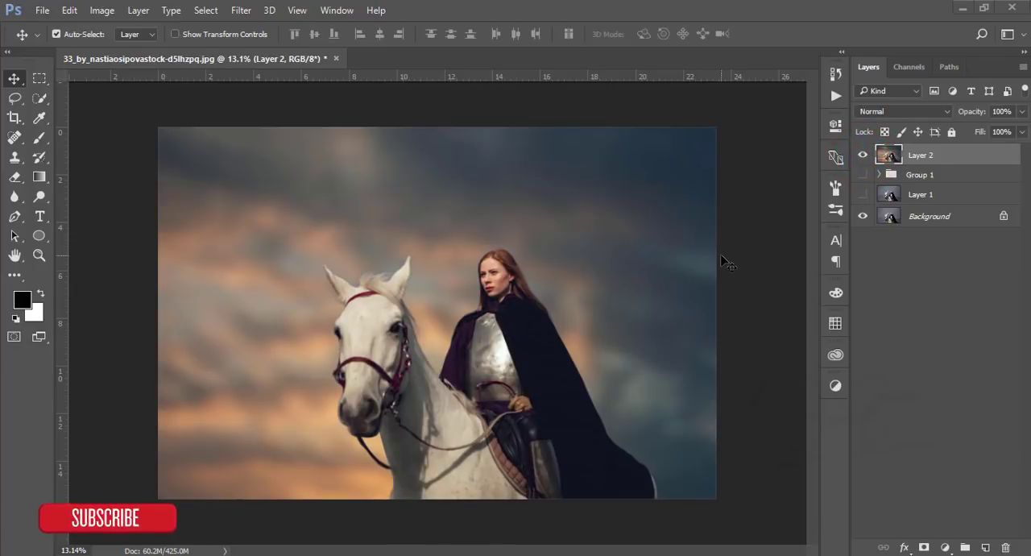
mouse_move(384, 273)
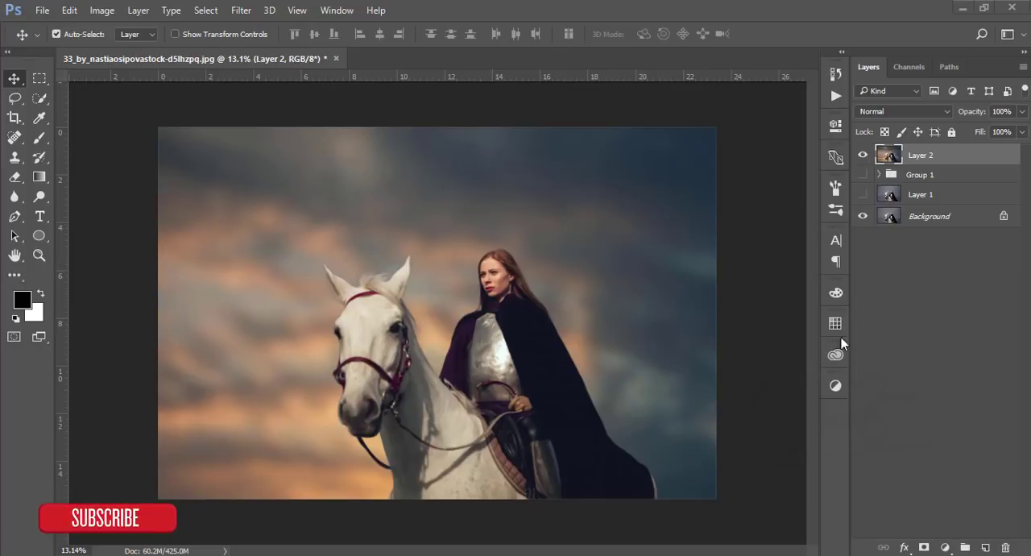
mouse_move(360, 311)
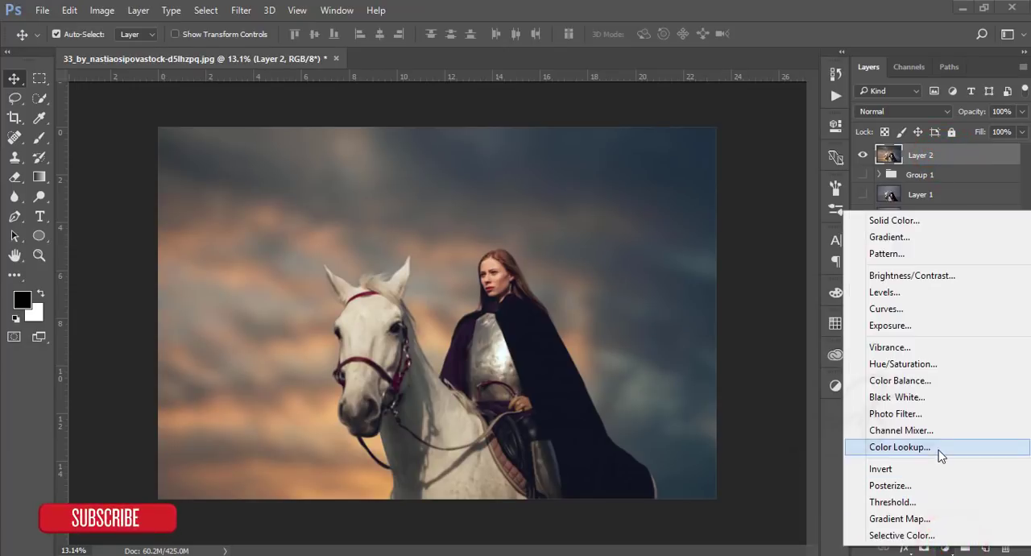
Add a Color Lookup layer using the Fuji REALA 500D Kodak 2393 look
click(900, 447)
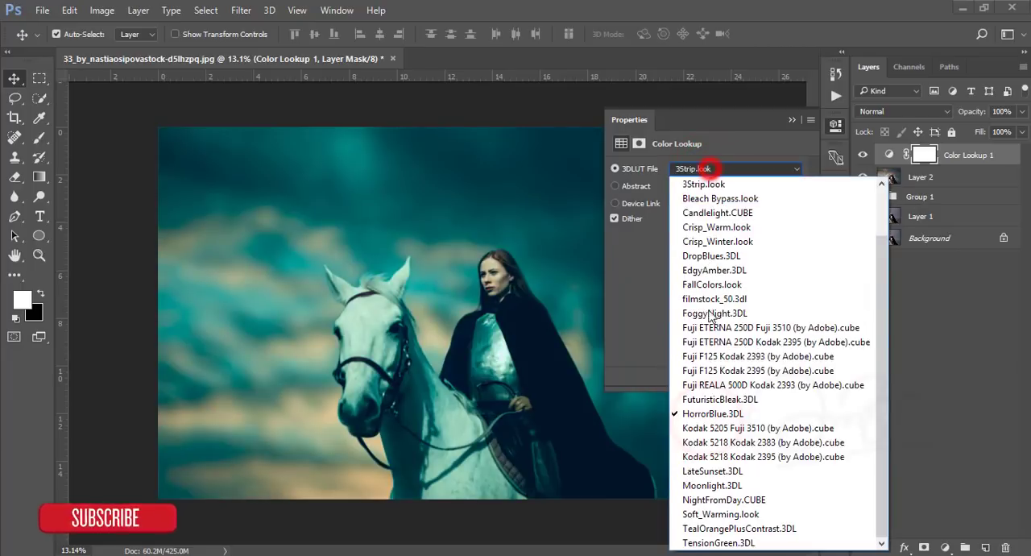
click(715, 312)
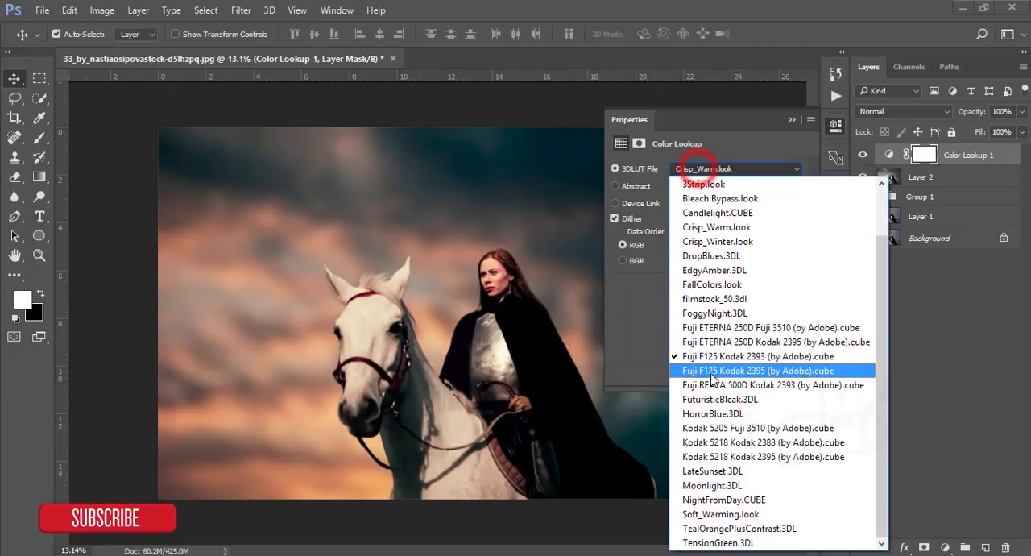
click(773, 384)
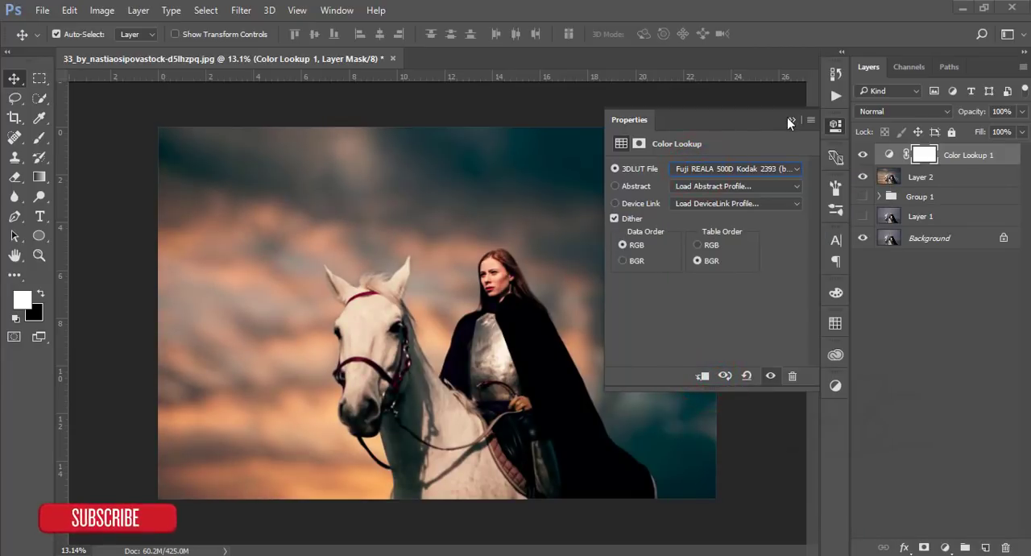
click(791, 123)
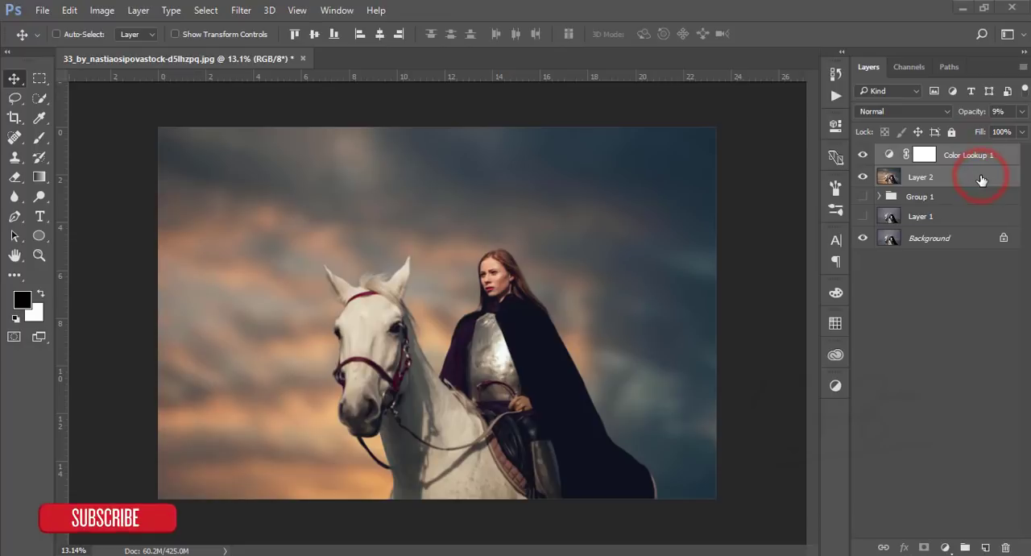
Stamp the visible grade into a merged layer, duplicate it, and rename the top copy
key(ctrl+shift+alt+e)
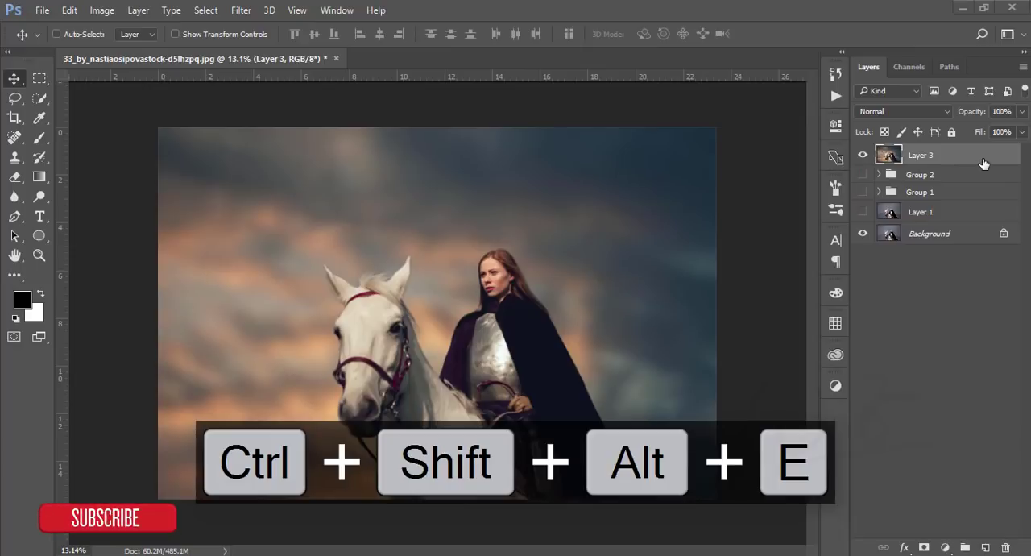
key(ctrl+j)
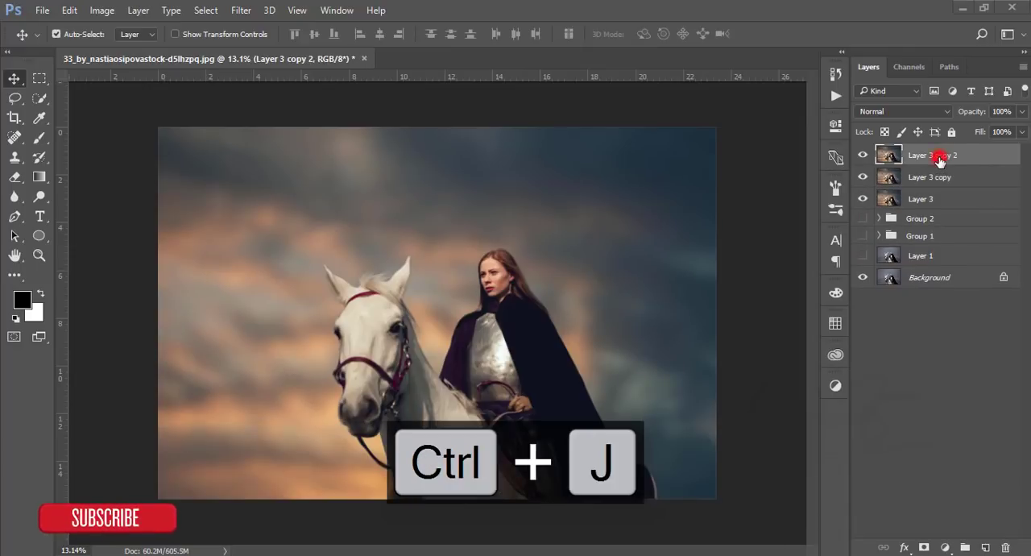
double_click(927, 155)
text(D)
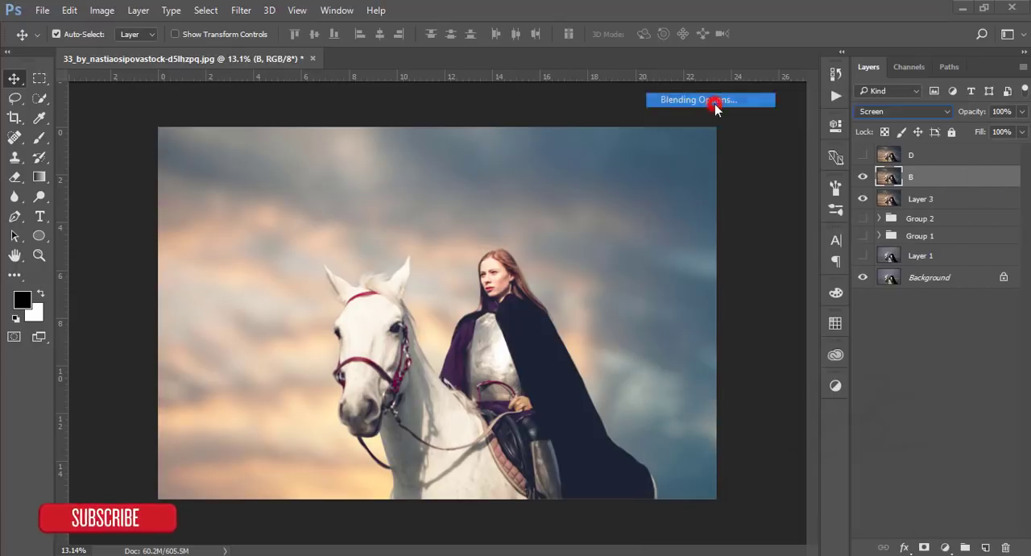
Set layer B's Blend If underlying split to 152/220 and apply the merged image to its mask
click(697, 99)
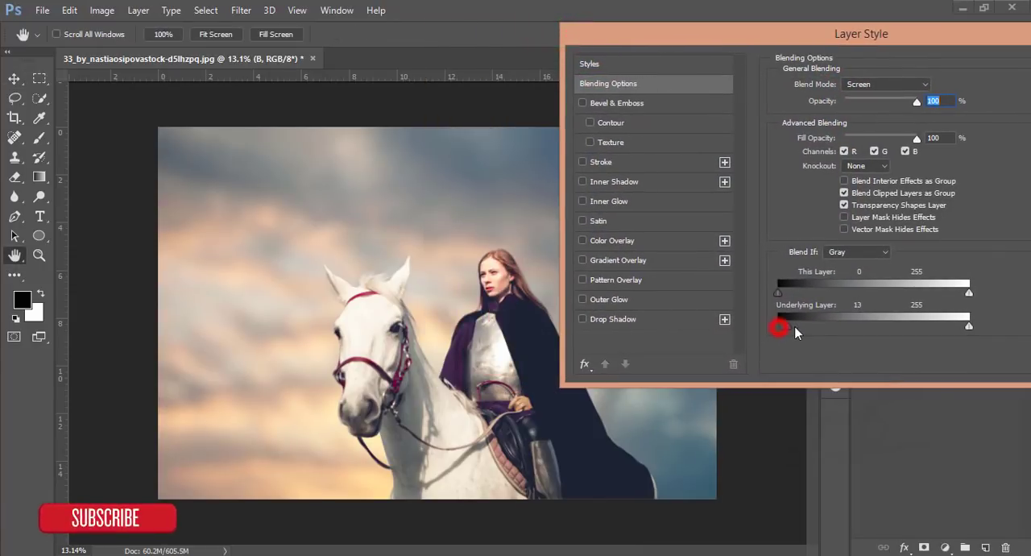
drag(780, 327, 887, 327)
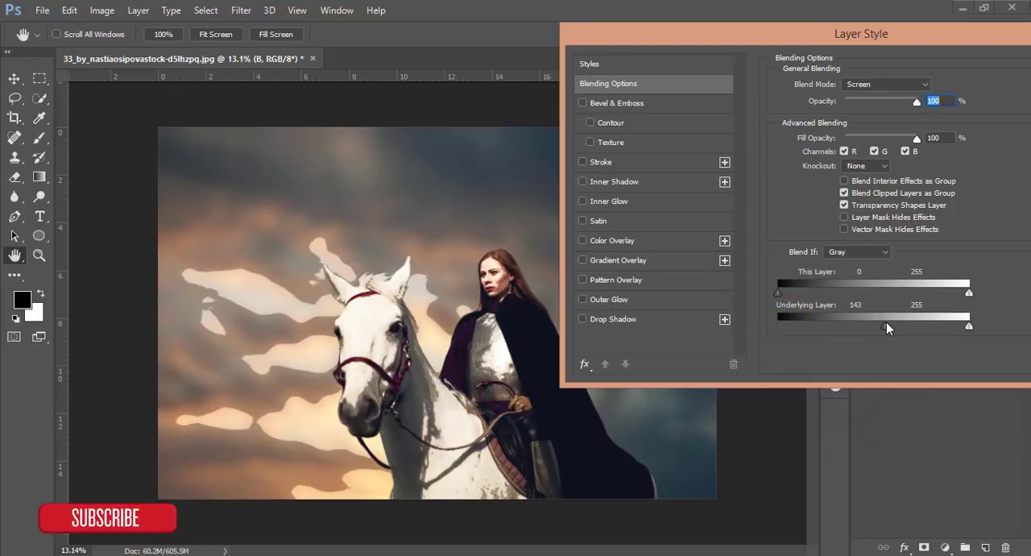
drag(882, 327, 893, 326)
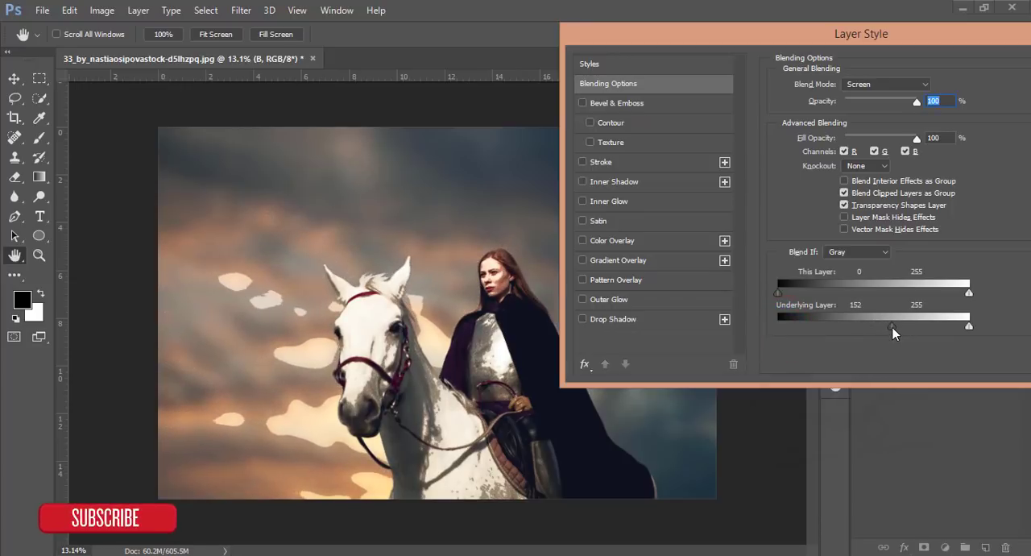
drag(893, 326, 890, 326)
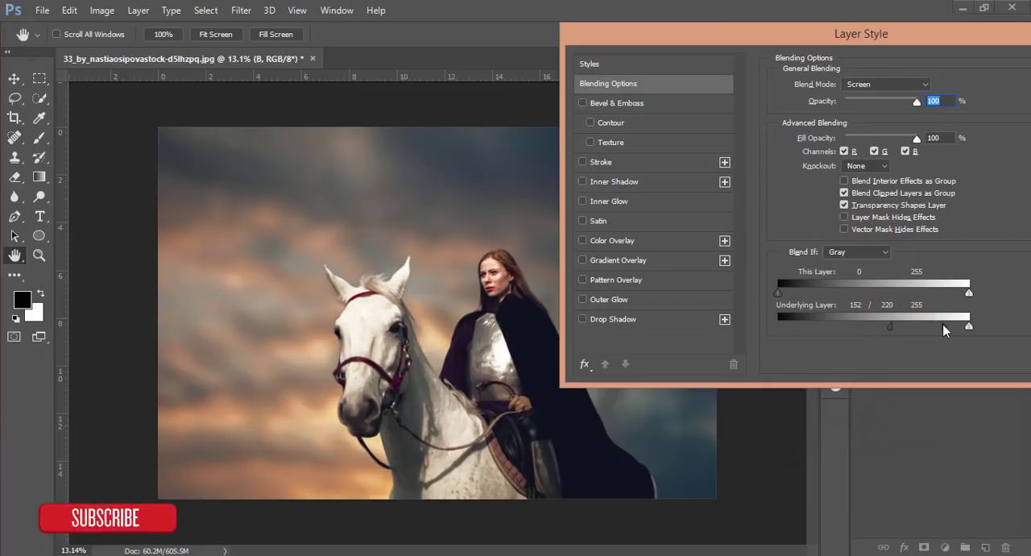
drag(945, 326, 951, 327)
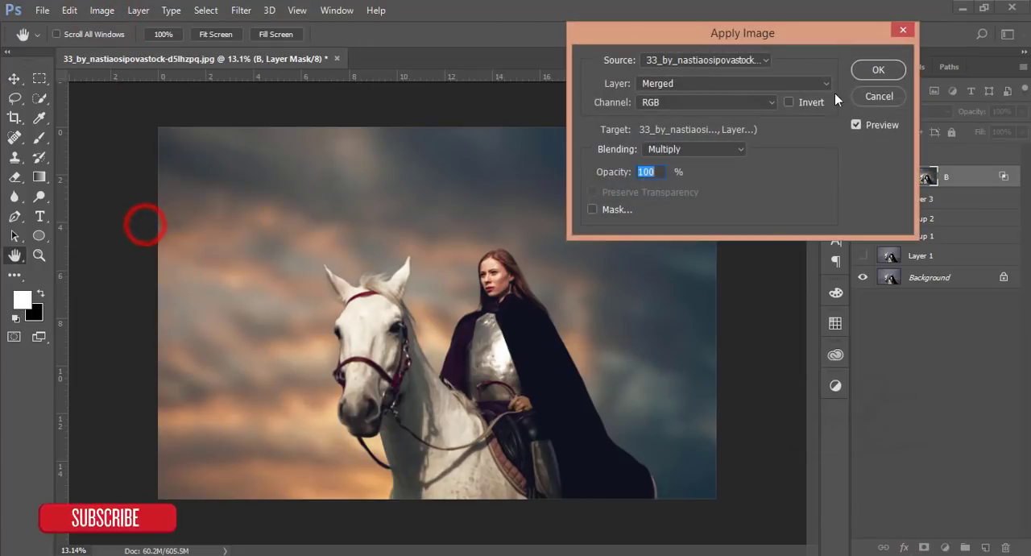
click(879, 70)
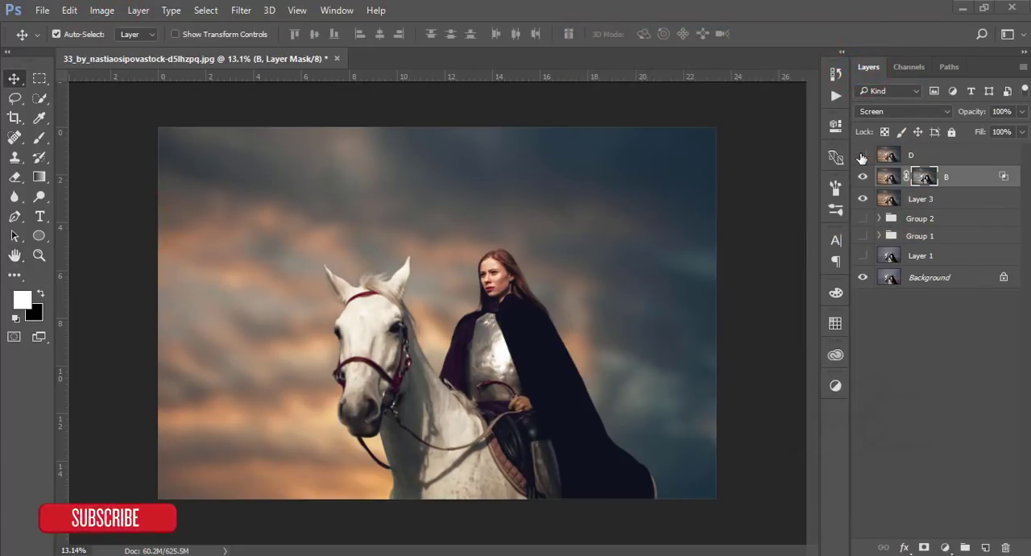
click(903, 112)
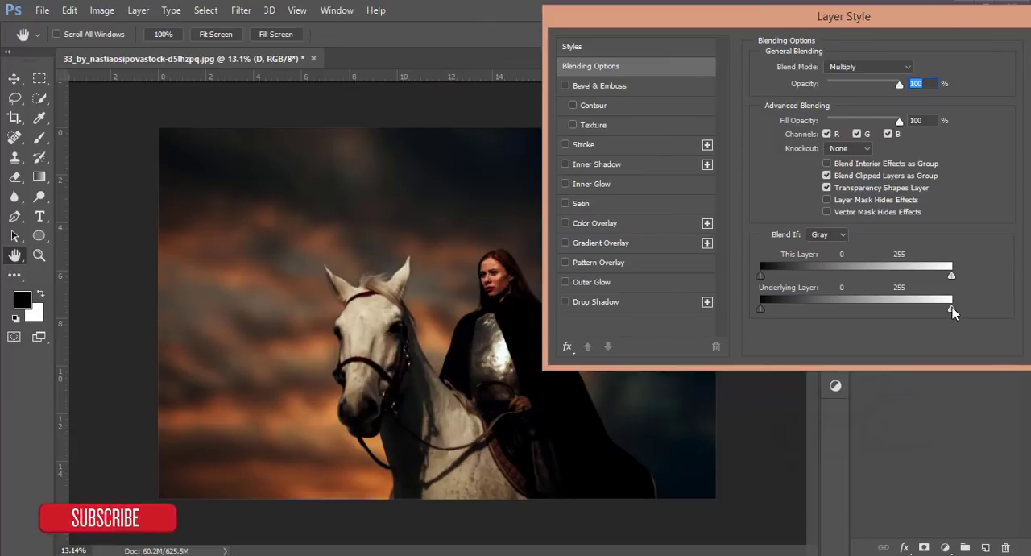
Limit Multiply layer D to darker underlying tones, split 47/117, and apply the merged image as its mask
drag(952, 309, 832, 309)
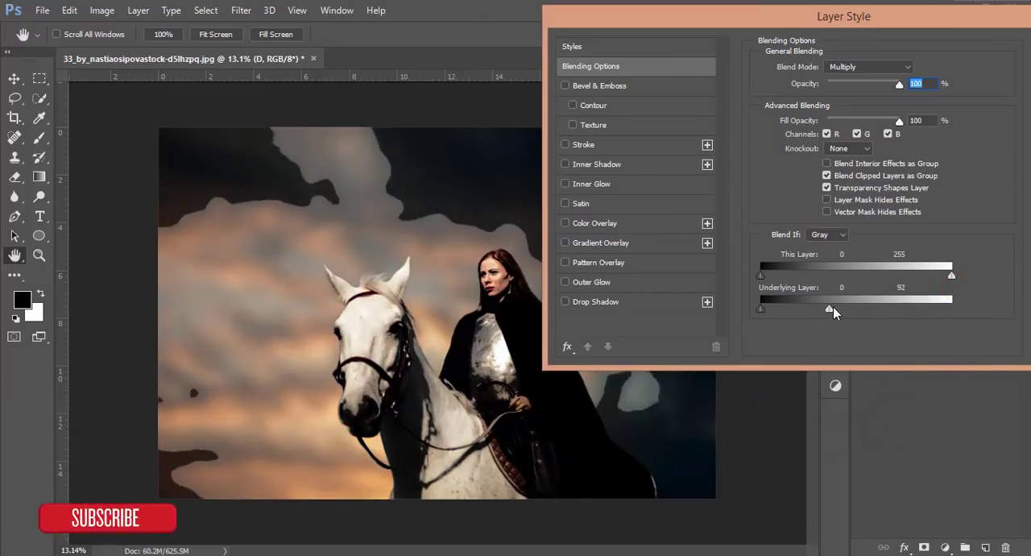
drag(830, 308, 848, 309)
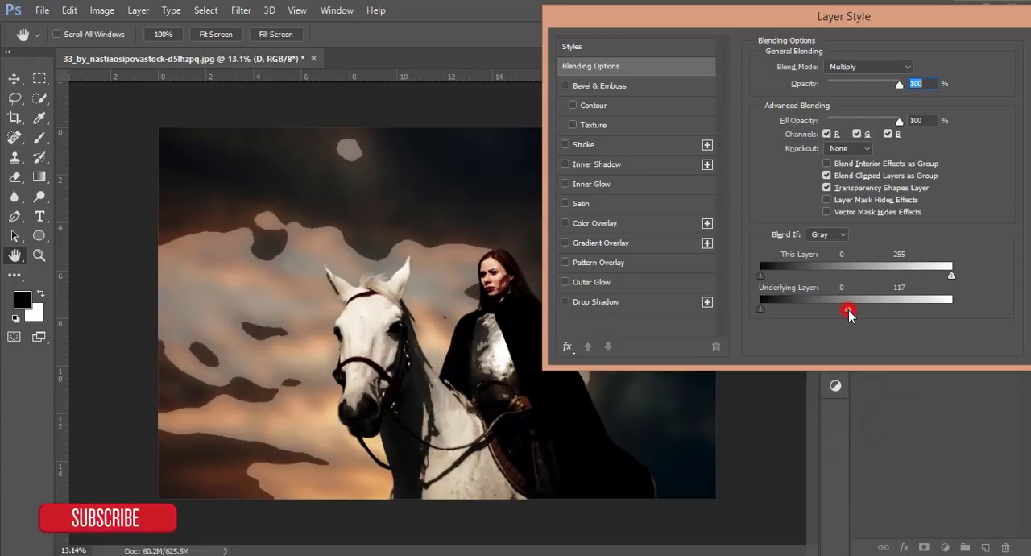
drag(849, 314, 803, 313)
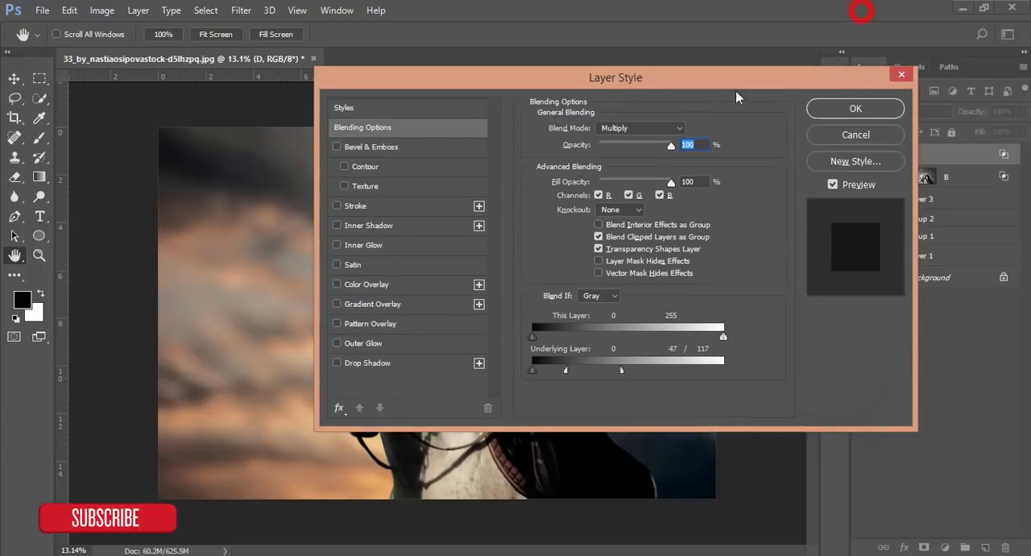
click(856, 108)
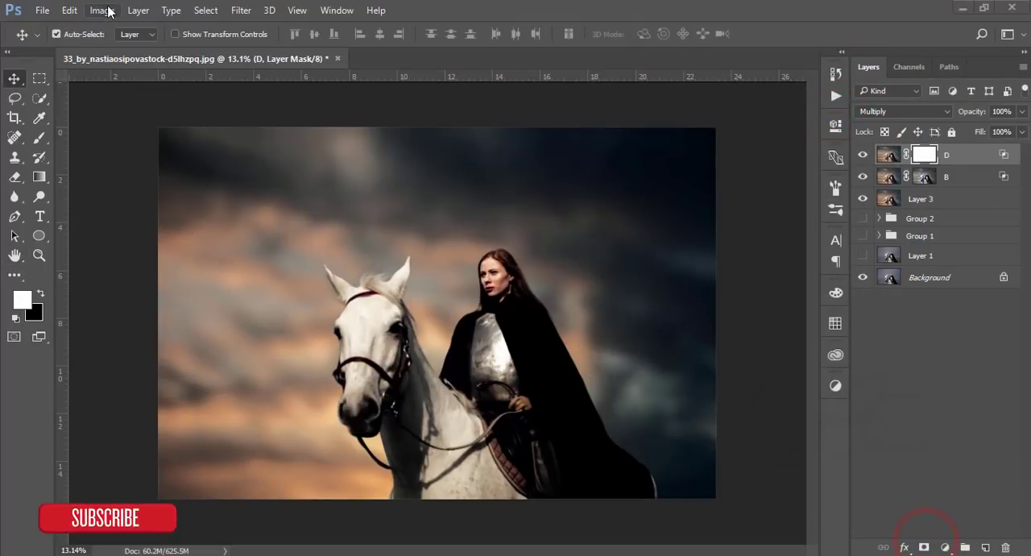
click(101, 10)
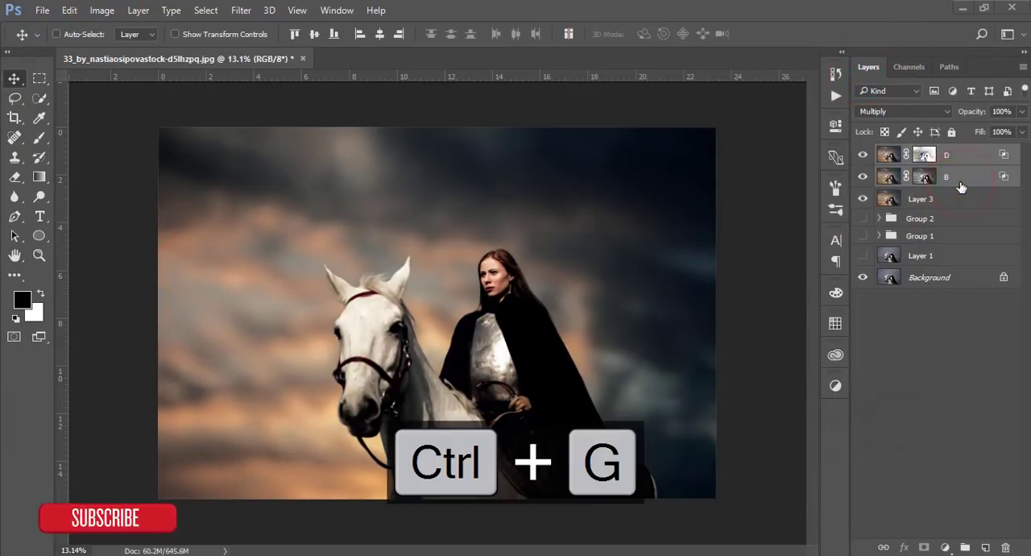
Group B and D into Group 3 with an inverted merged-image mask, then toggle it to compare
key(ctrl+g)
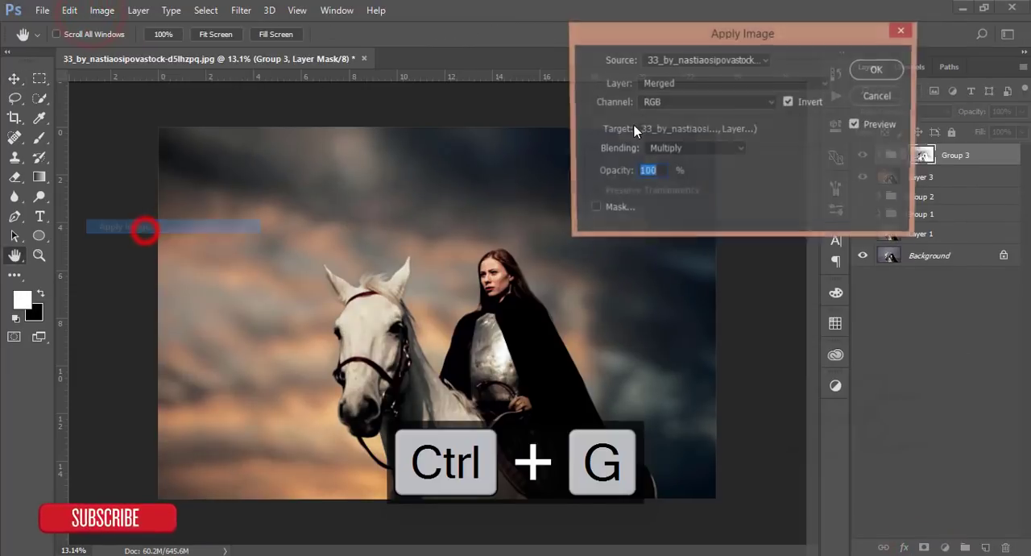
click(788, 102)
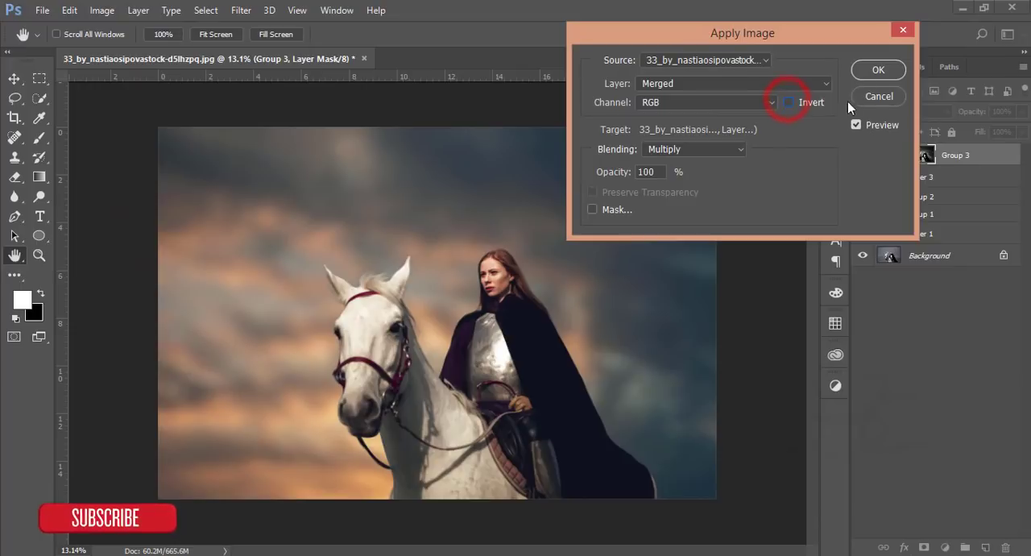
click(879, 69)
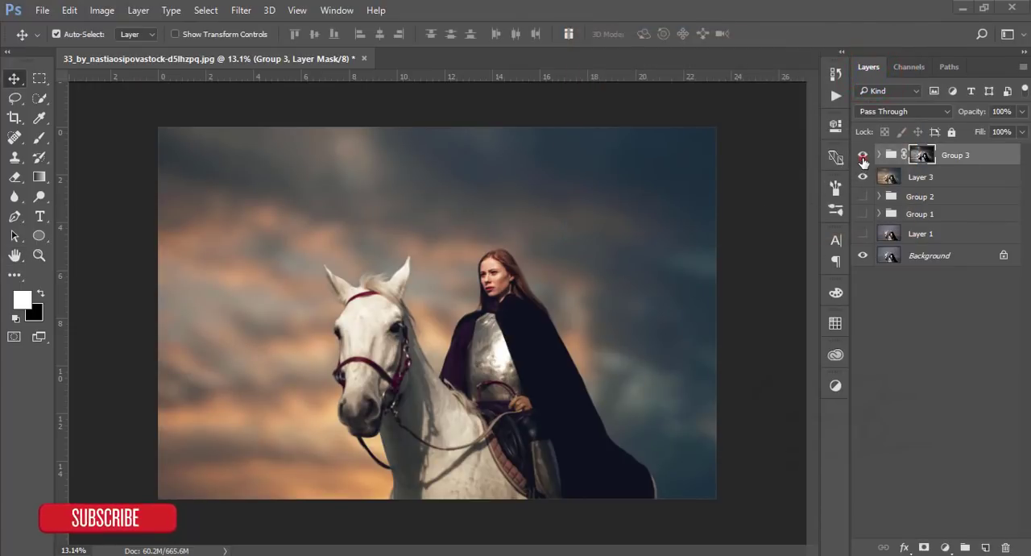
click(863, 154)
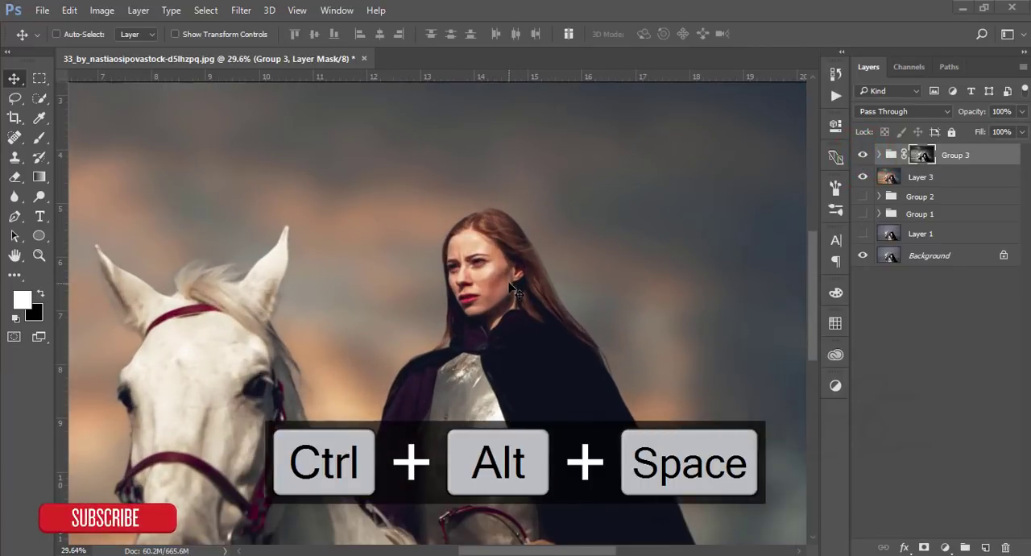
click(863, 154)
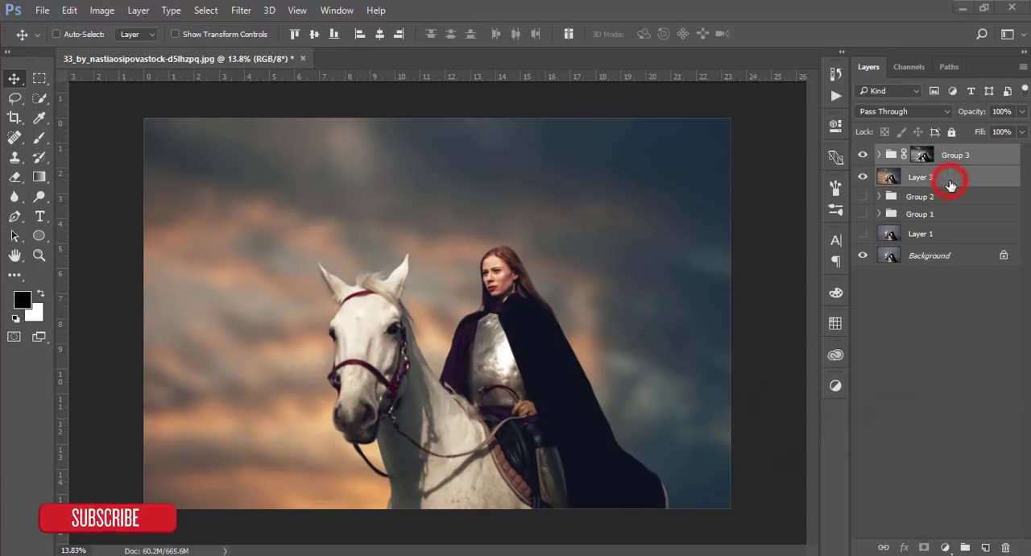
Gather Layer 3 and Group 3 into Group 4 and stamp merged Layer 4, comparing with the original
key(ctrl+shift+alt+e)
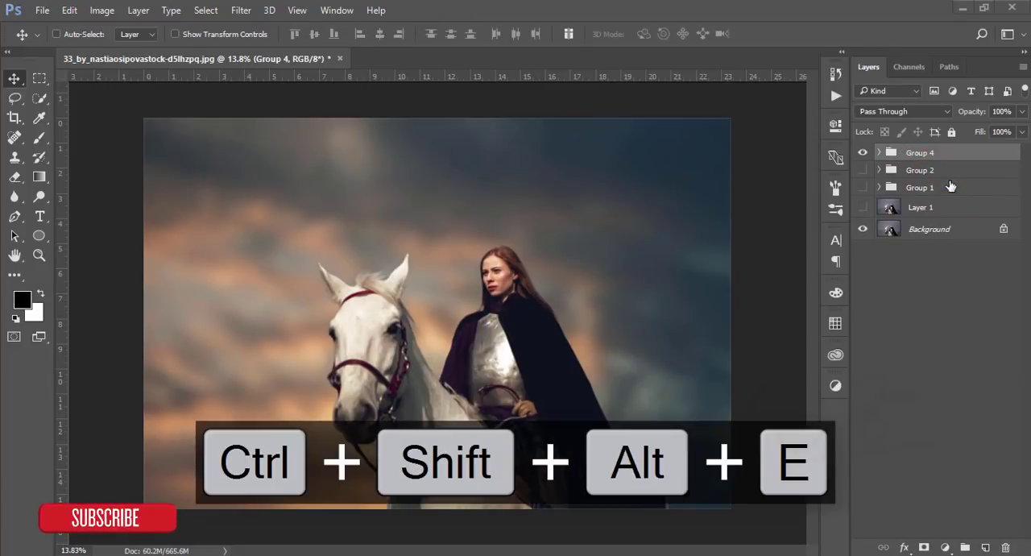
key(ctrl+shift+alt+e)
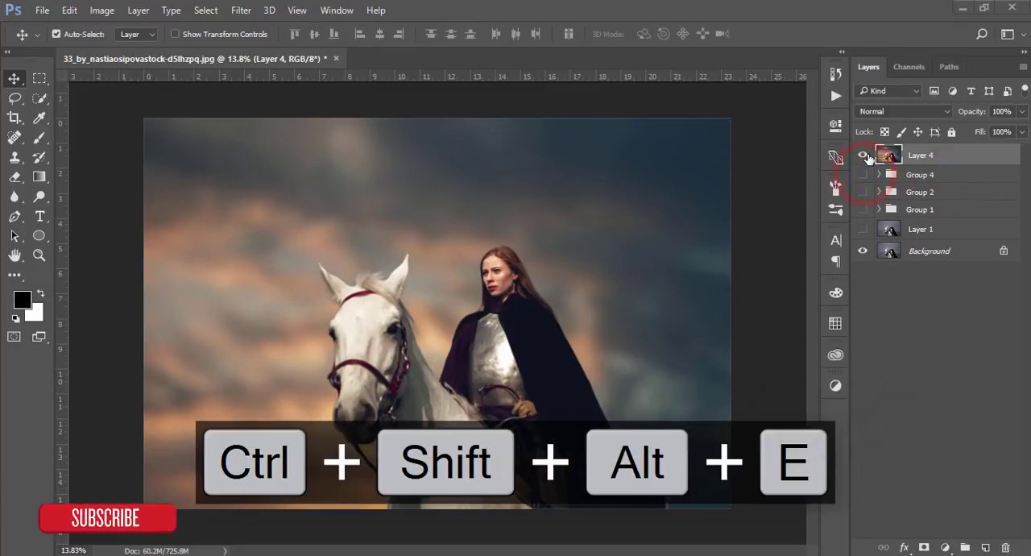
click(863, 155)
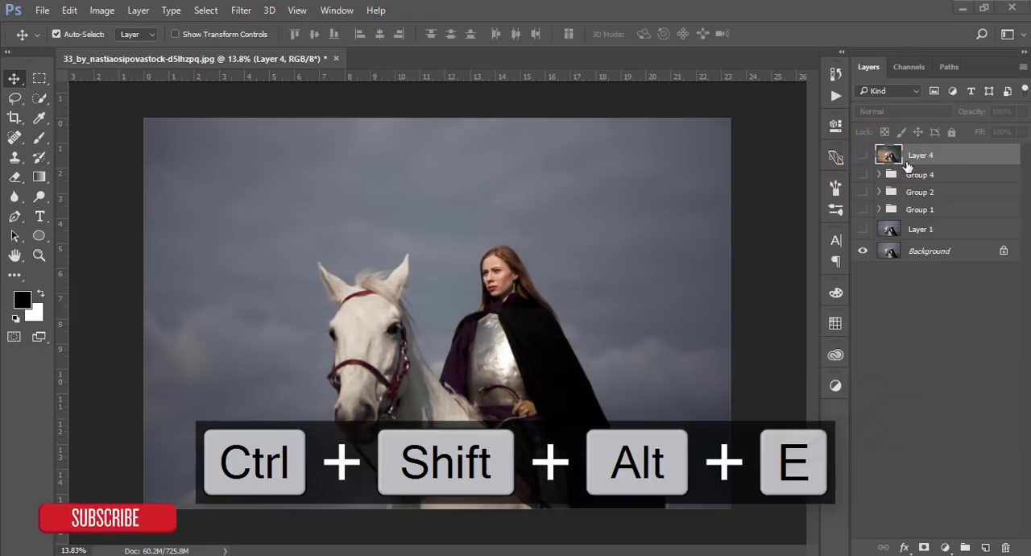
key(ctrl+shift+alt+e)
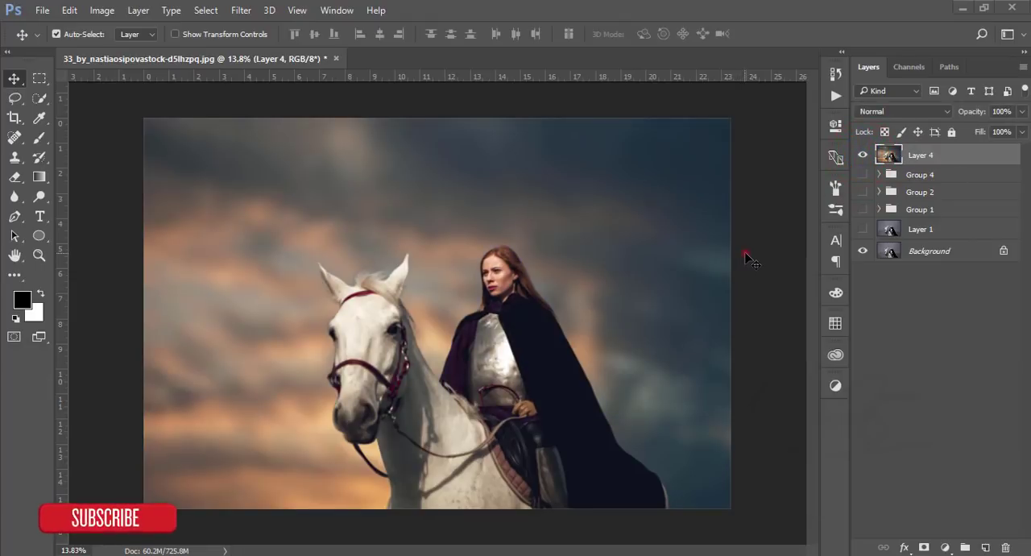